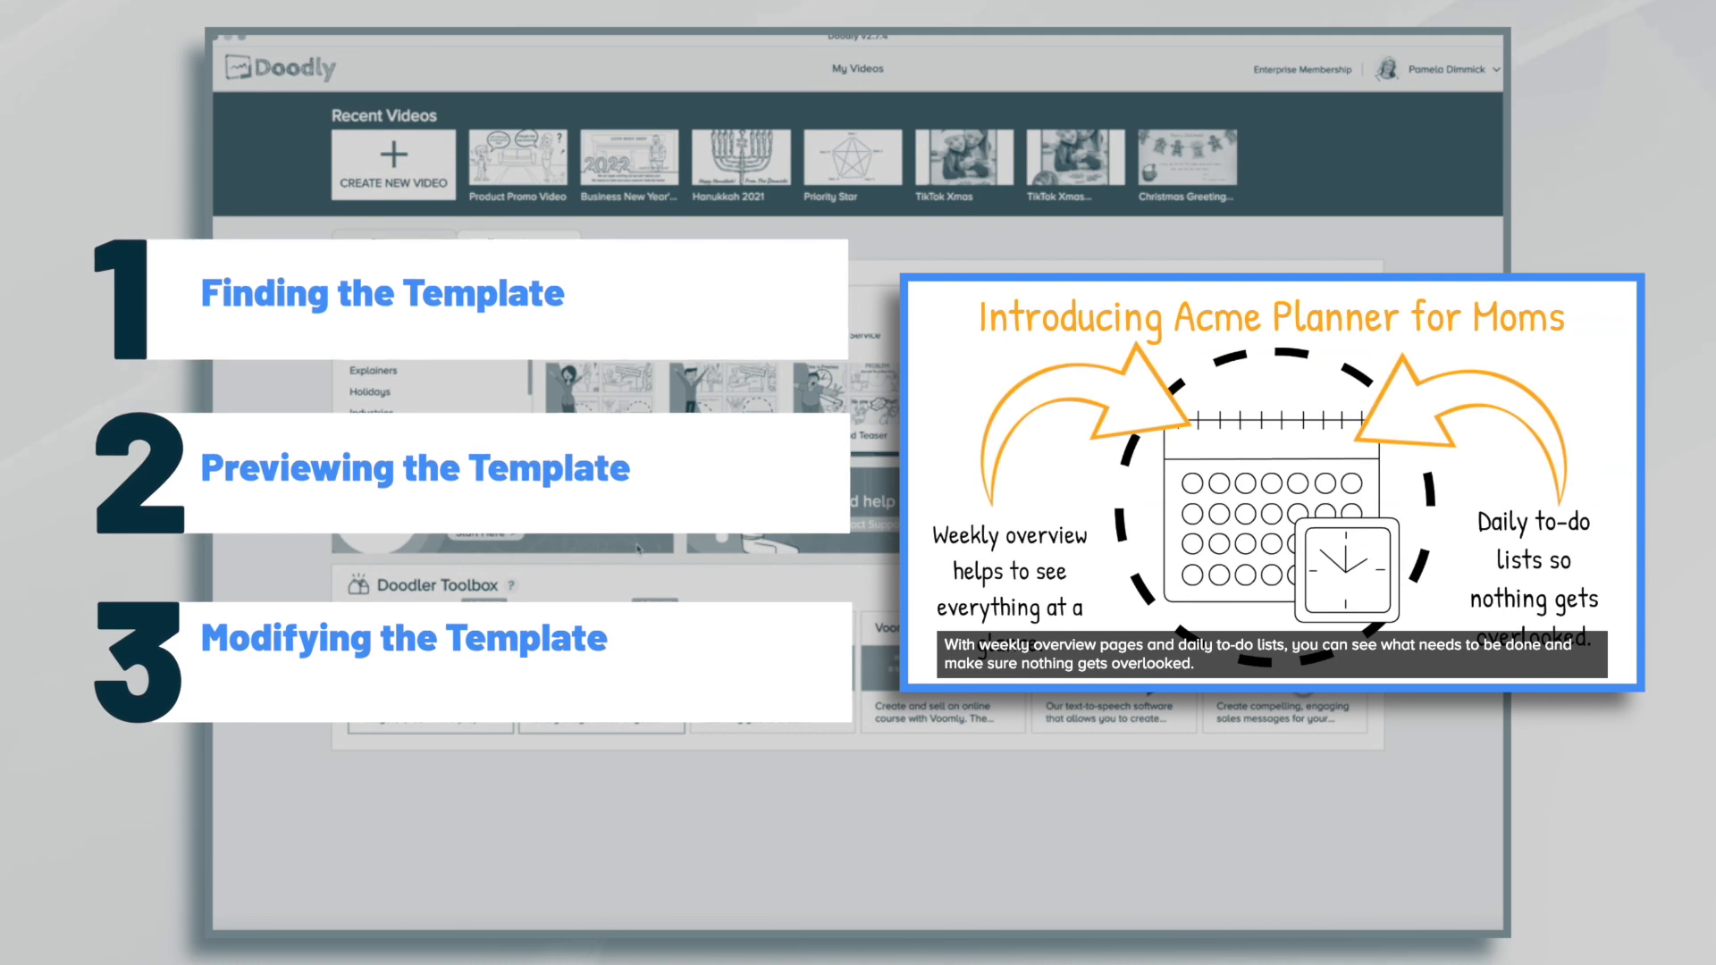
Step: Preview the Product Promo - Female template and dismiss the preview
{"action": "left_click", "coordinate": [518, 245]}
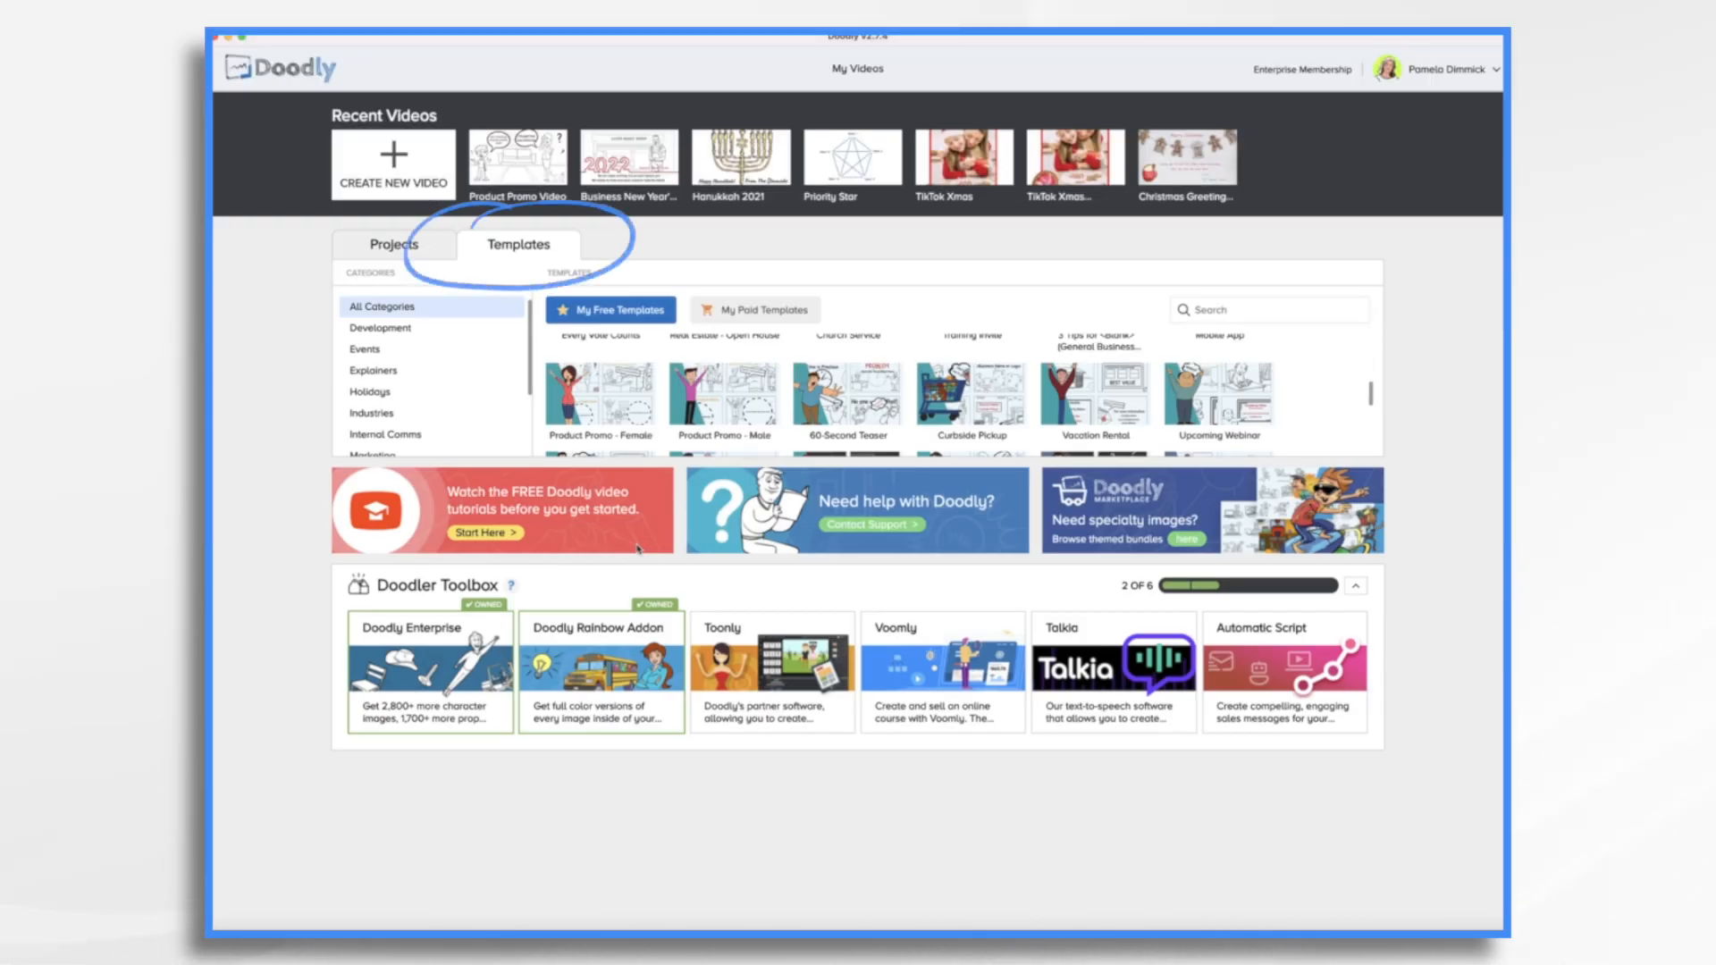
{"action": "mouse_move", "coordinate": [601, 396]}
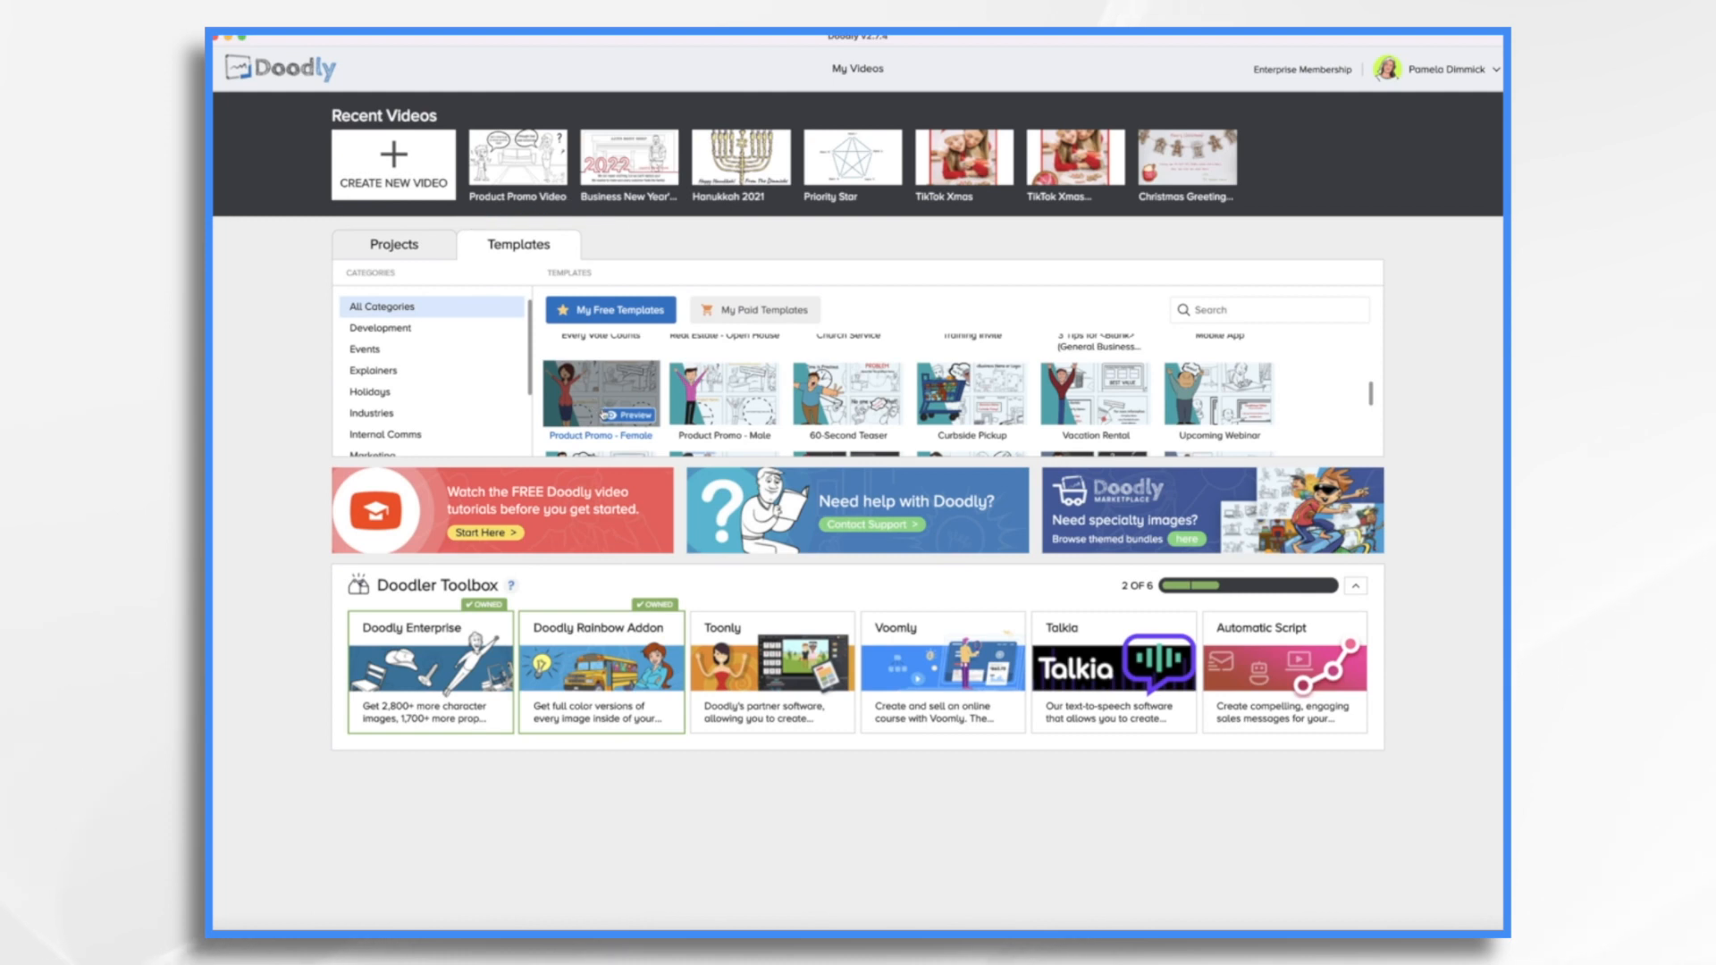
{"action": "mouse_move", "coordinate": [724, 397]}
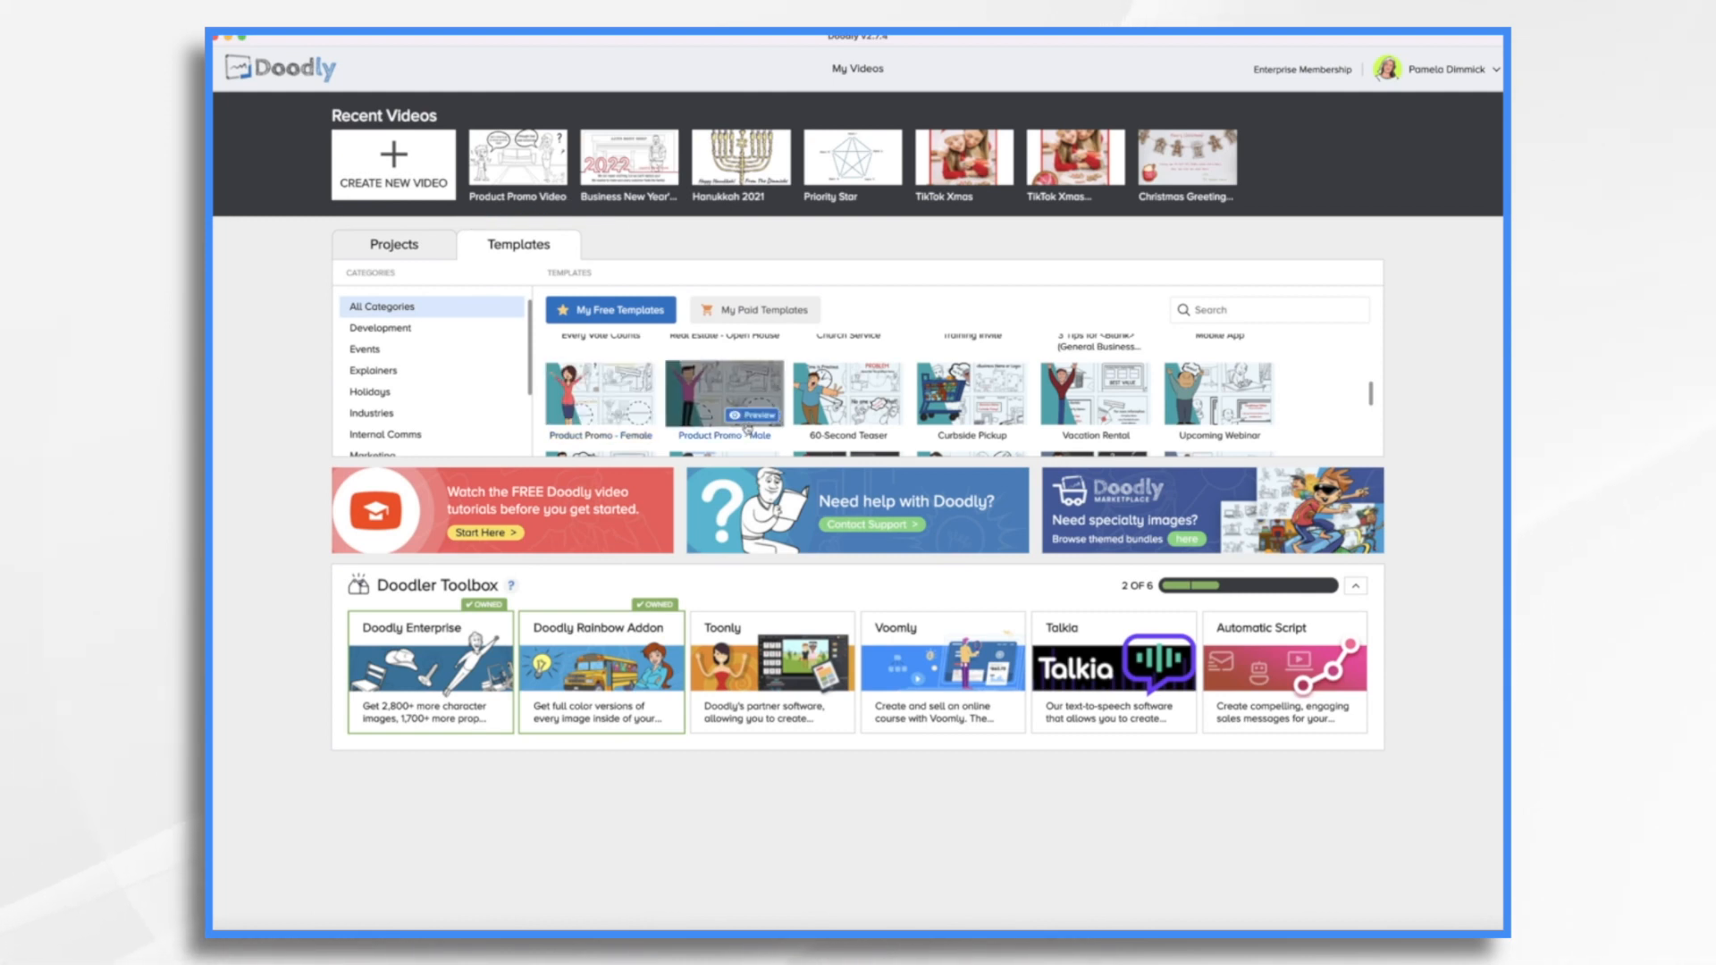
{"action": "mouse_move", "coordinate": [600, 397]}
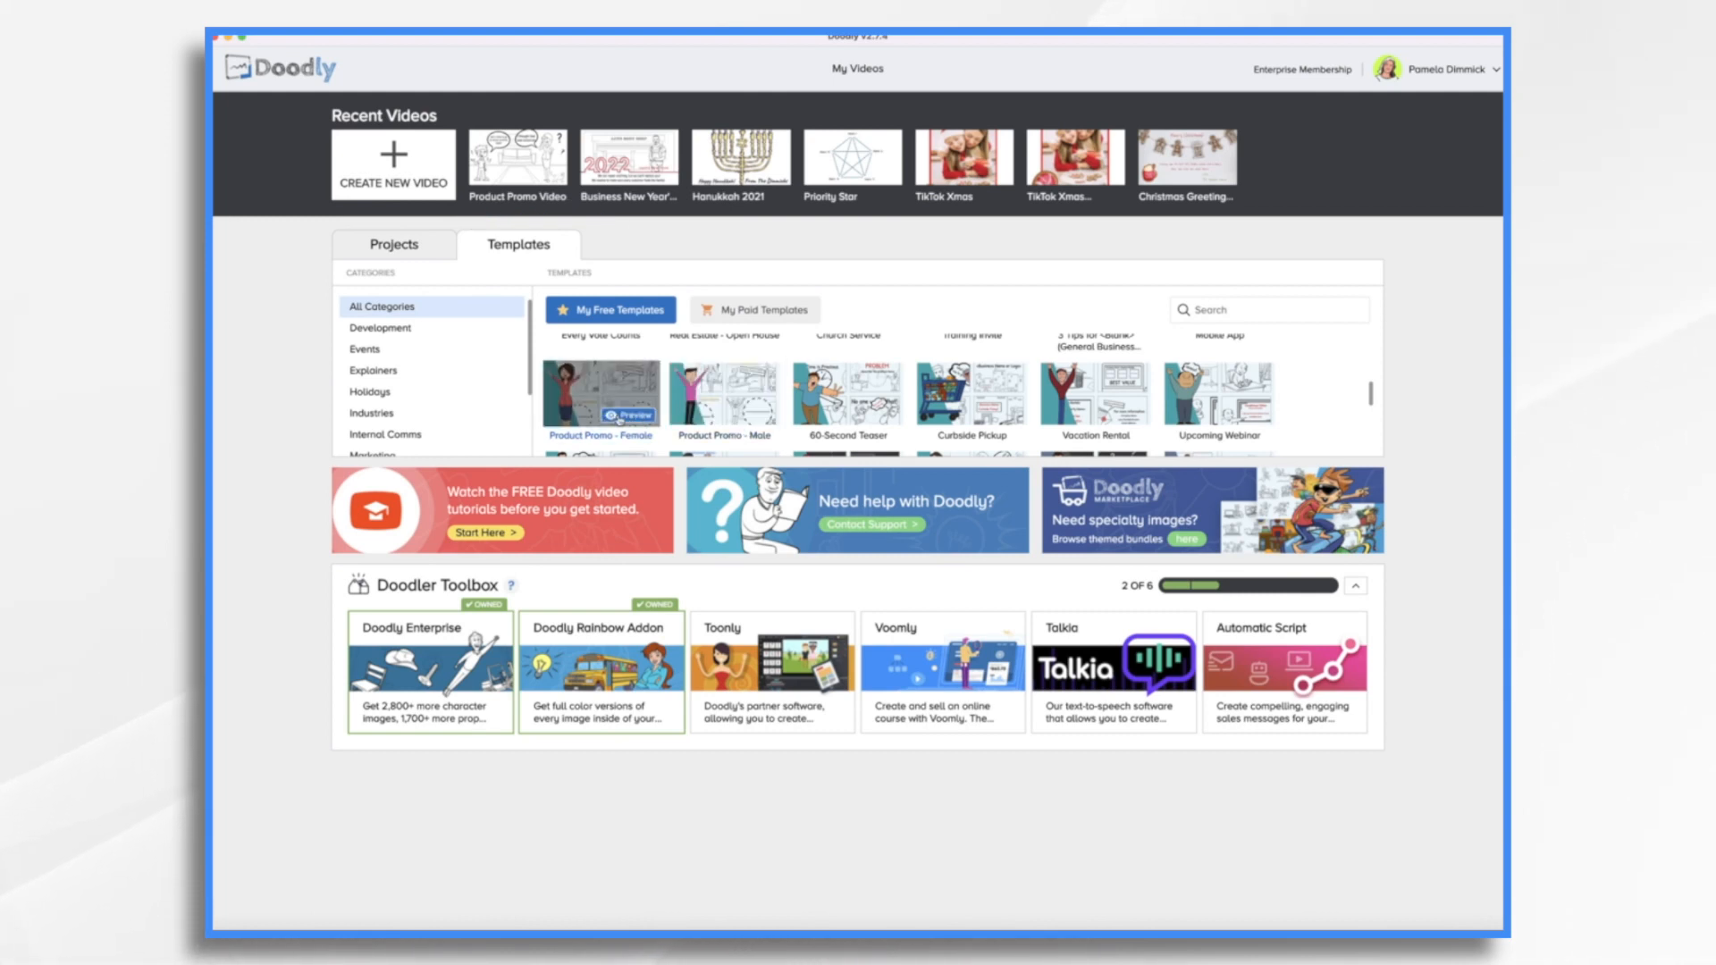
{"action": "left_click", "coordinate": [601, 415]}
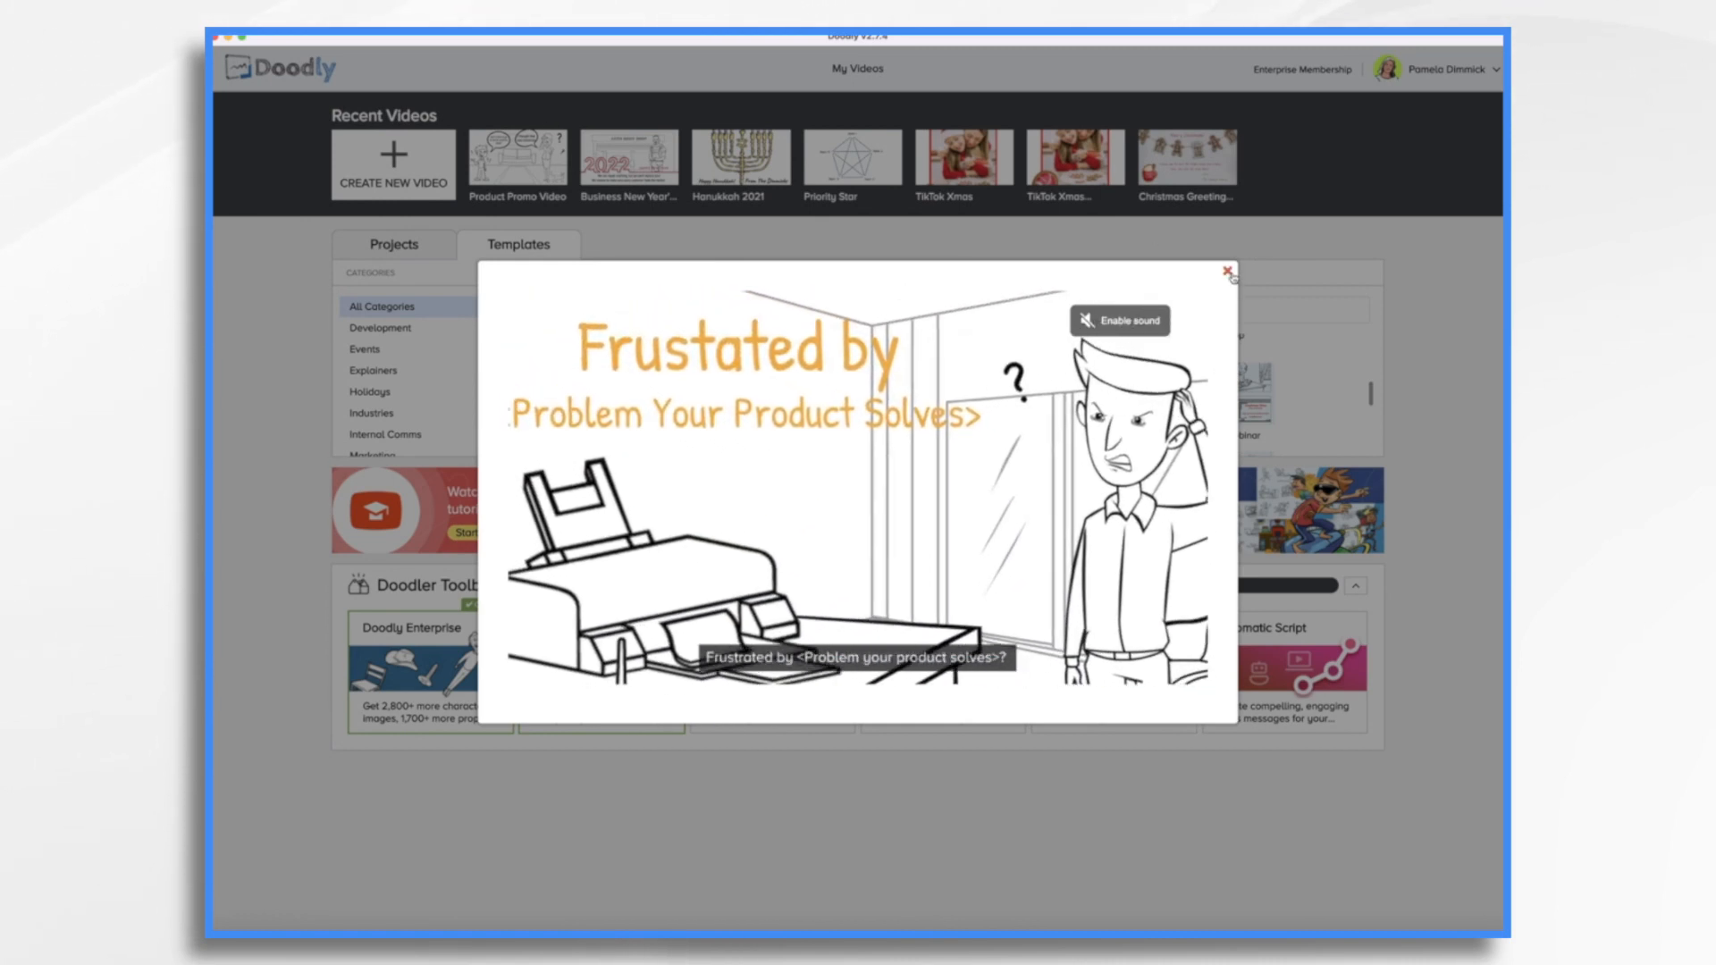
{"action": "left_click", "coordinate": [1226, 272]}
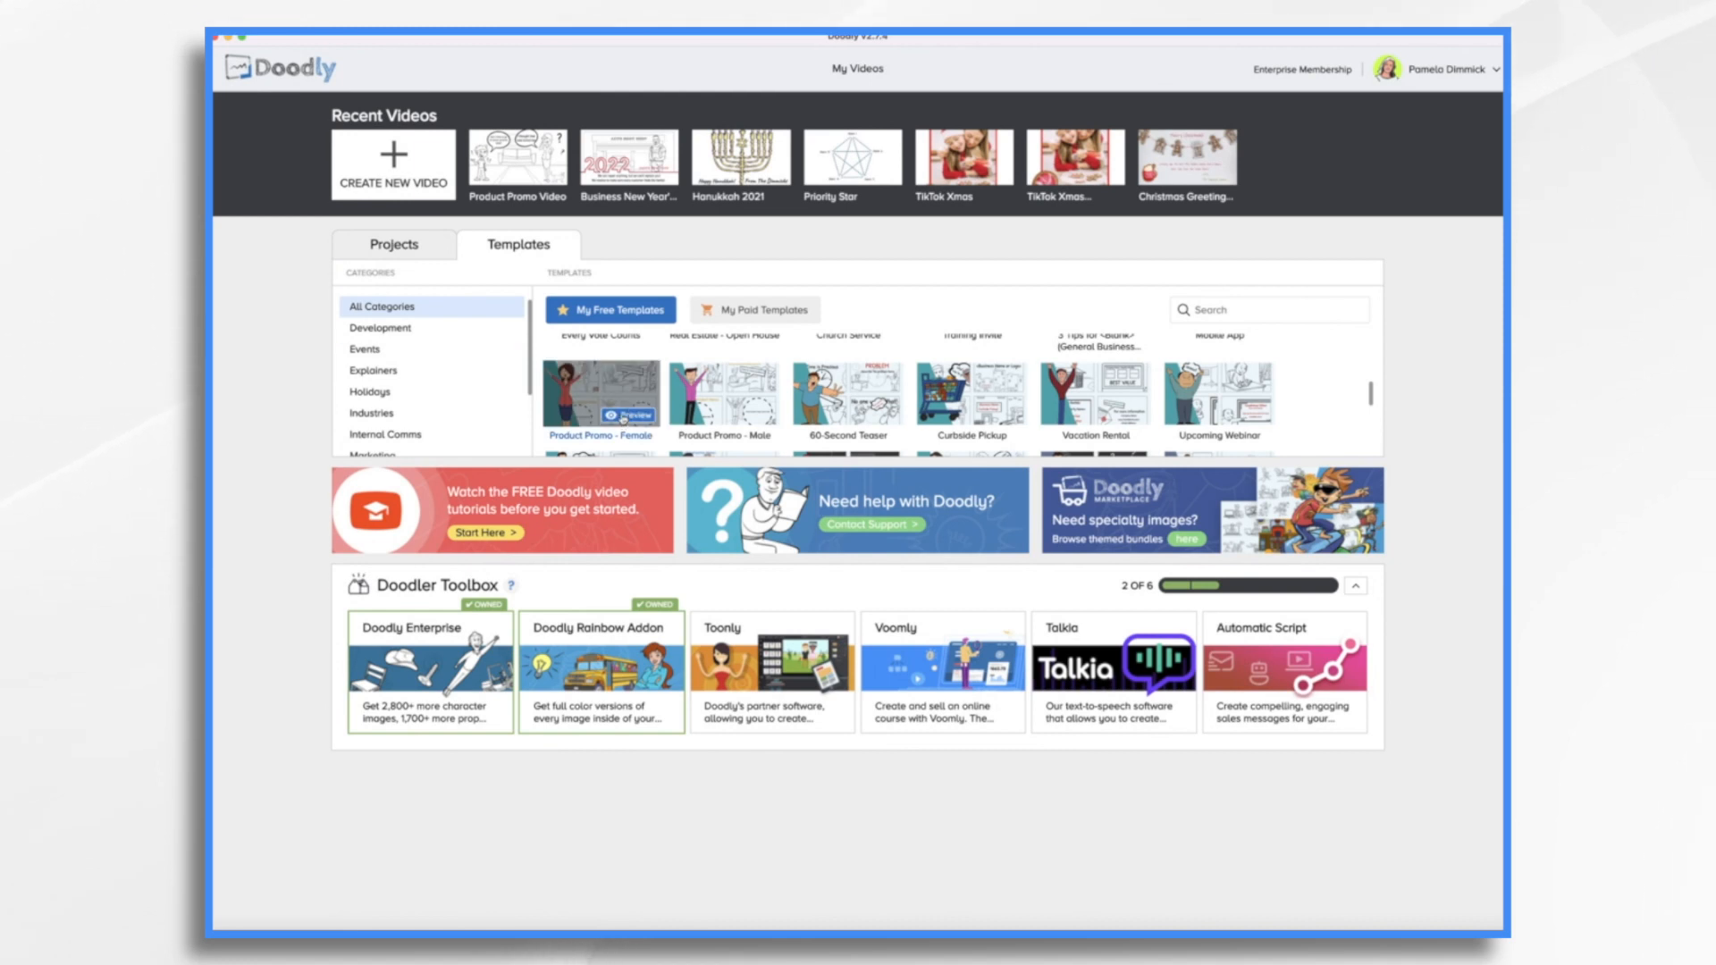
Step: Create a new video from the template named 'Product Promo Template Review'
{"action": "left_click", "coordinate": [600, 397]}
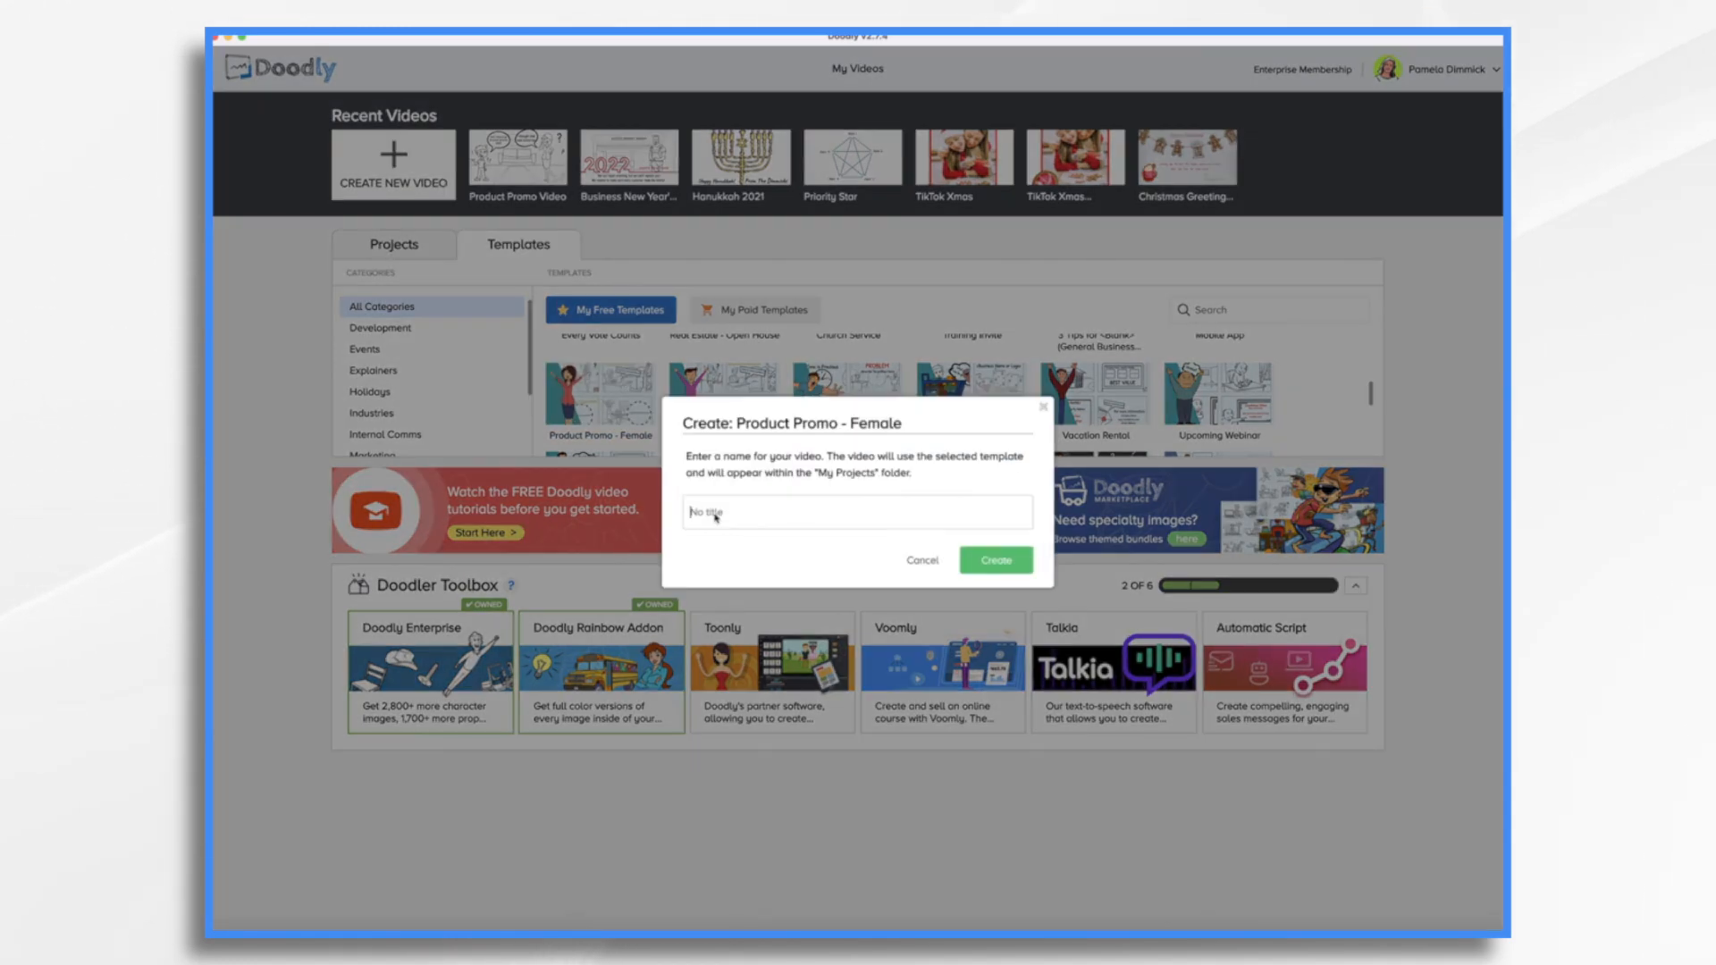
{"action": "type", "text": "Product Promo Tempo"}
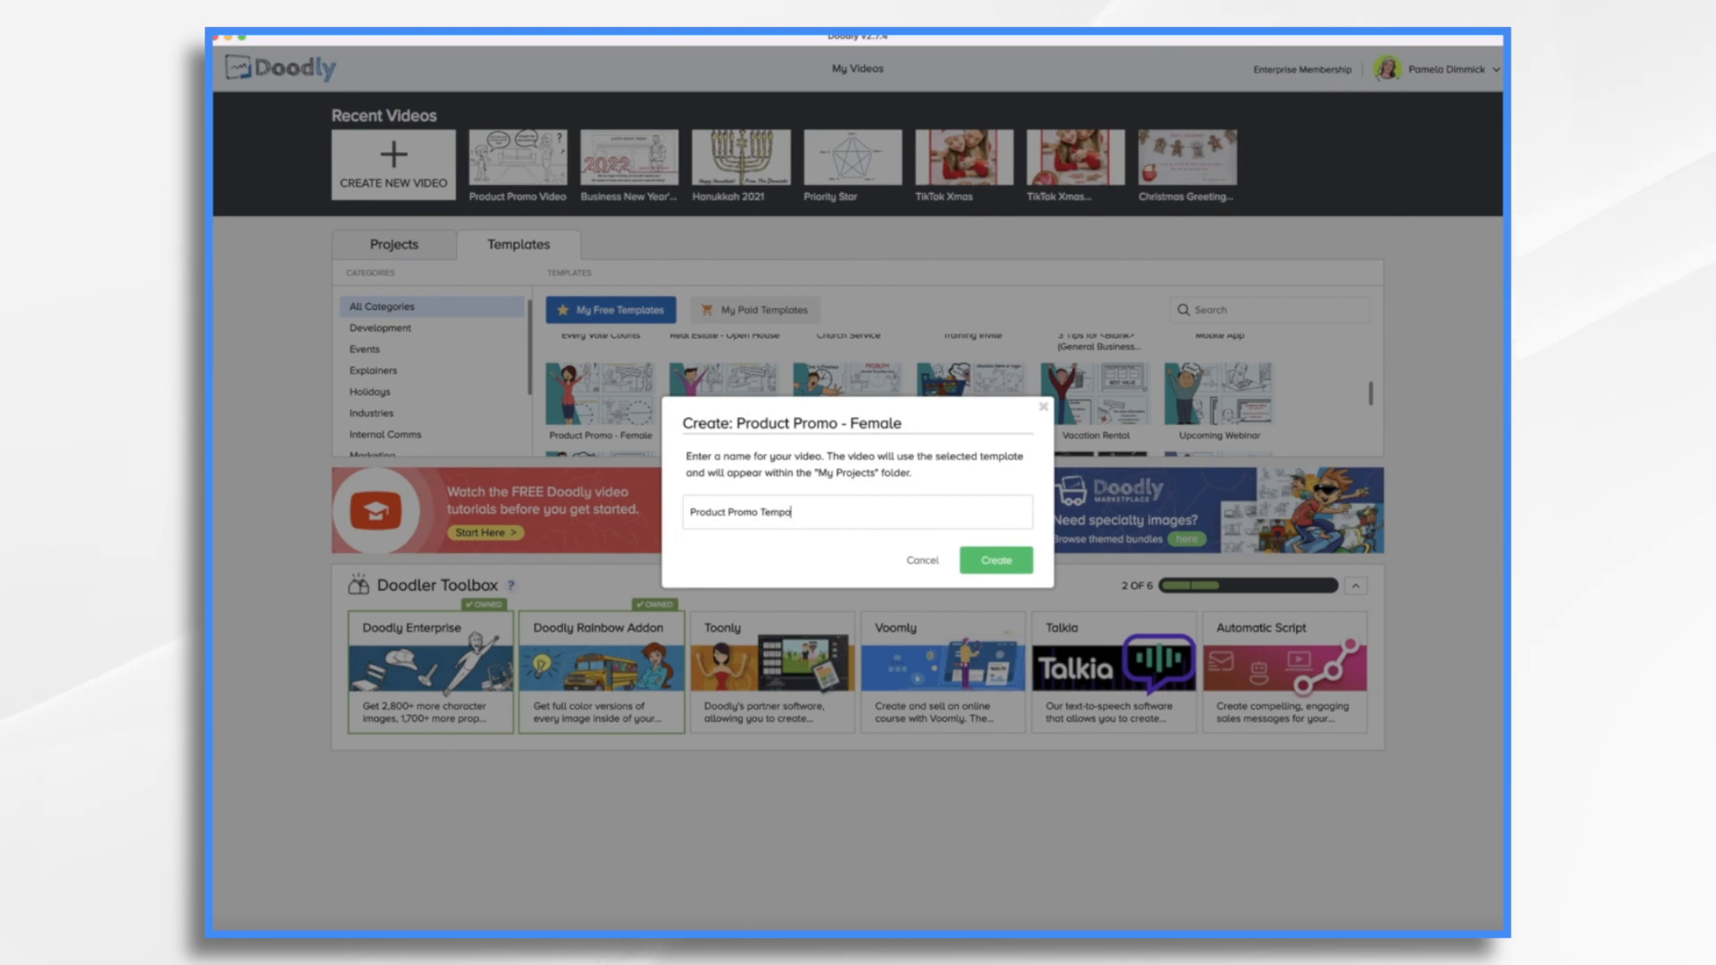
{"action": "left_click", "coordinate": [994, 559]}
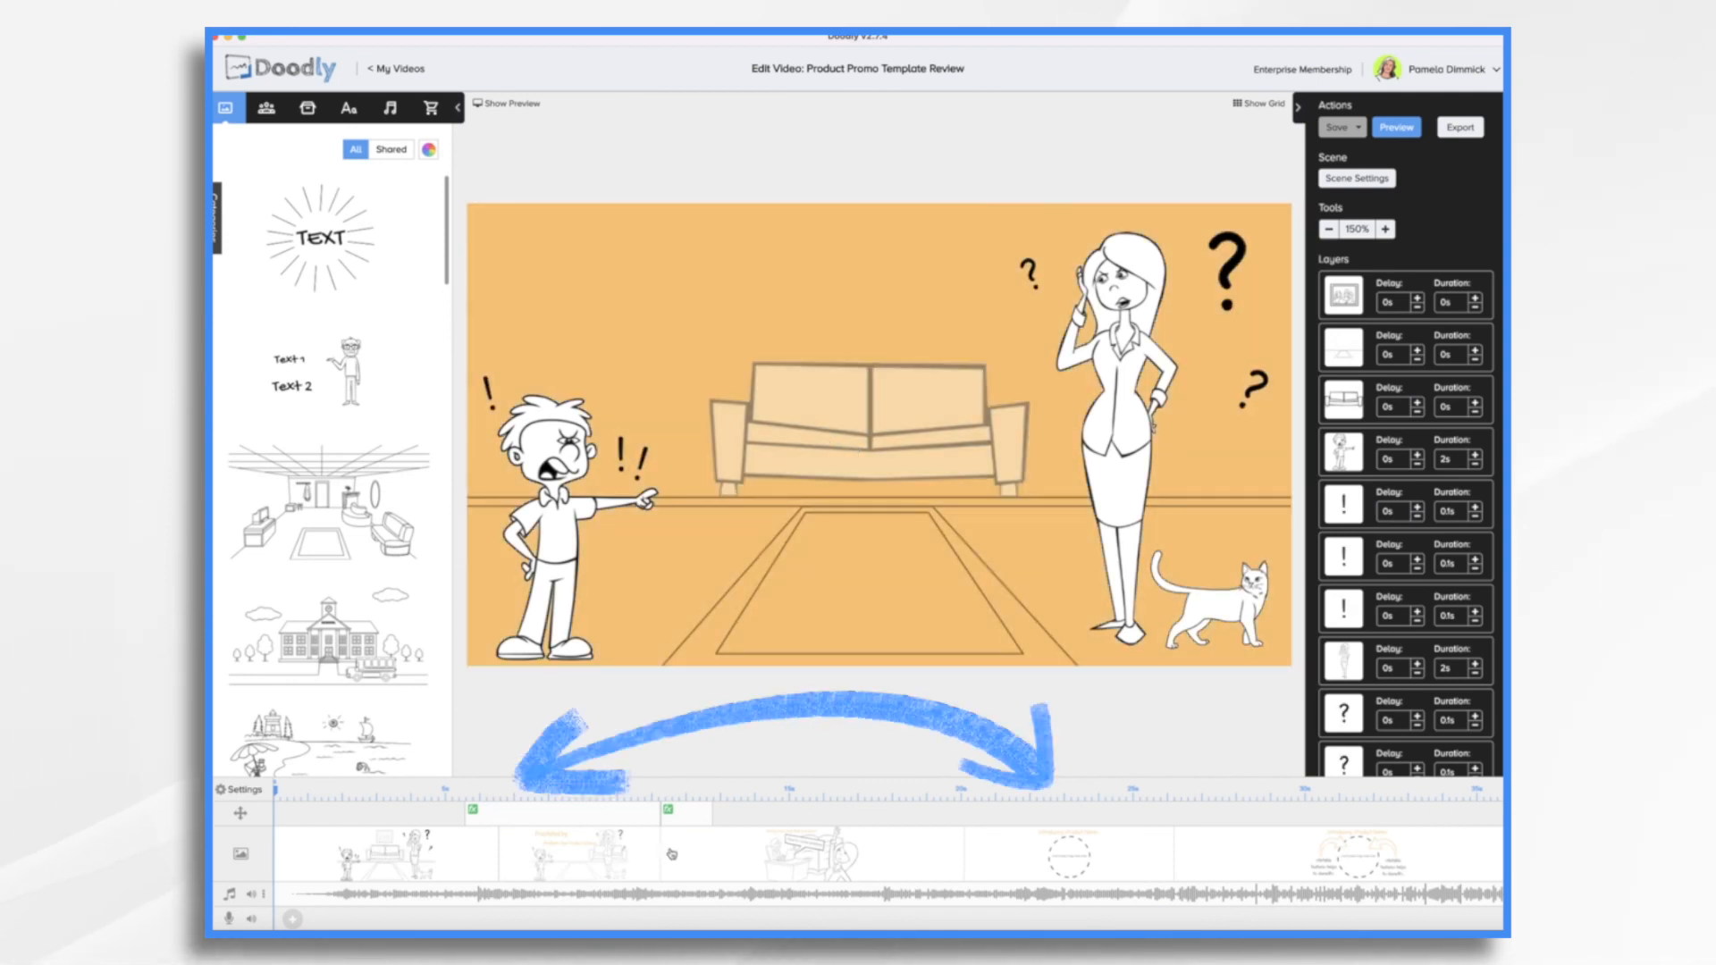
{"action": "mouse_move", "coordinate": [454, 899]}
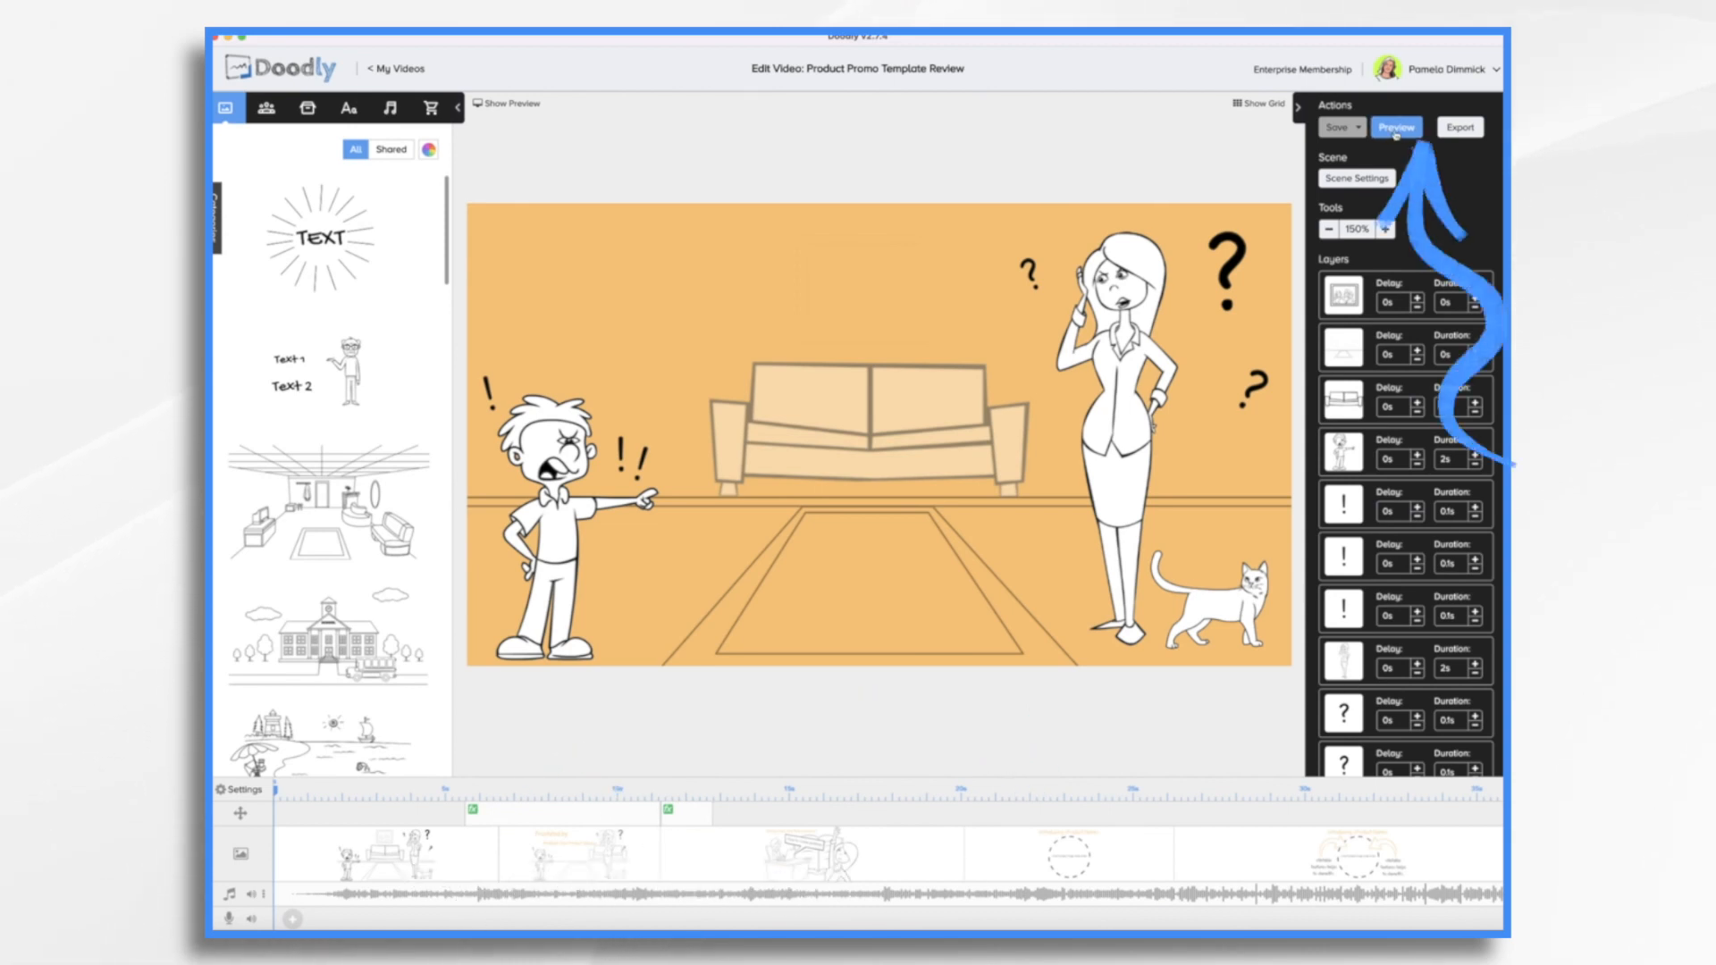
{"action": "left_click", "coordinate": [1396, 127]}
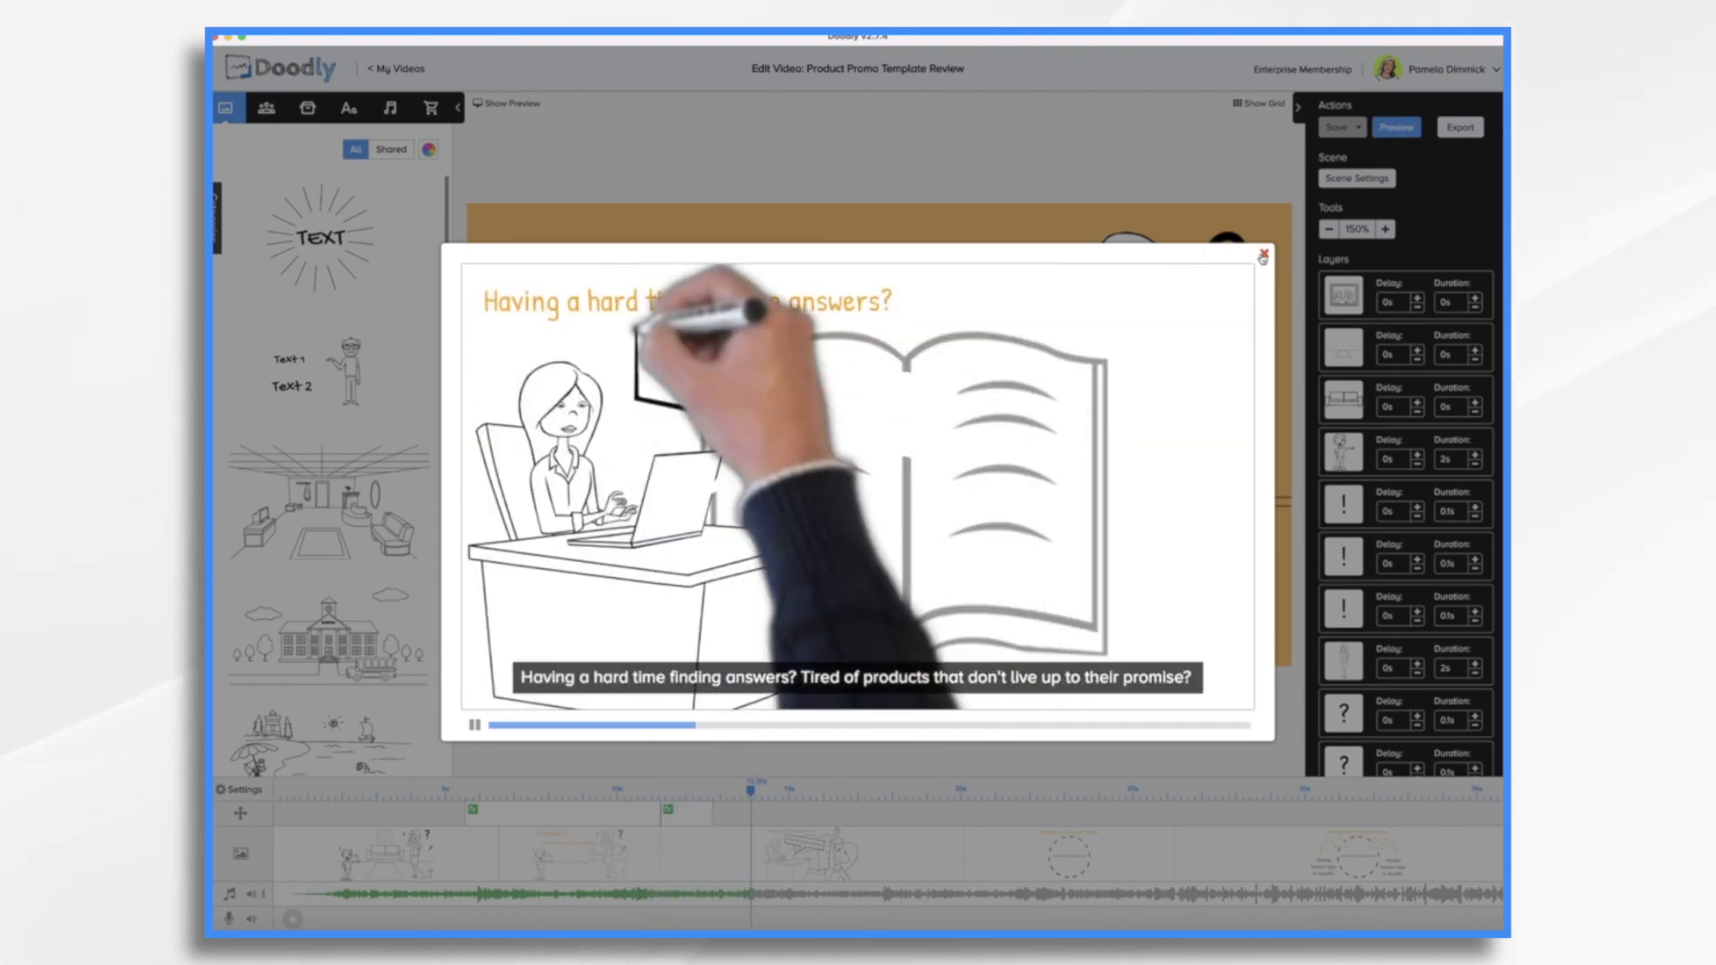
{"action": "left_click", "coordinate": [1262, 254]}
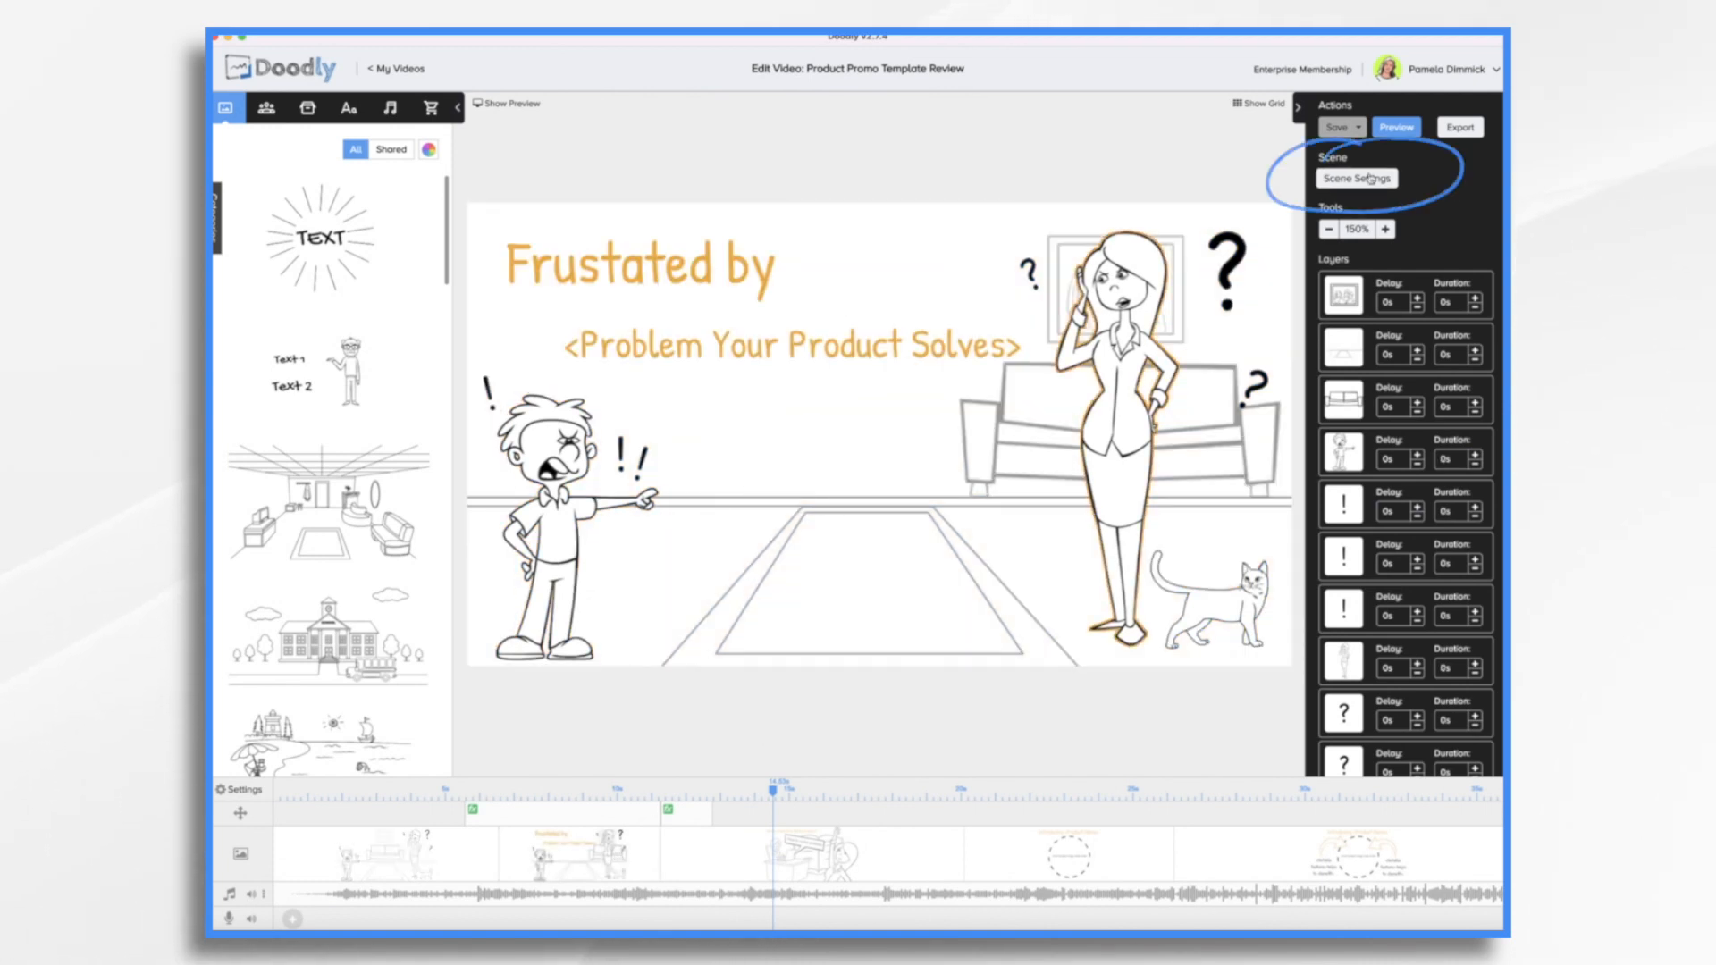
Step: In Scene Settings, remove the <Problem your product solves> placeholder so the subtitle reads 'Frustrated by a confusing family schedule?'
{"action": "left_click", "coordinate": [1356, 177]}
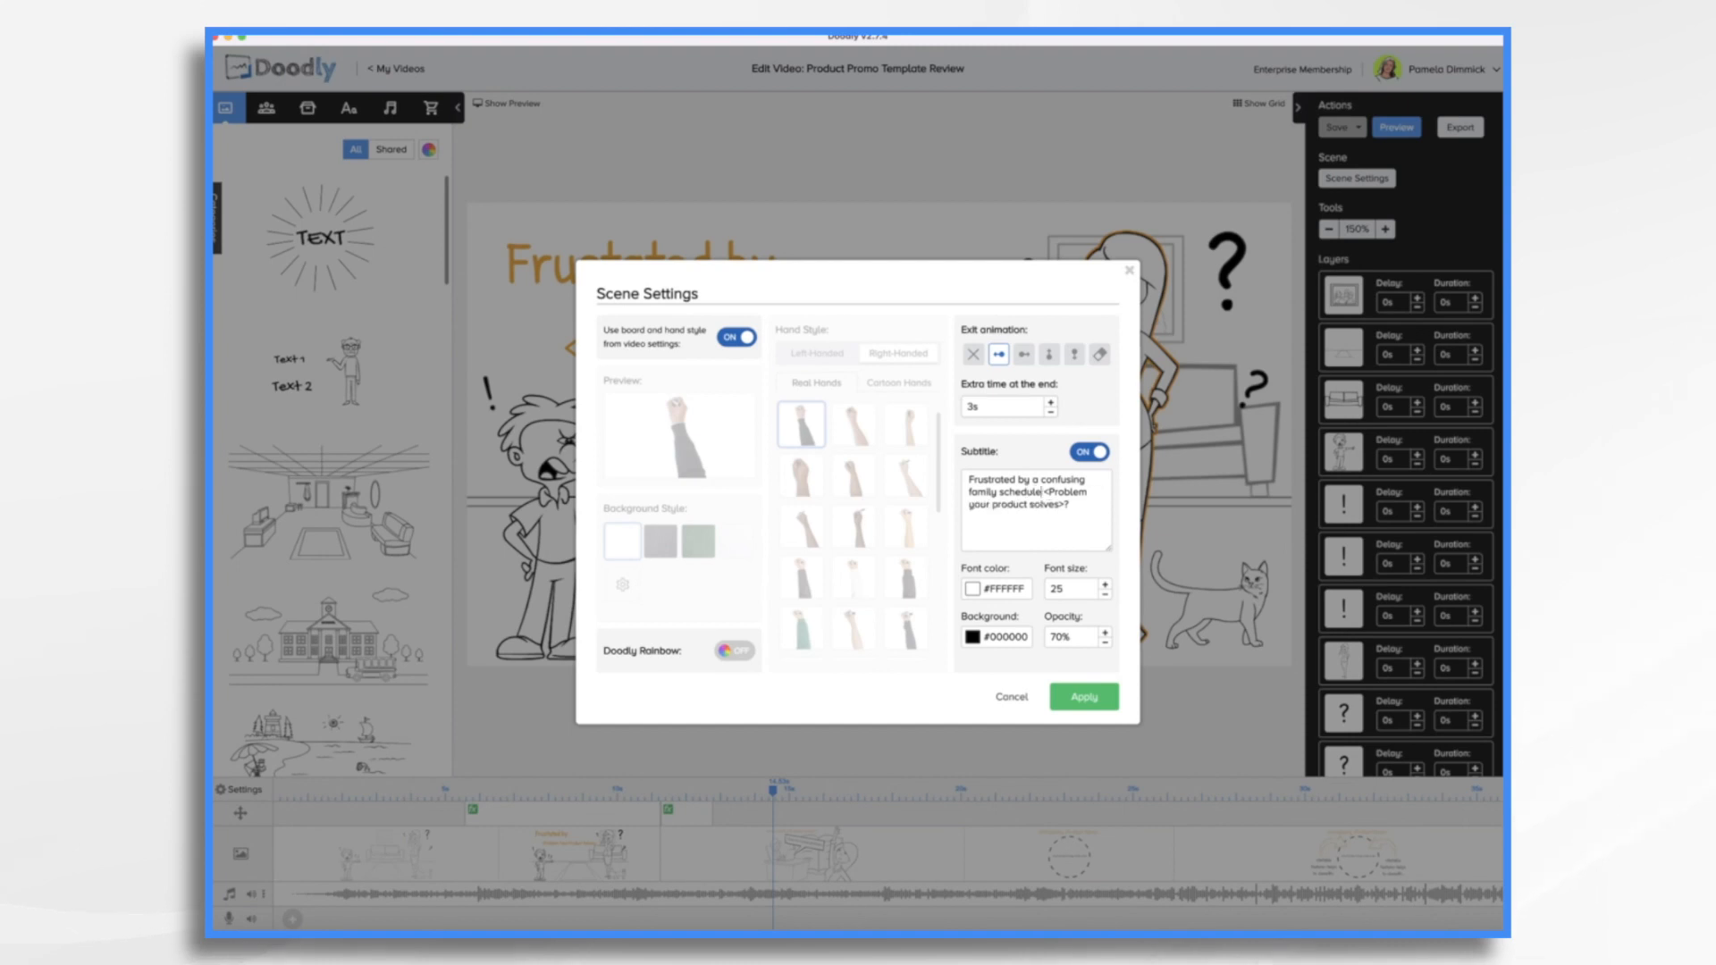
{"action": "double_click", "coordinate": [1042, 502]}
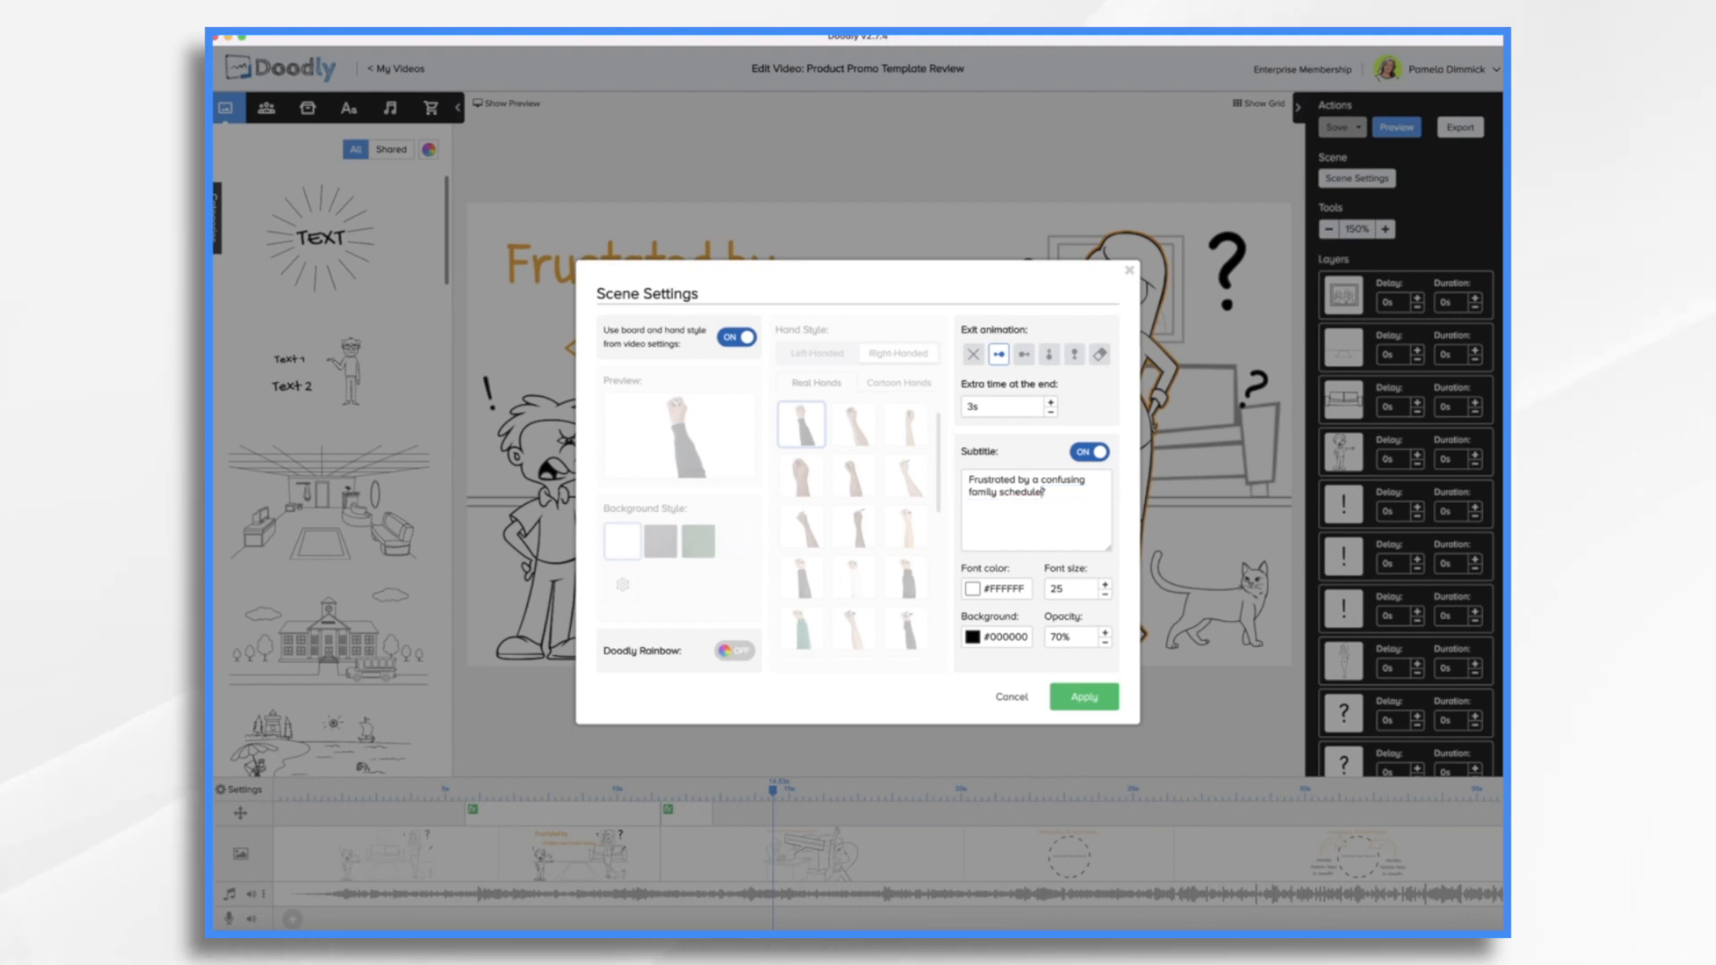
{"action": "left_click", "coordinate": [1081, 695]}
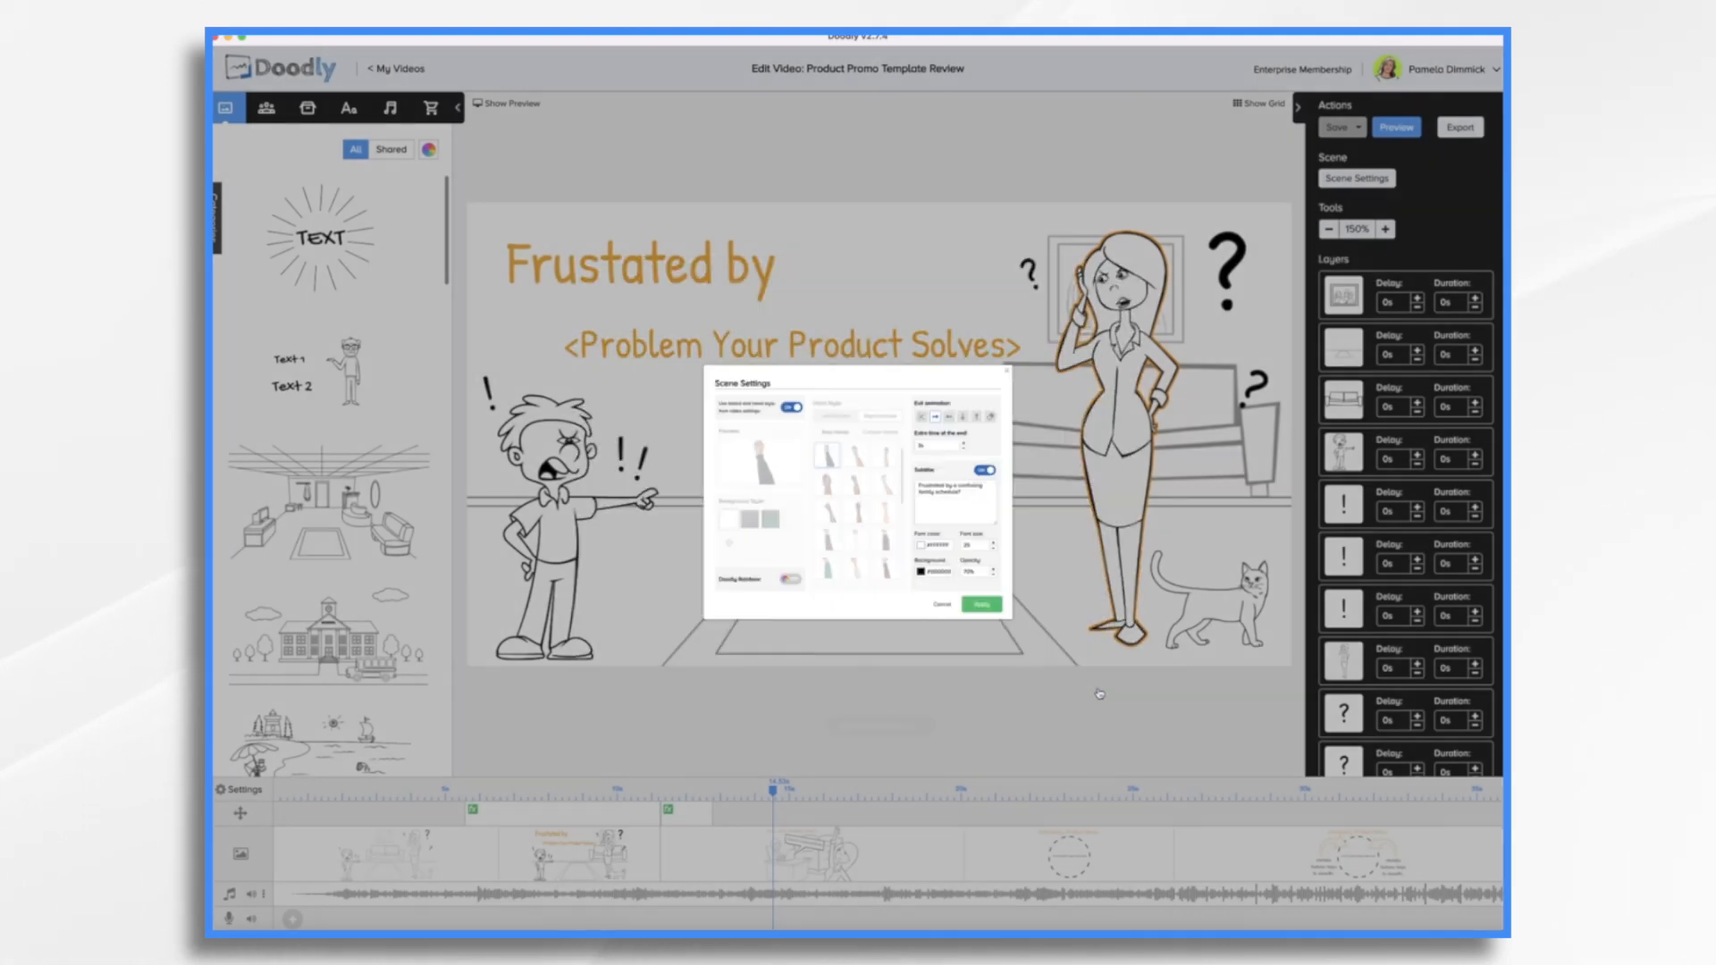
{"action": "left_click", "coordinate": [977, 602]}
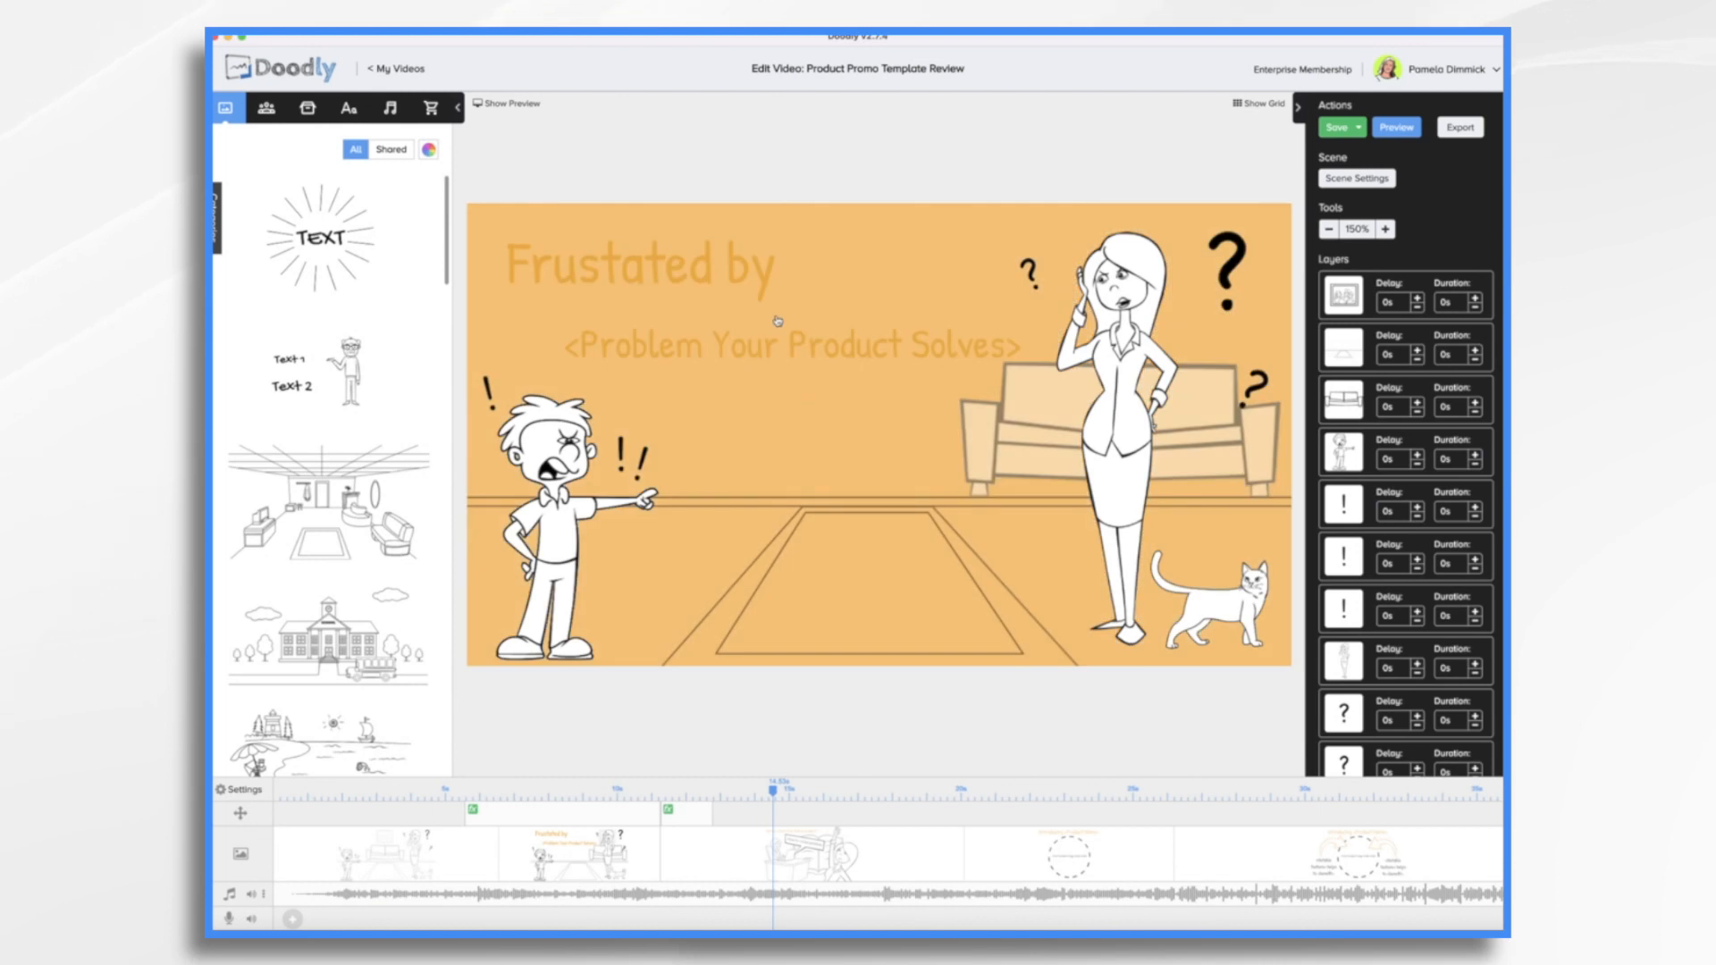
Step: Replace the placeholder line under Frustrated by with 'a crazy family schedule?' and save the project
{"action": "left_click", "coordinate": [788, 345]}
{"action": "type", "text": "a crazy"}
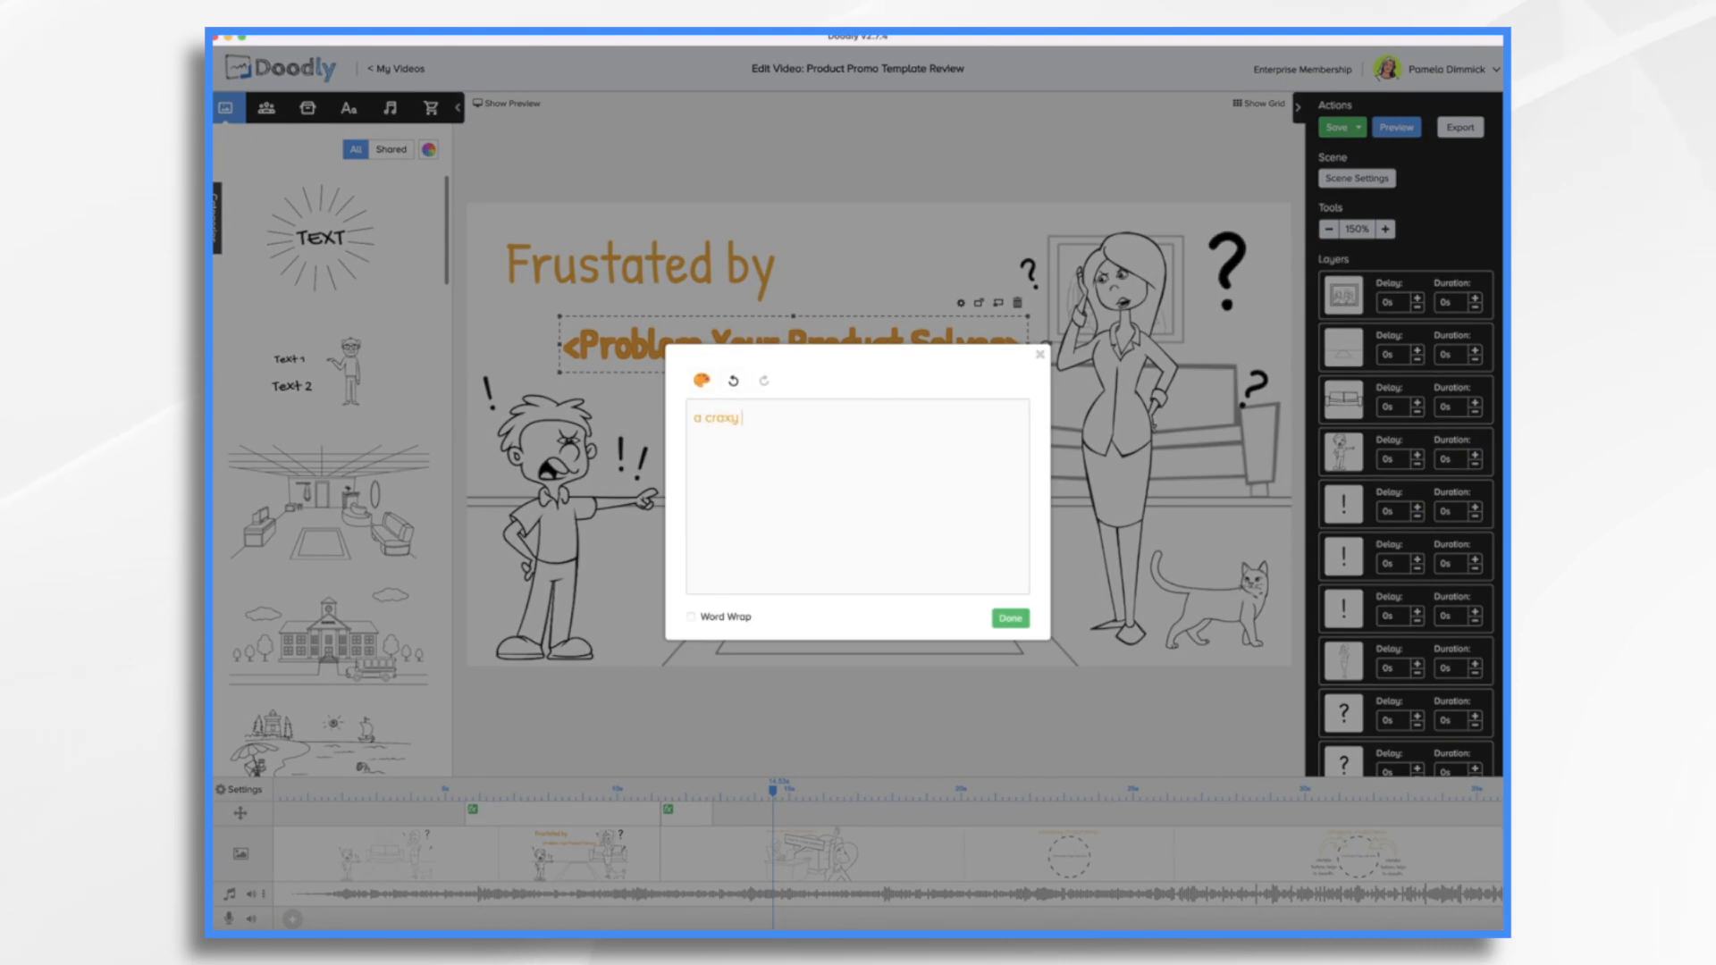
{"action": "type", "text": "family schedule?"}
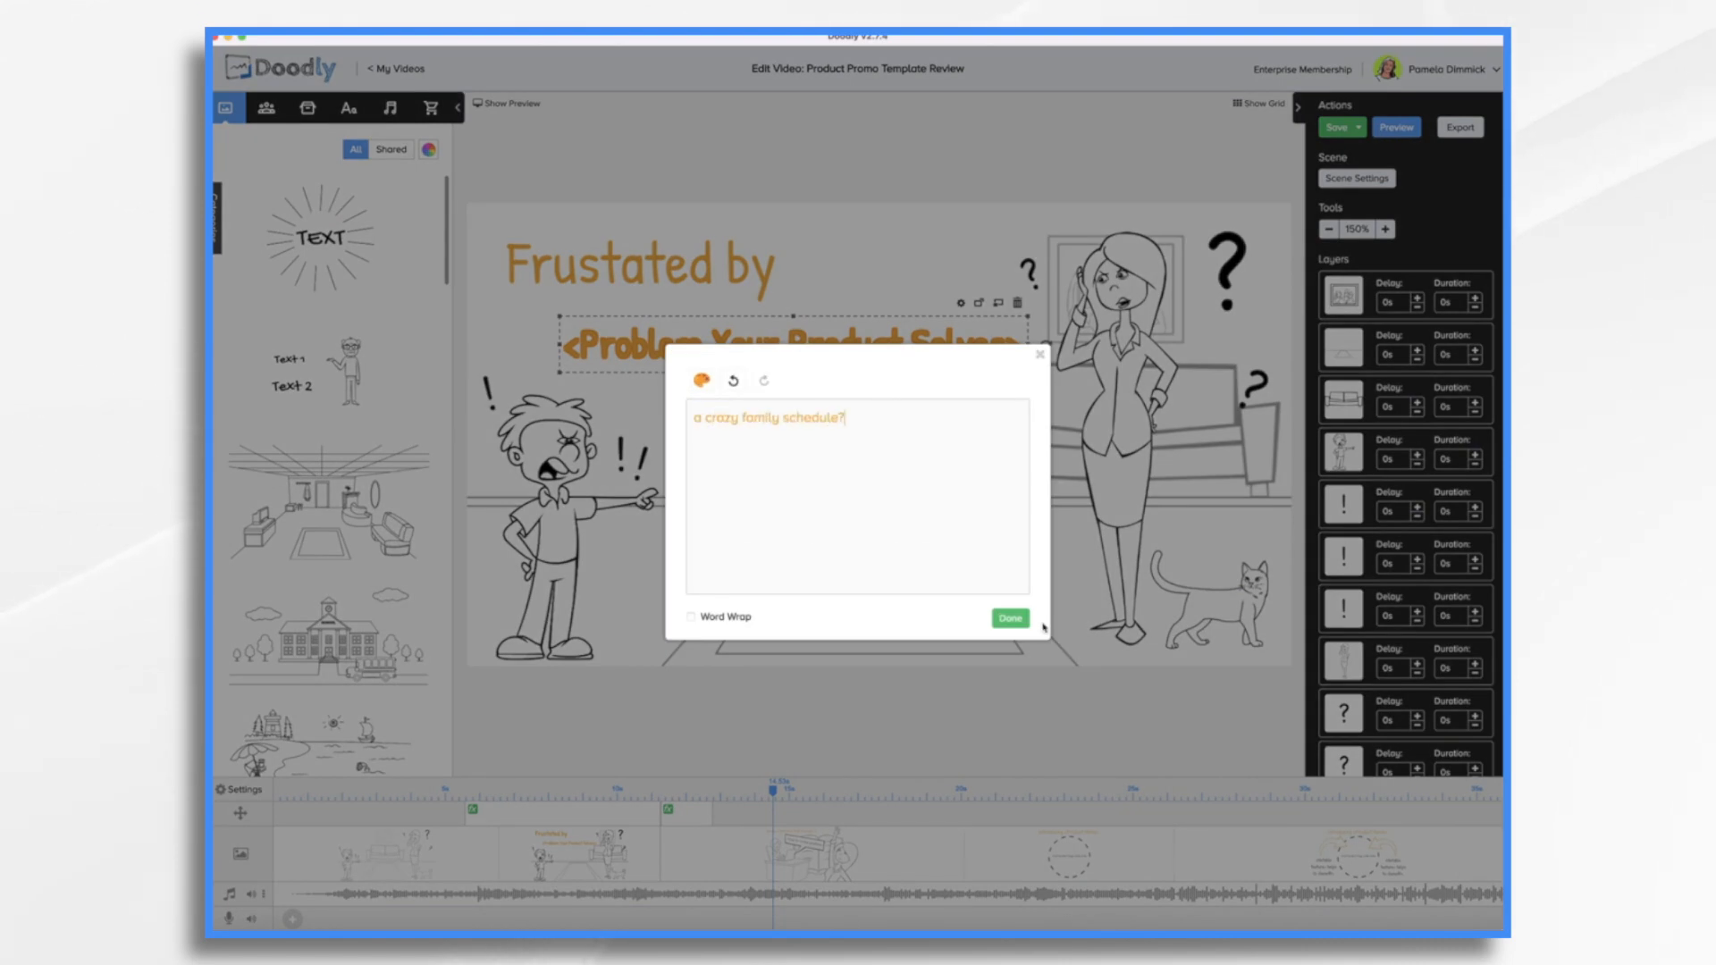
{"action": "left_click", "coordinate": [1007, 619]}
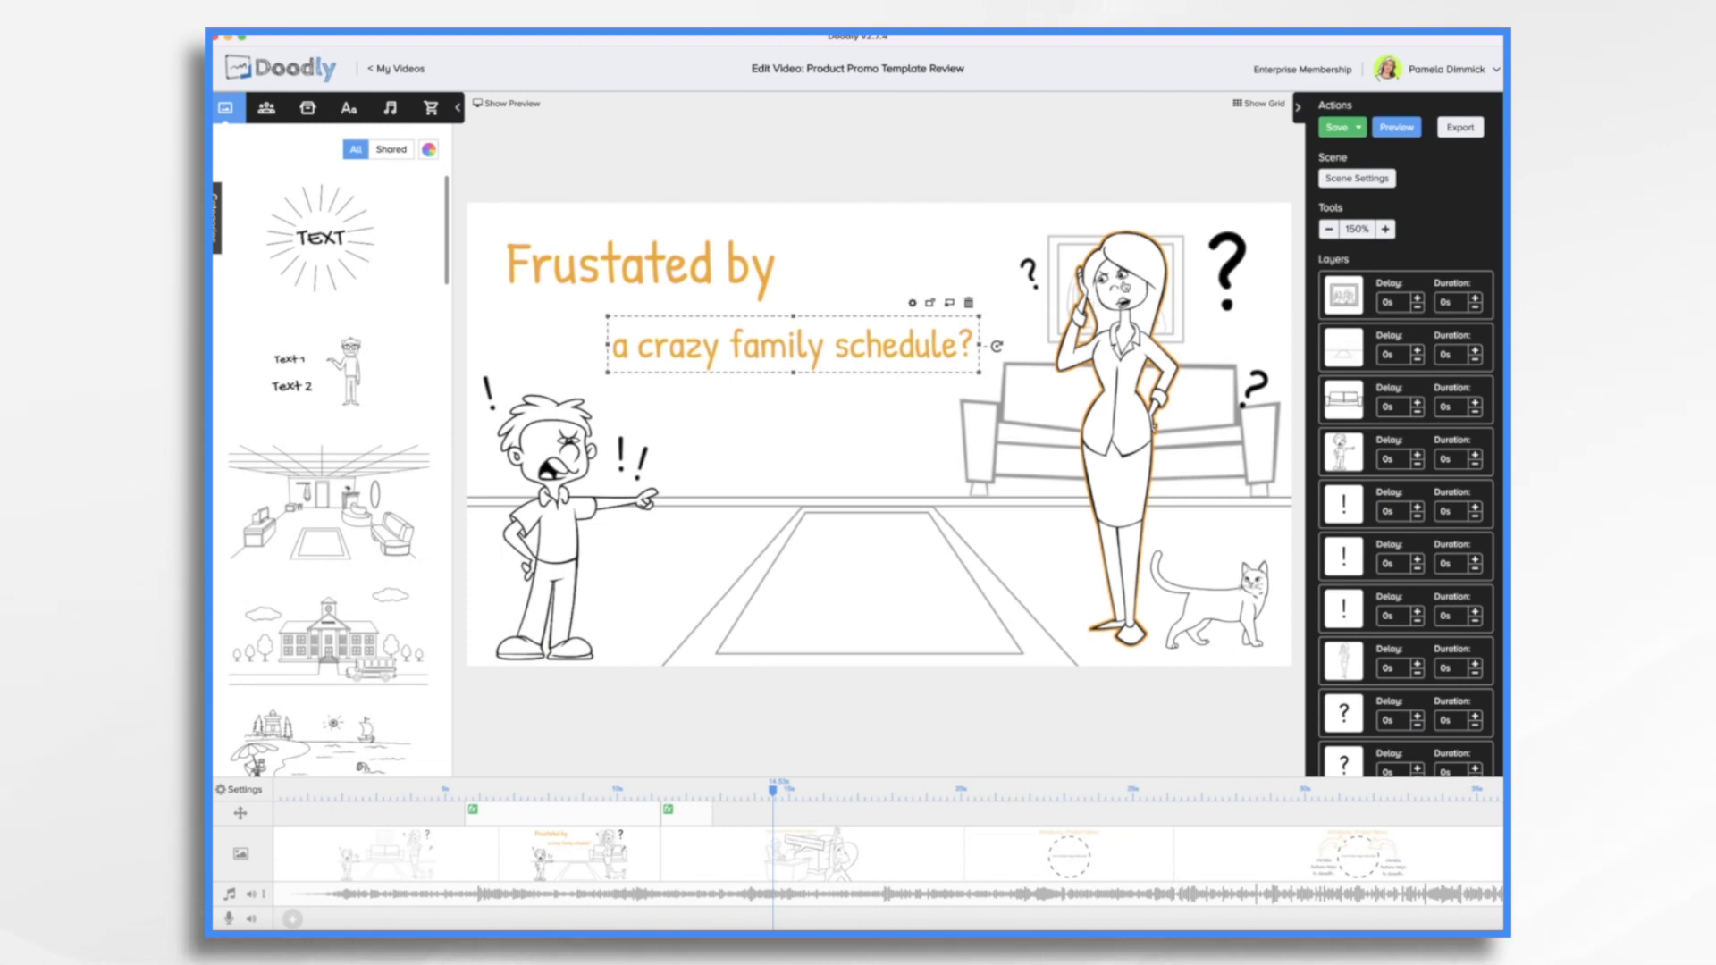
{"action": "left_click", "coordinate": [1335, 127]}
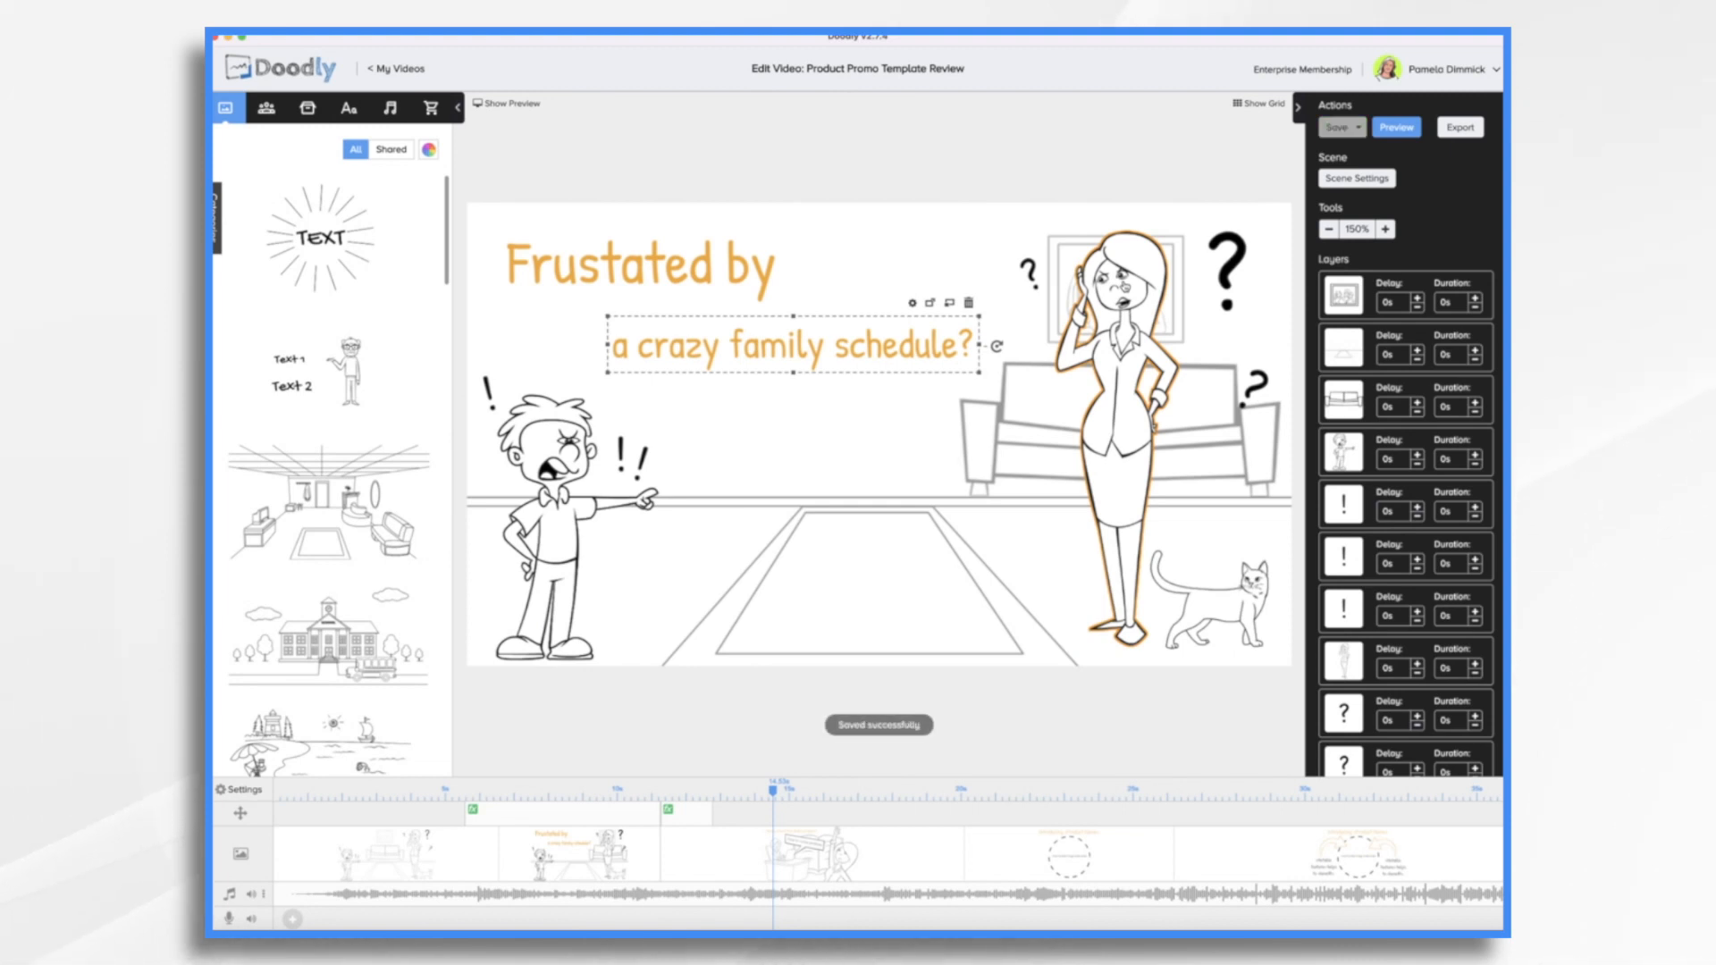
Step: Replace the puzzled woman with an Andrew male character from the Characters library
{"action": "left_click", "coordinate": [264, 107]}
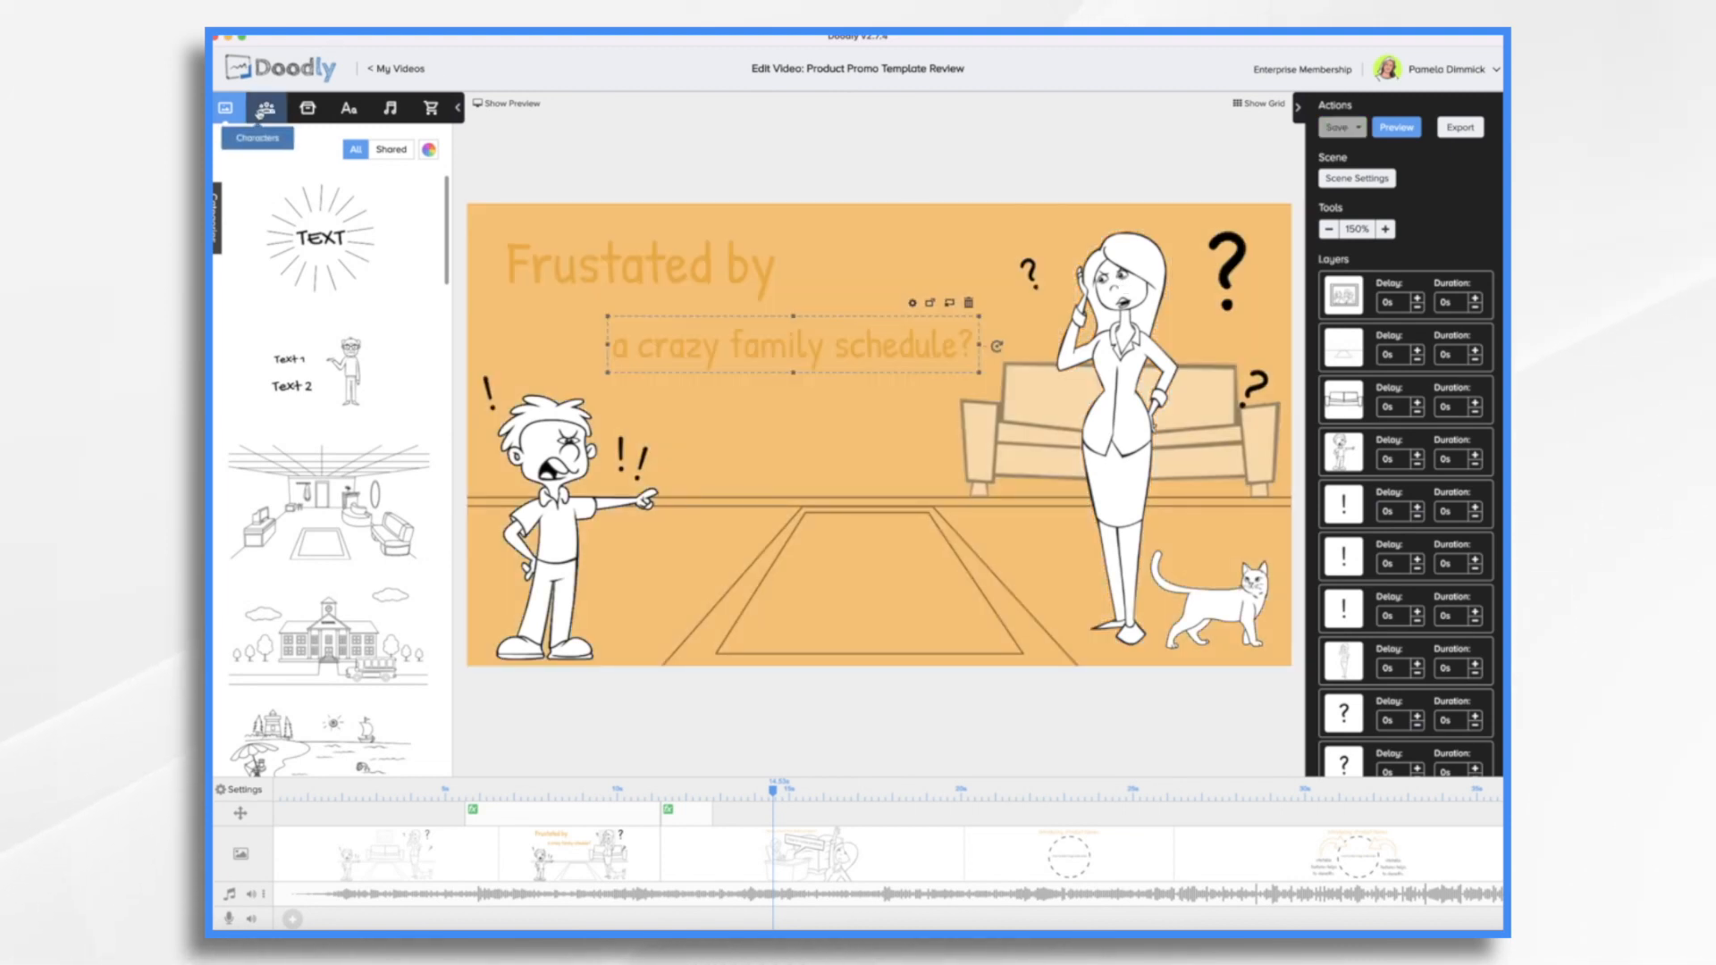
{"action": "left_click", "coordinate": [226, 109]}
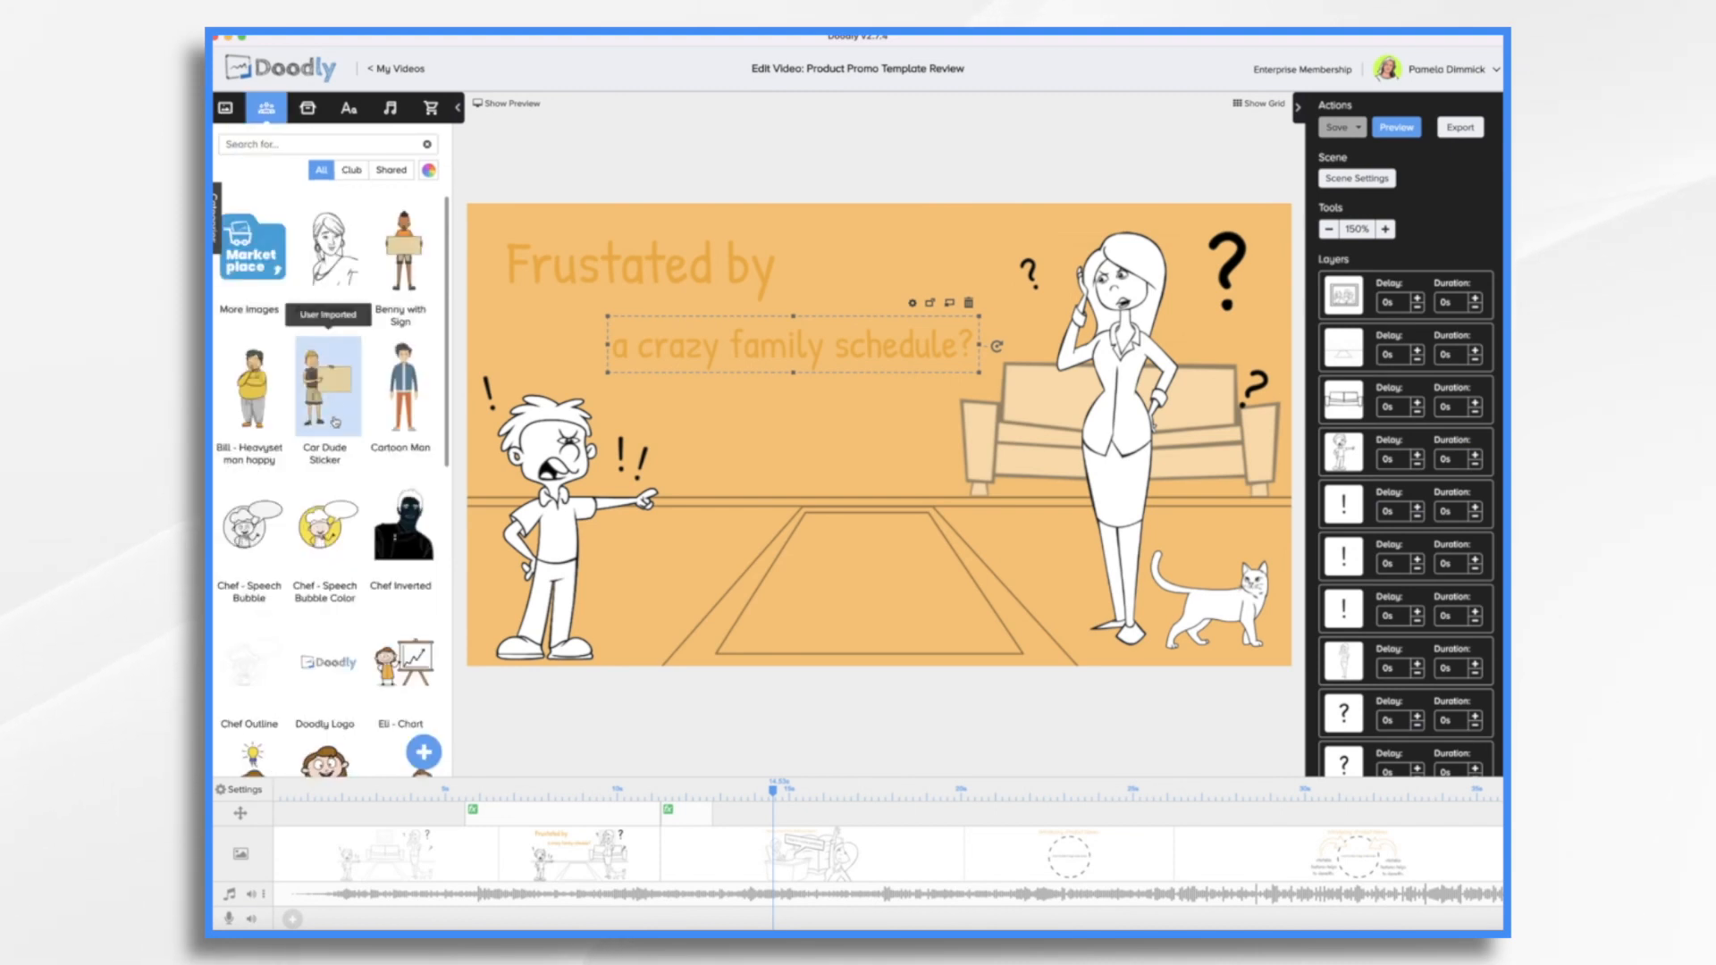
{"action": "scroll", "scroll_direction": "down", "scroll_amount": 3}
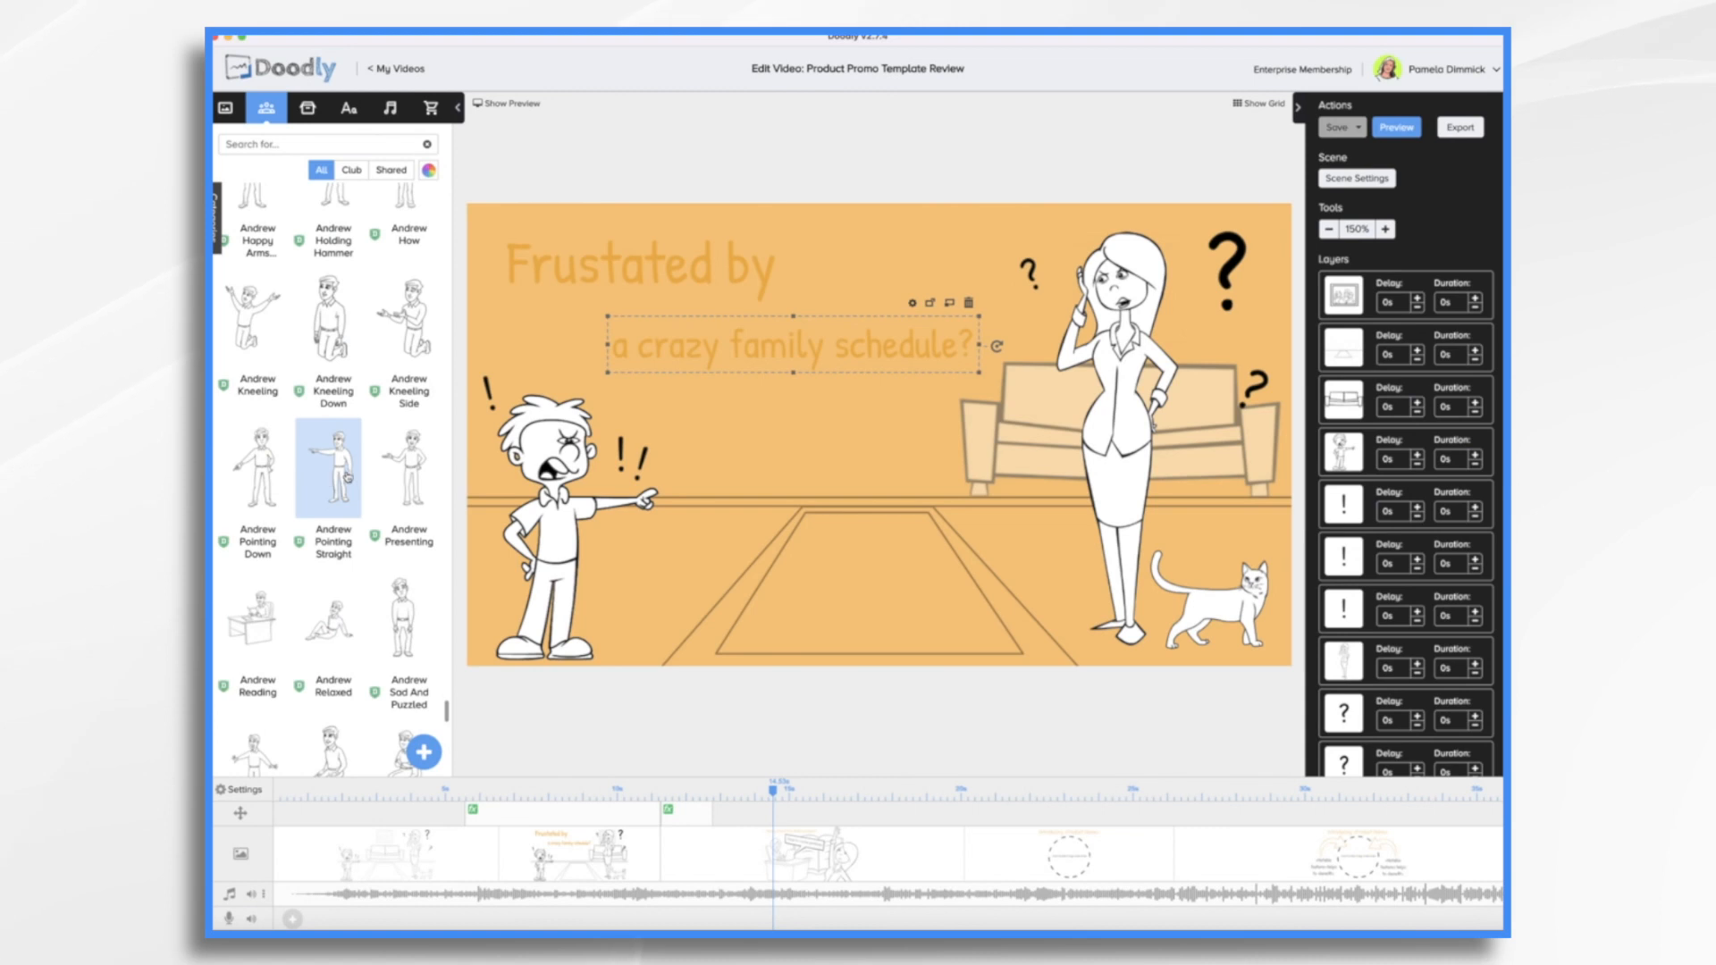
{"action": "left_click", "coordinate": [404, 617]}
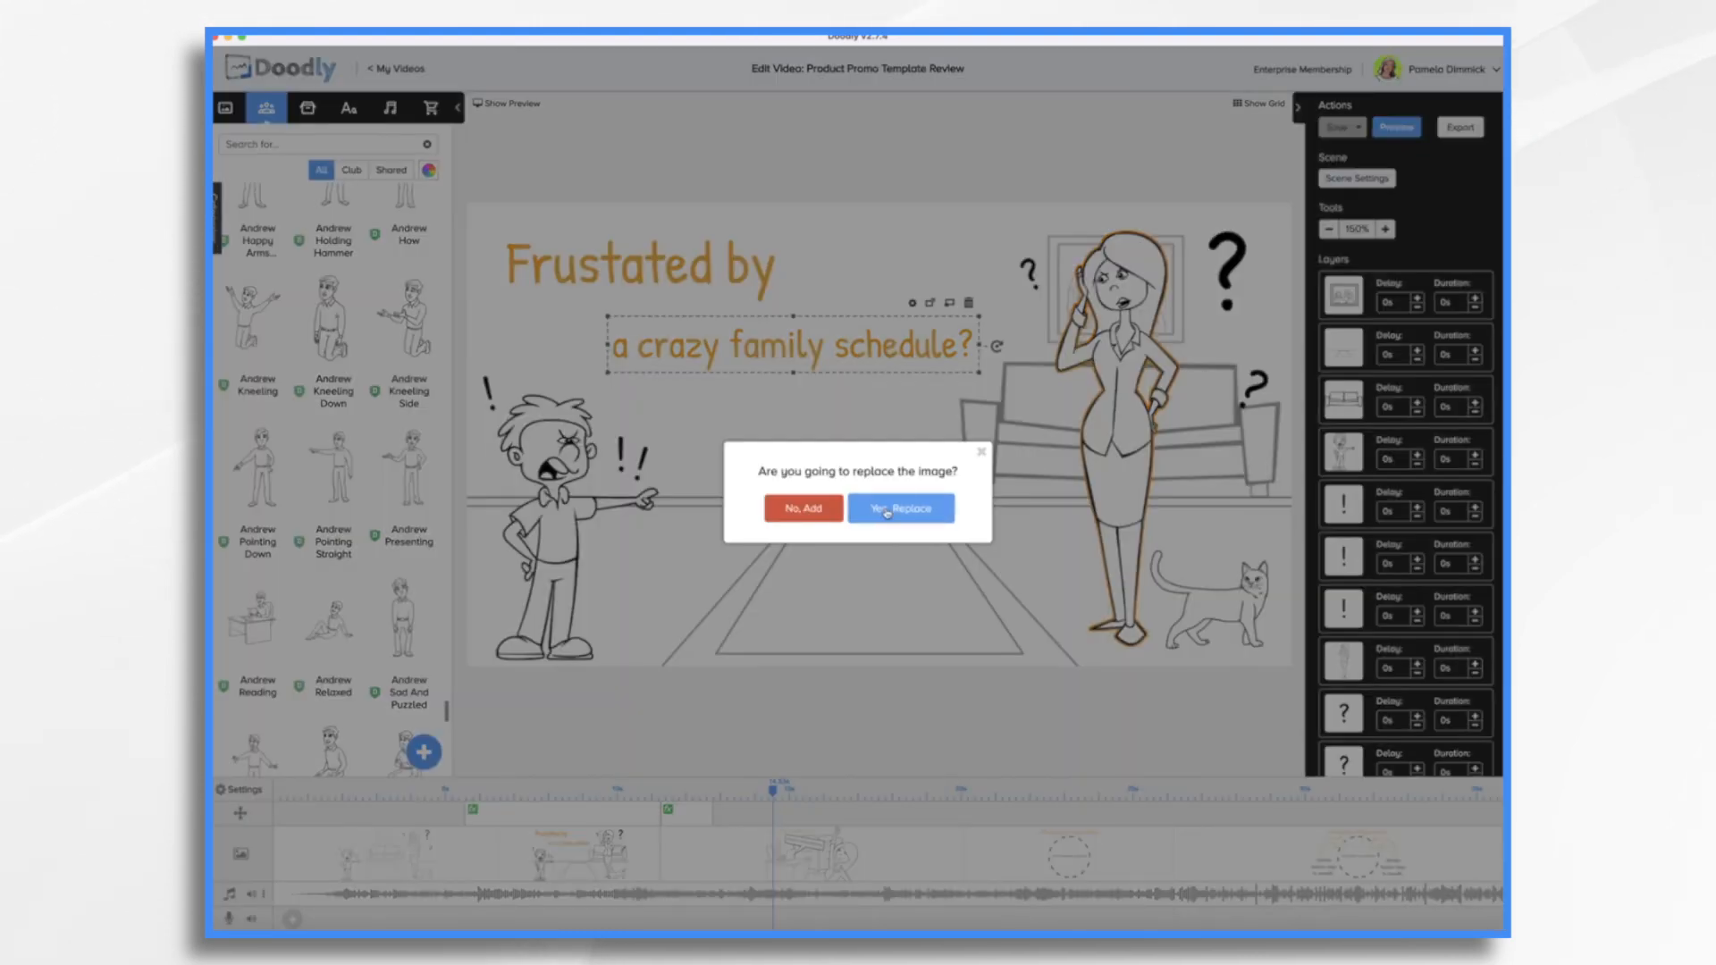
{"action": "left_click", "coordinate": [899, 508]}
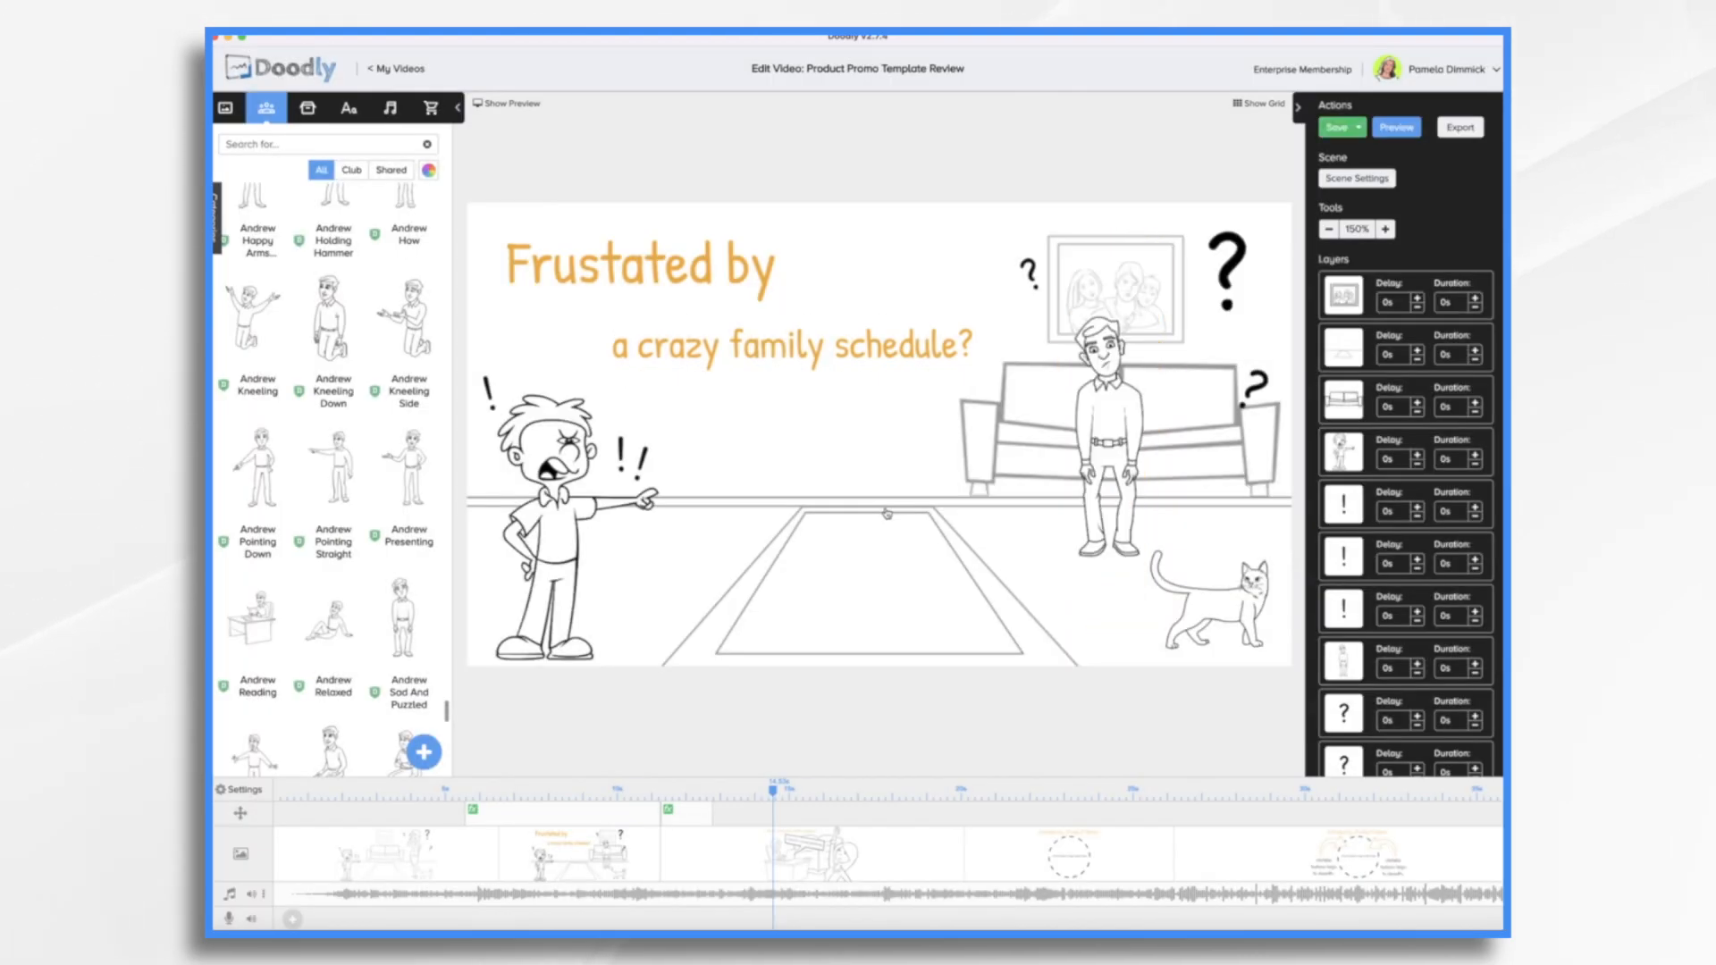
{"action": "left_click", "coordinate": [1105, 438]}
{"action": "type", "text": "Introducing Family Calendar"}
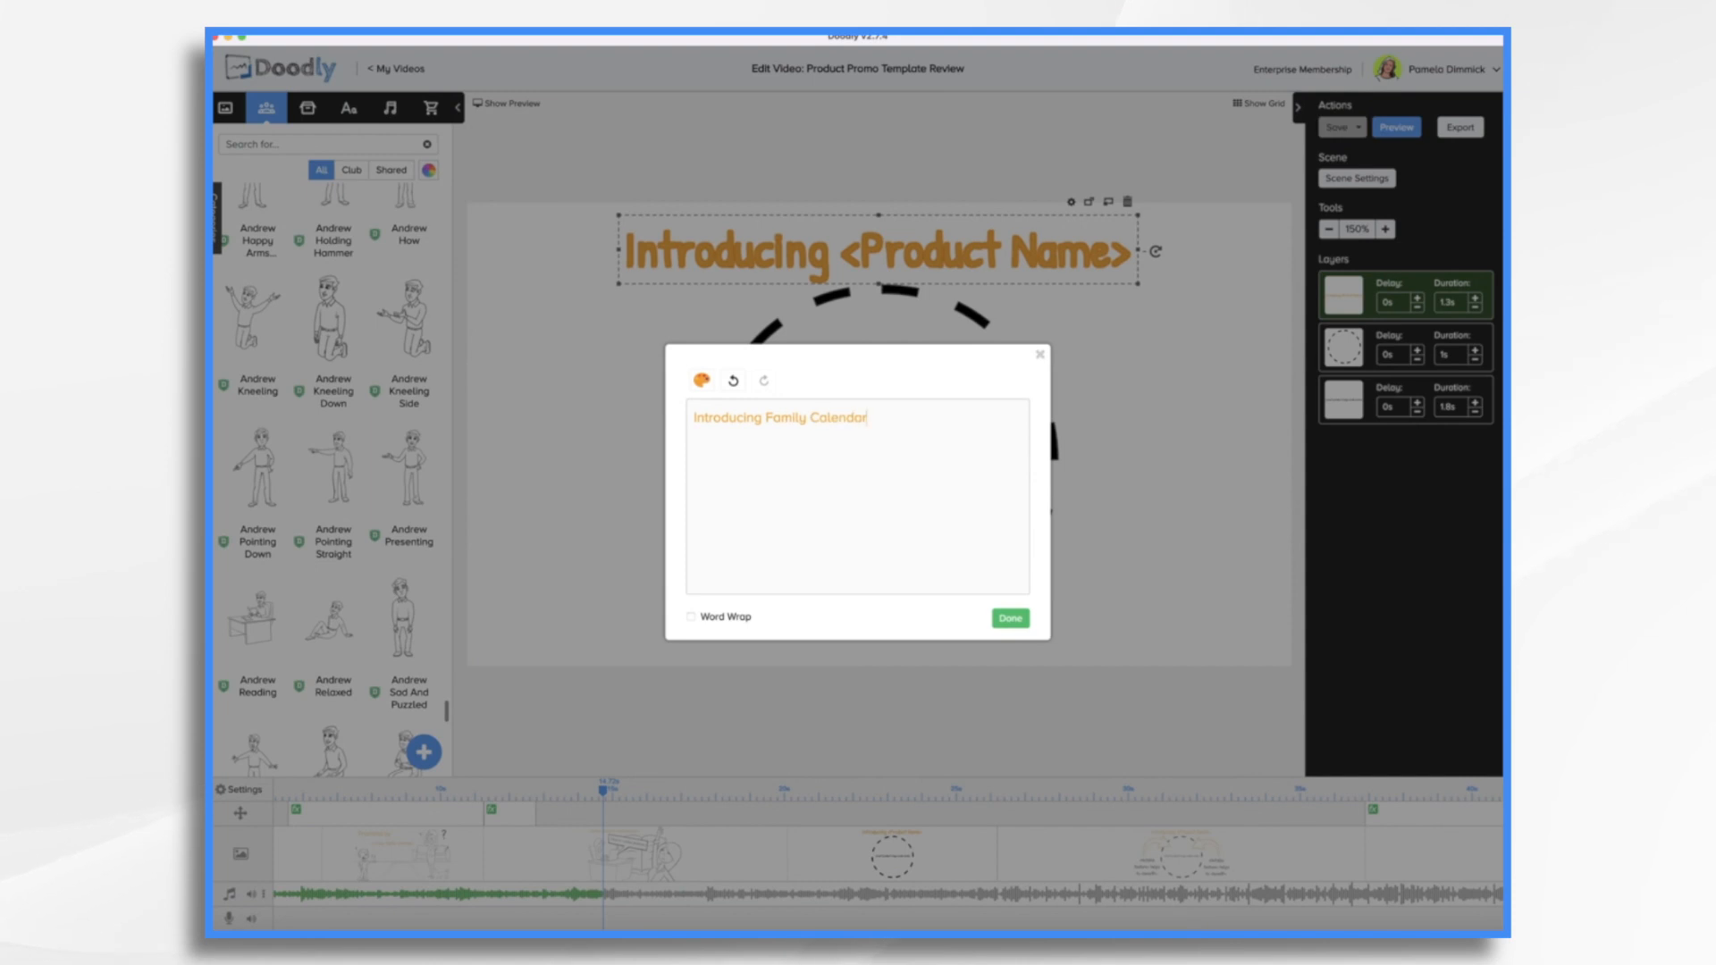
Step: Confirm the scene title as 'Introducing Acme Family Calendar'
{"action": "left_click", "coordinate": [1006, 618]}
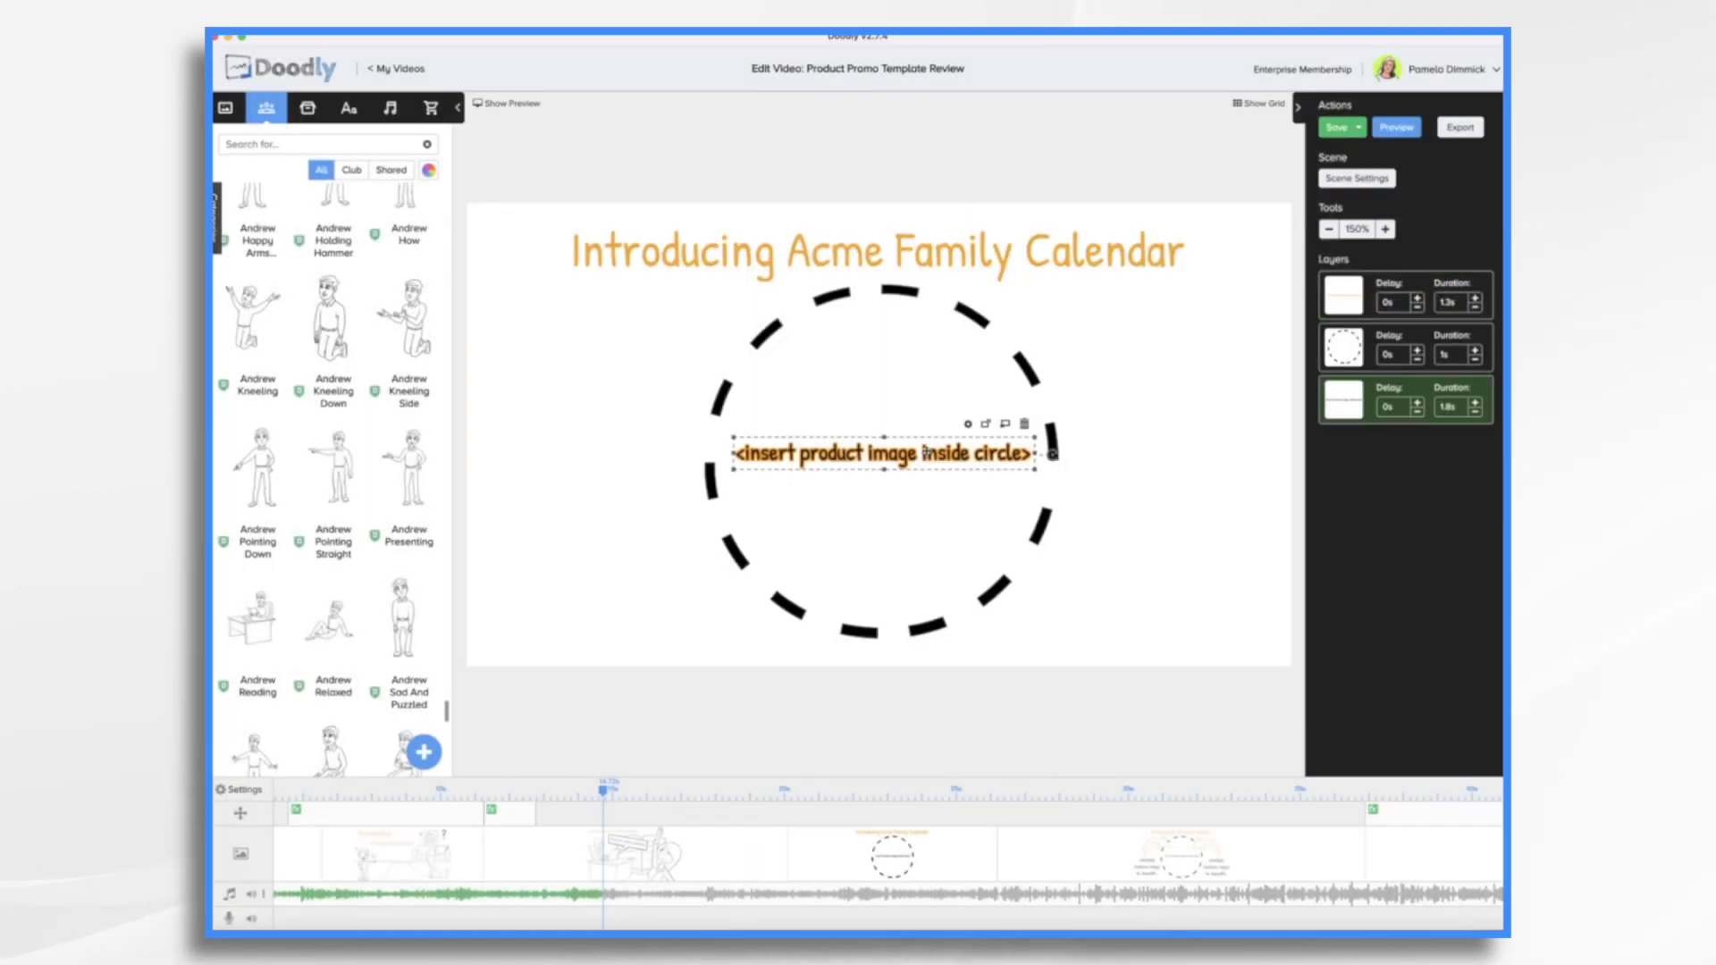
{"action": "mouse_move", "coordinate": [309, 108]}
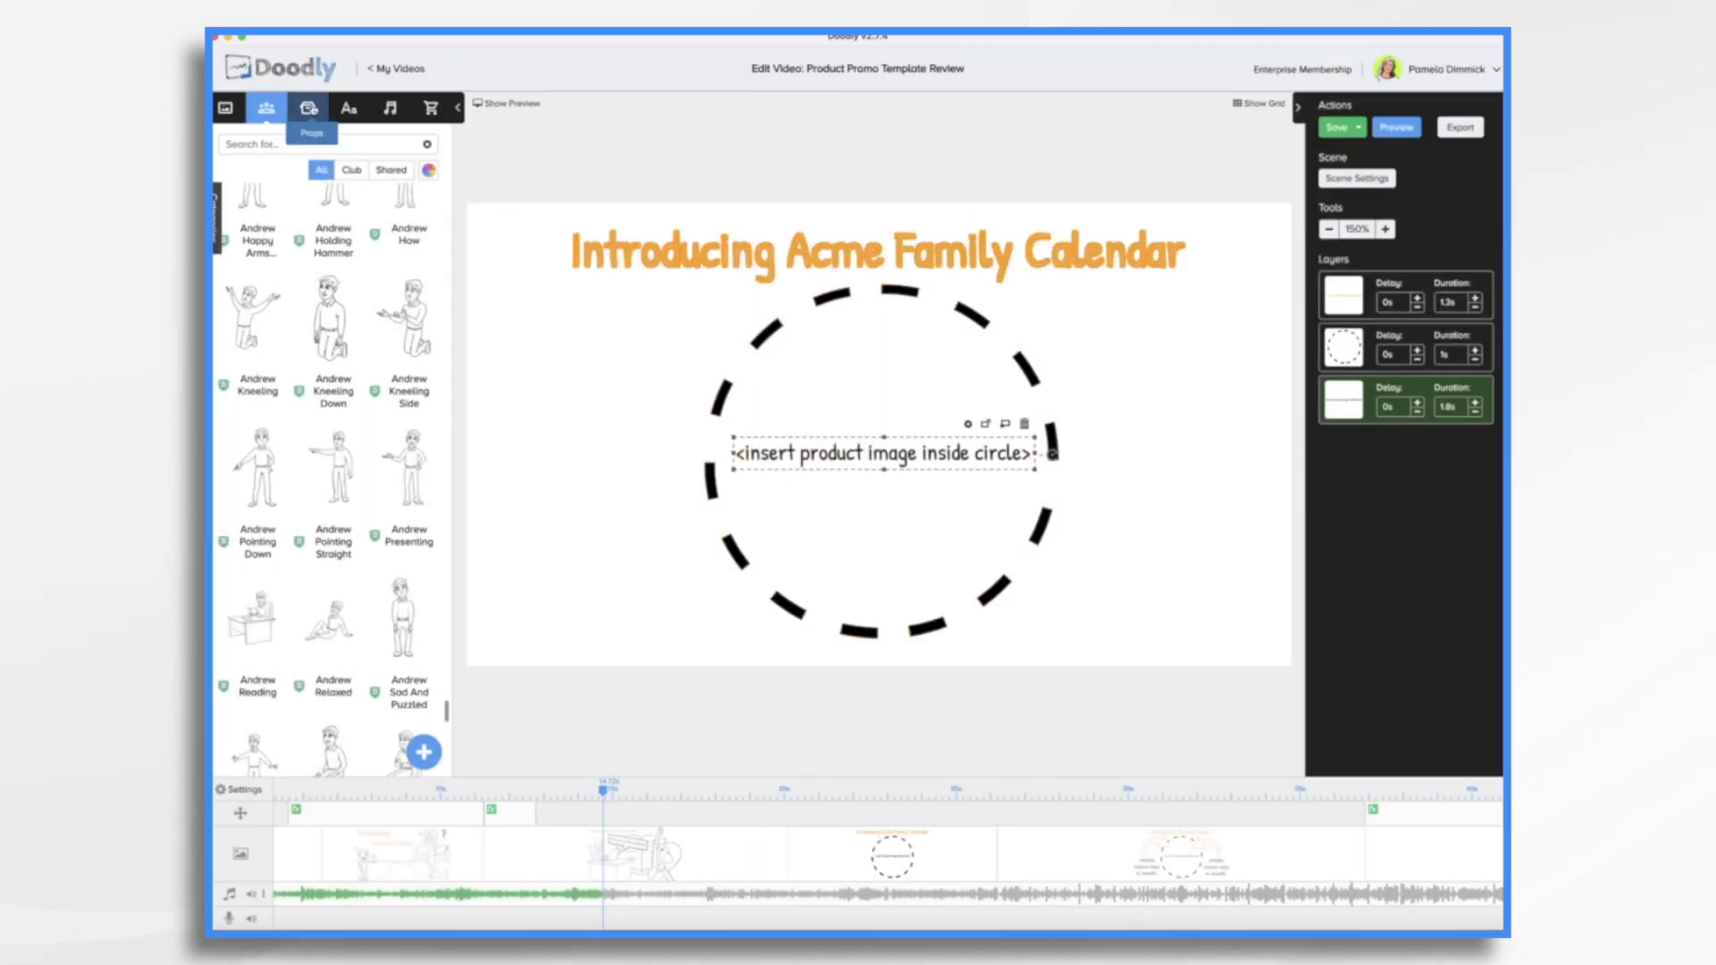
Step: Remove the circle's placeholder text and add the Planning calendar-and-clock prop in its place
{"action": "left_click", "coordinate": [309, 107]}
{"action": "type", "text": "plan"}
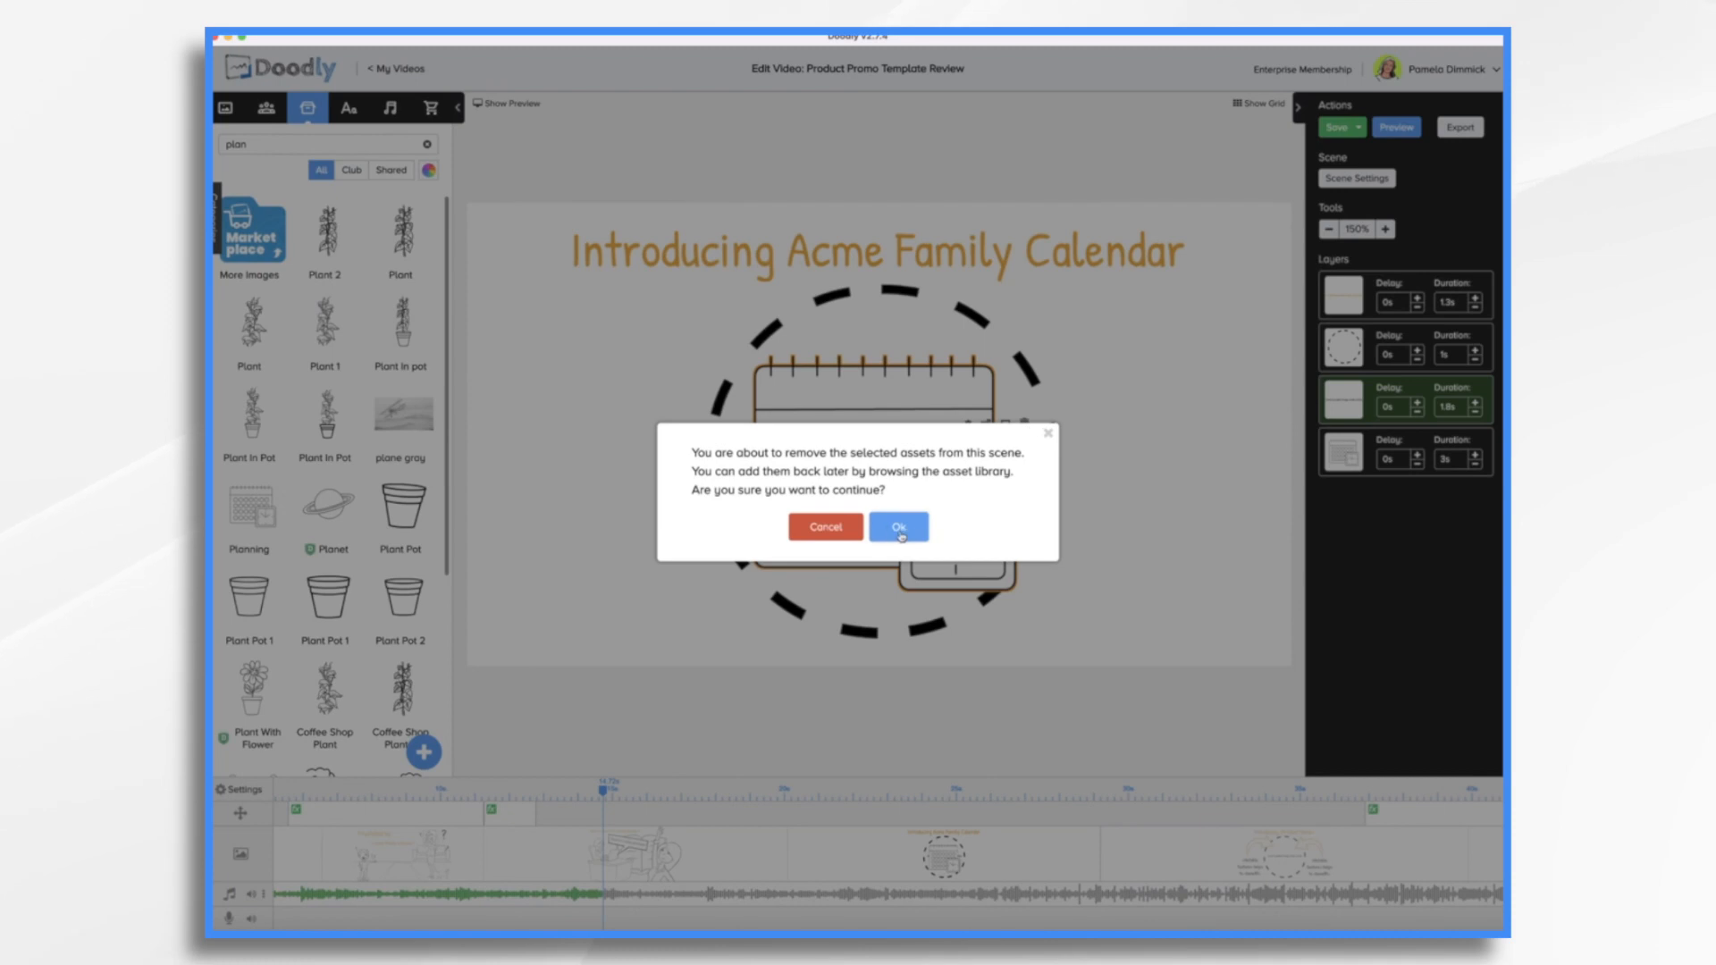
{"action": "left_click", "coordinate": [897, 525]}
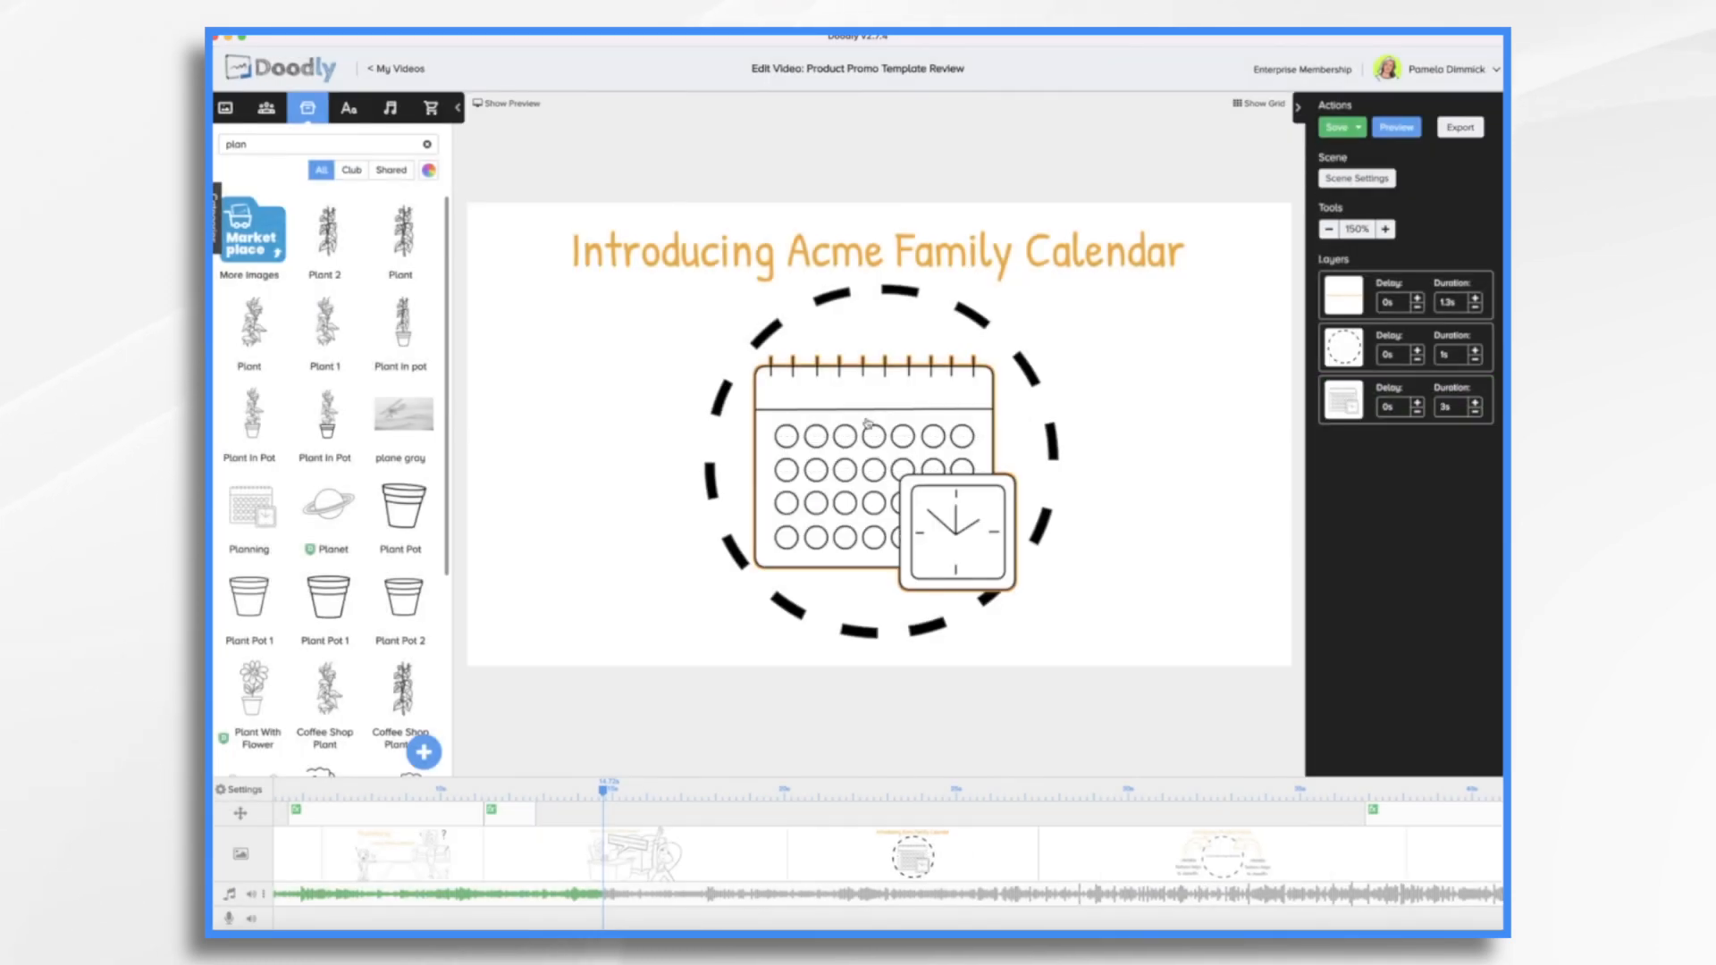
{"action": "left_click", "coordinate": [869, 425]}
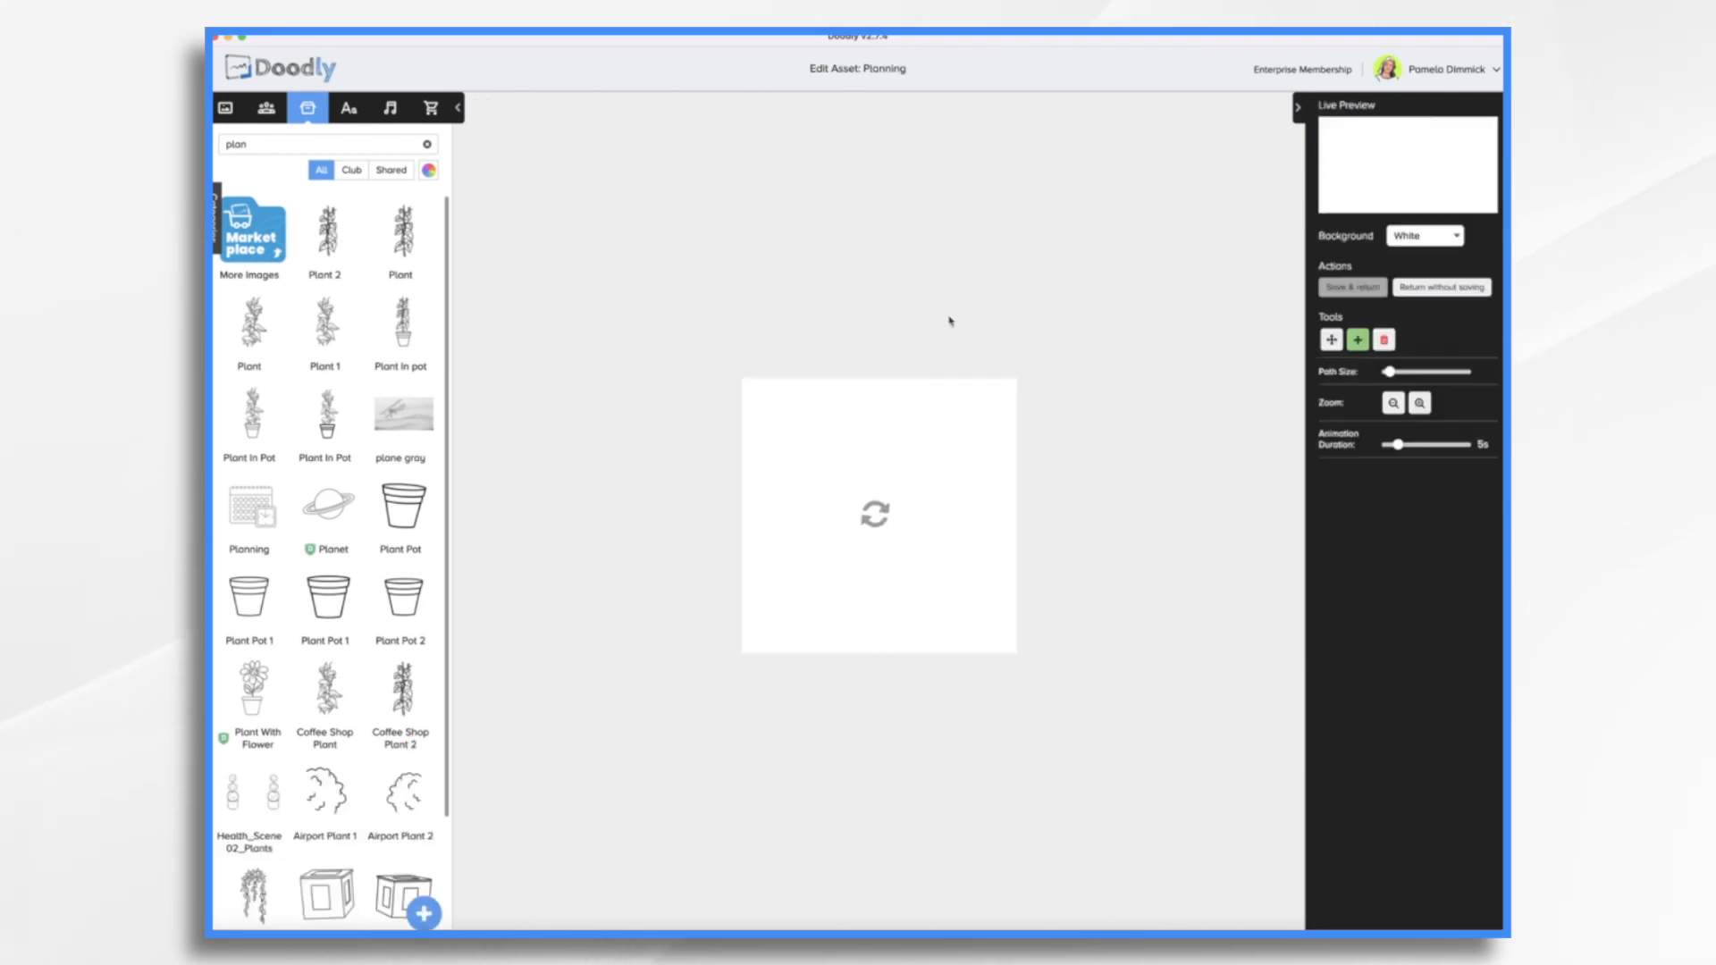
{"action": "left_click", "coordinate": [248, 505]}
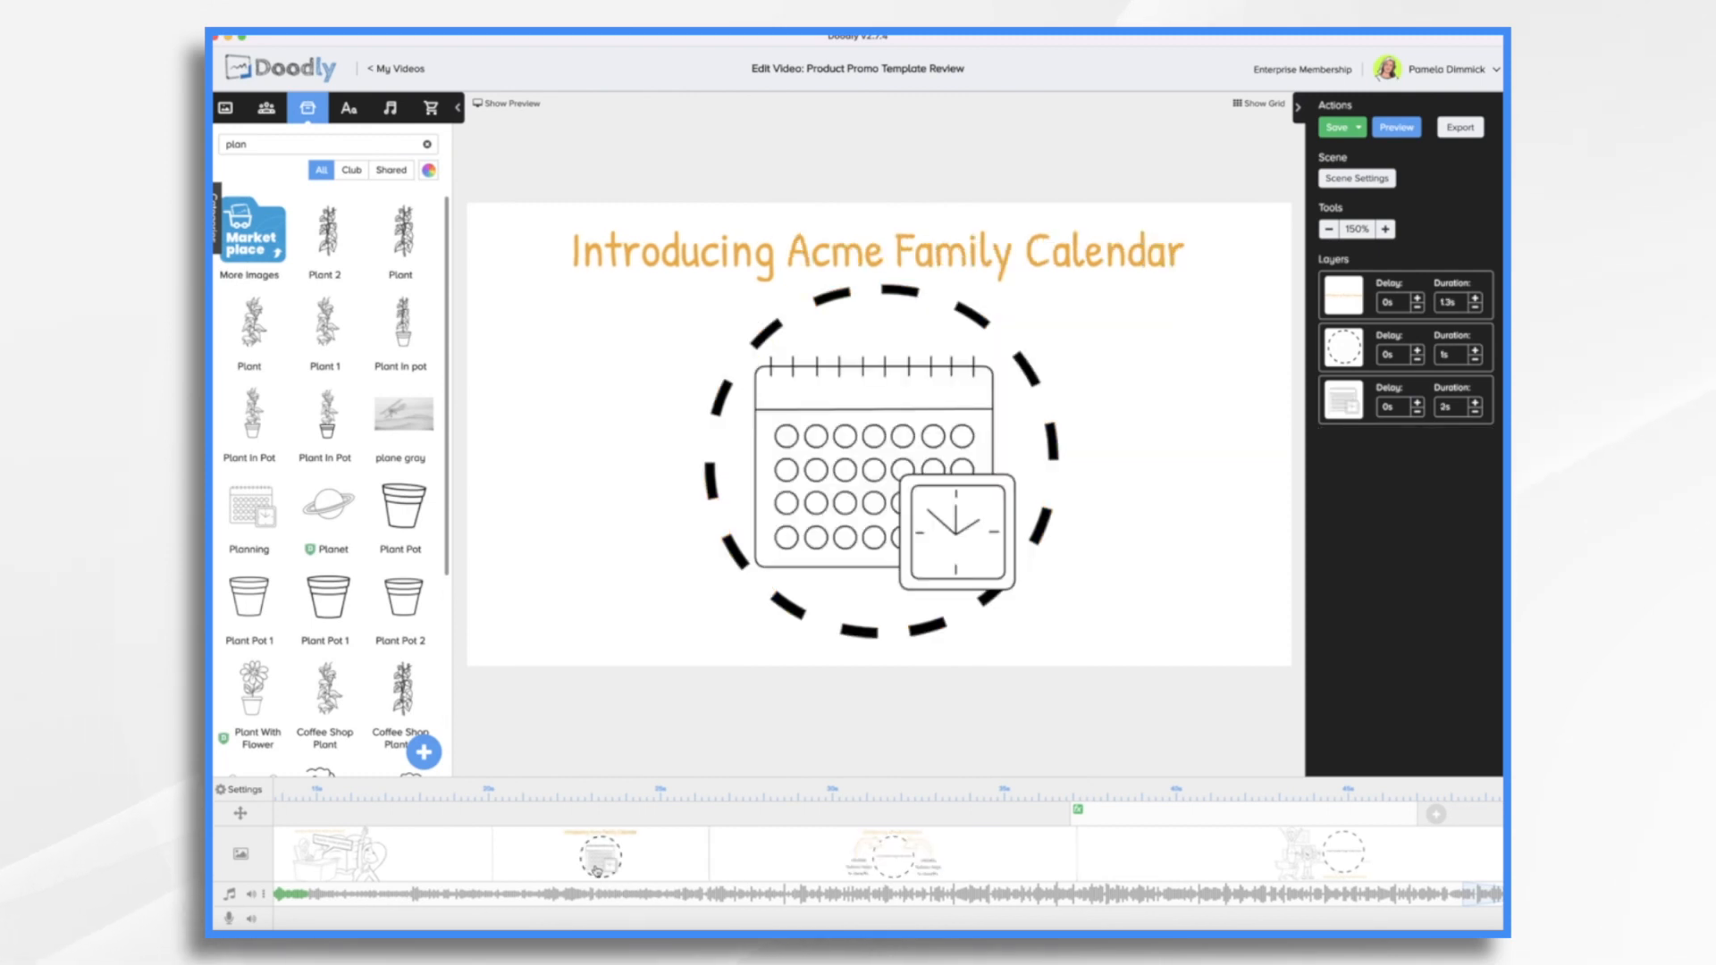
Step: Copy the Acme Family Calendar title and calendar image into the features scene, then select the closing scene
{"action": "left_click", "coordinate": [876, 459]}
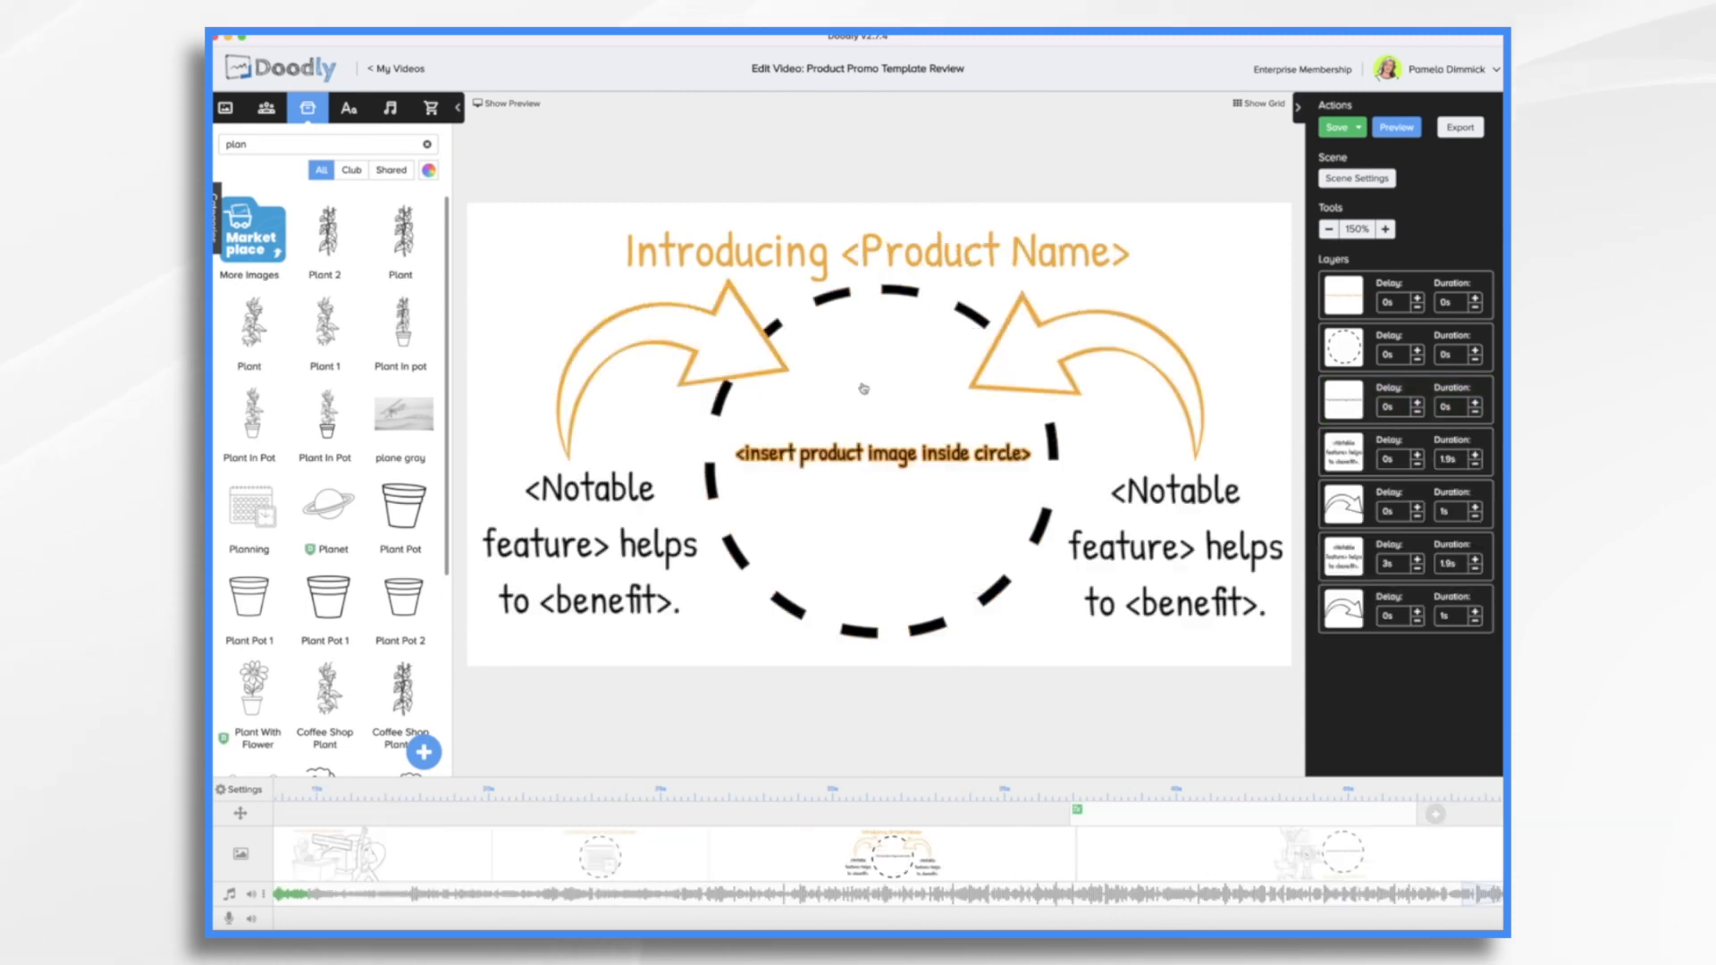
{"action": "left_click", "coordinate": [880, 452]}
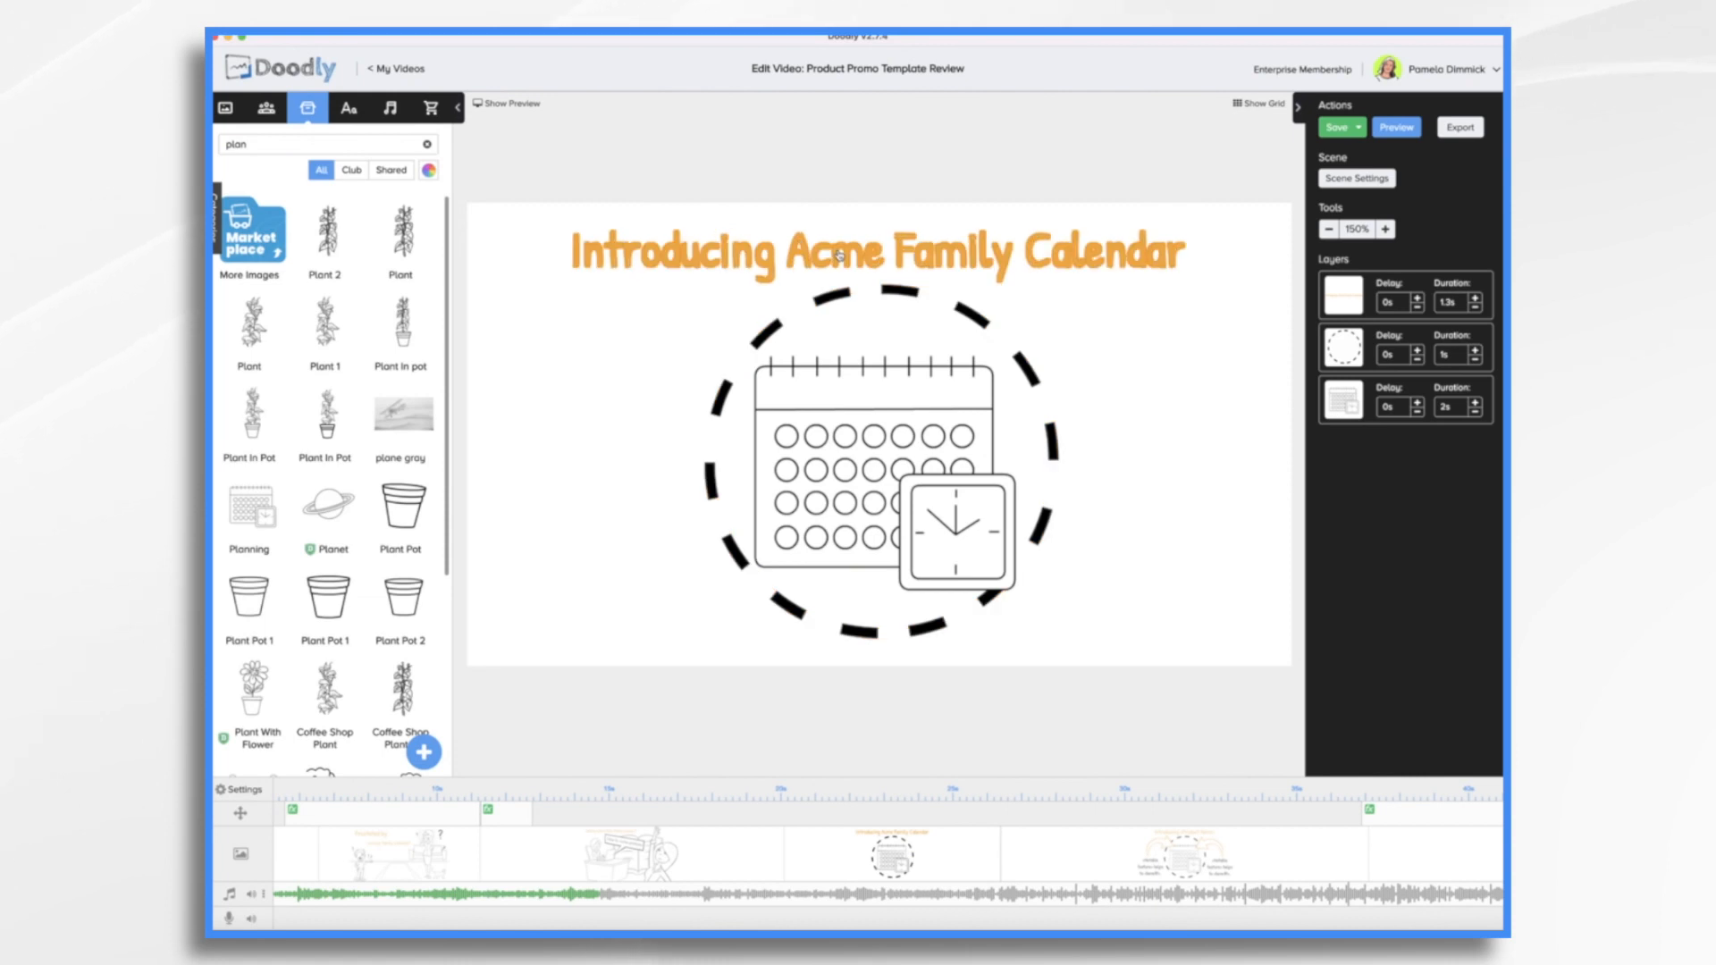
{"action": "left_click", "coordinate": [831, 252]}
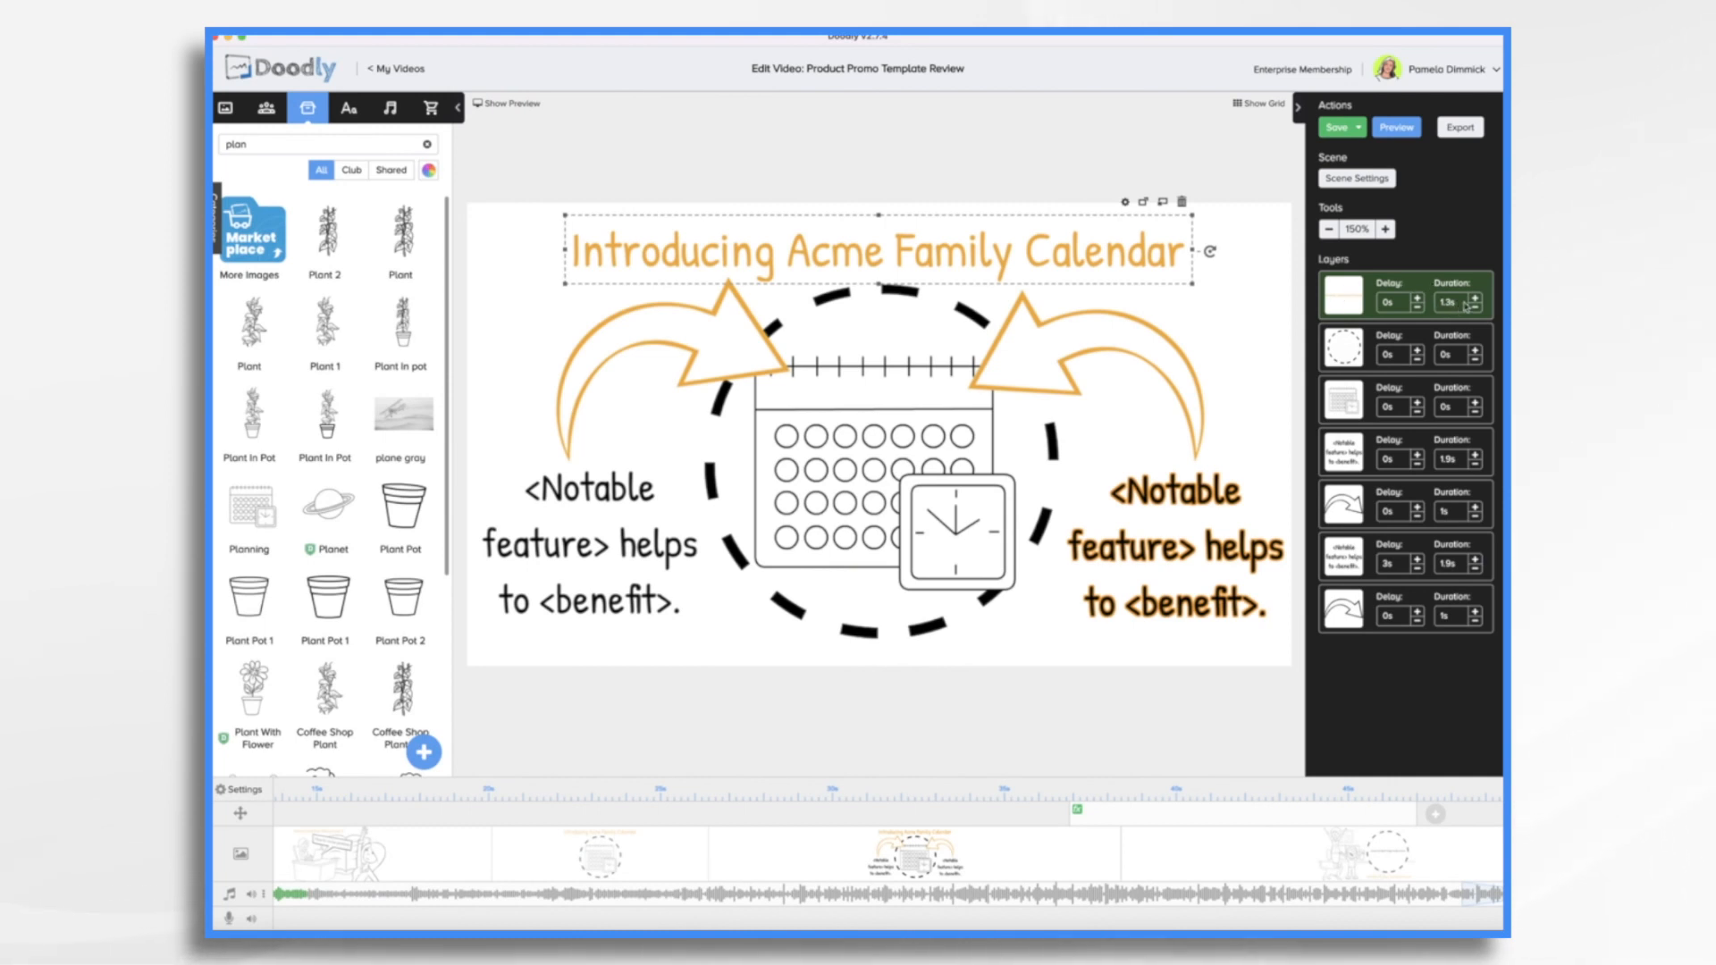
{"action": "left_click", "coordinate": [1335, 127]}
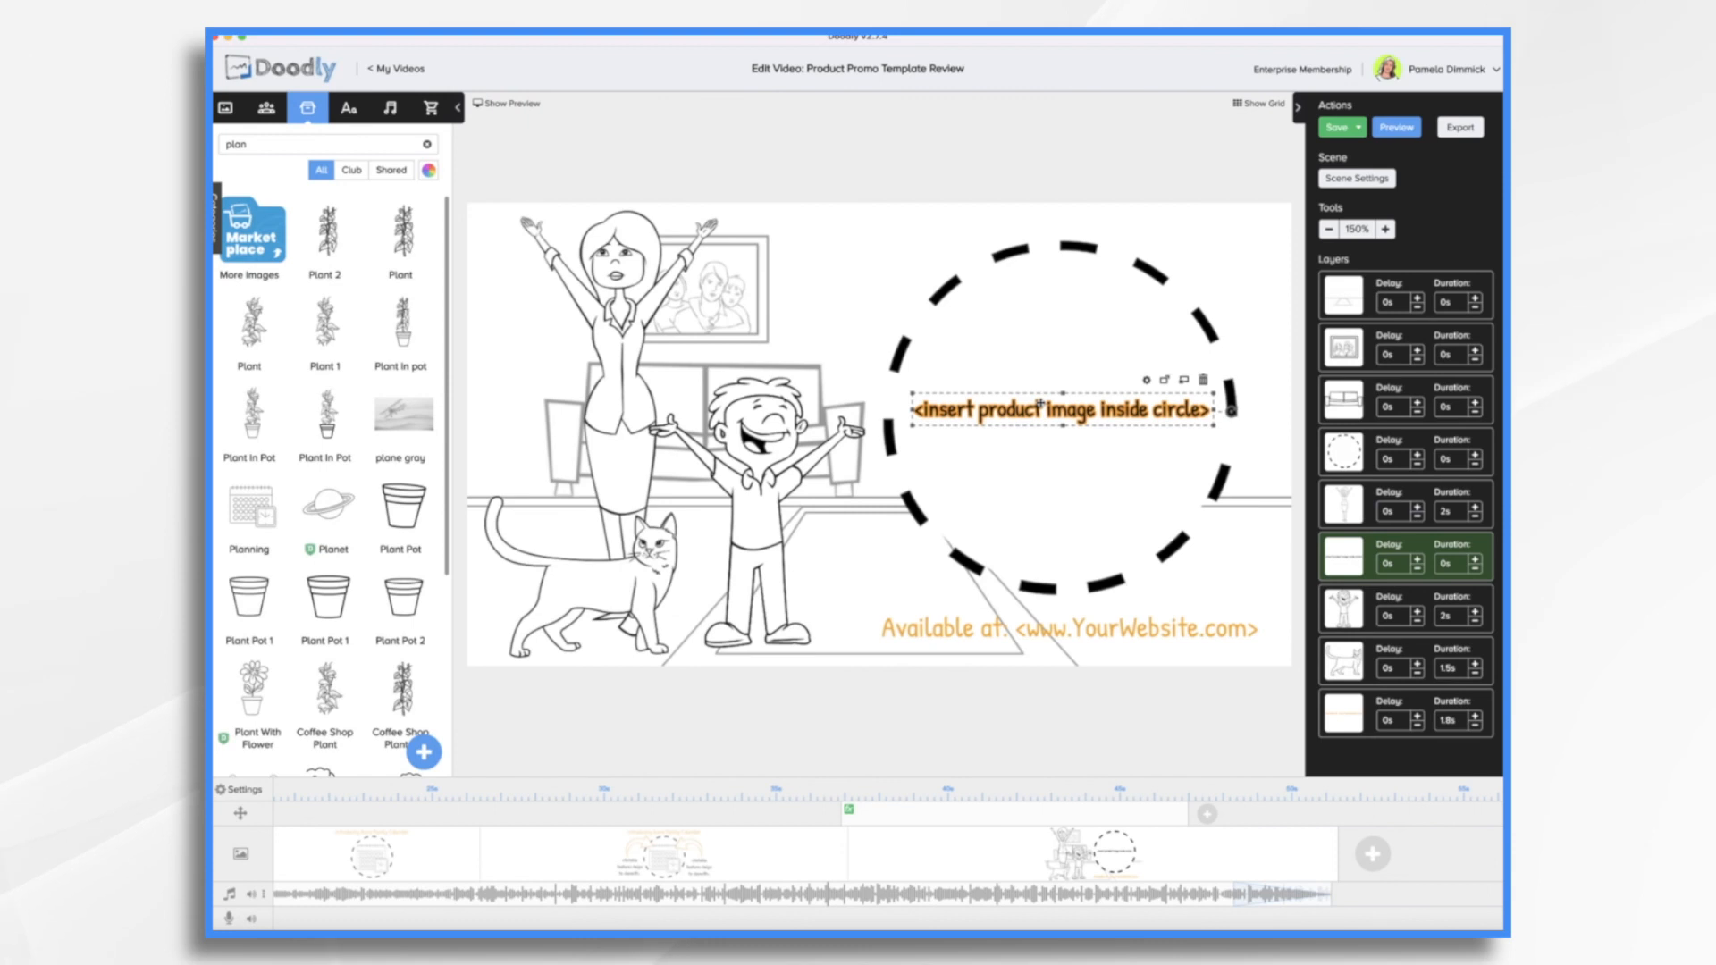
Step: Delete the closing scene's placeholder text and add the Planning image while keeping the dashed circle
{"action": "left_click", "coordinate": [1201, 379]}
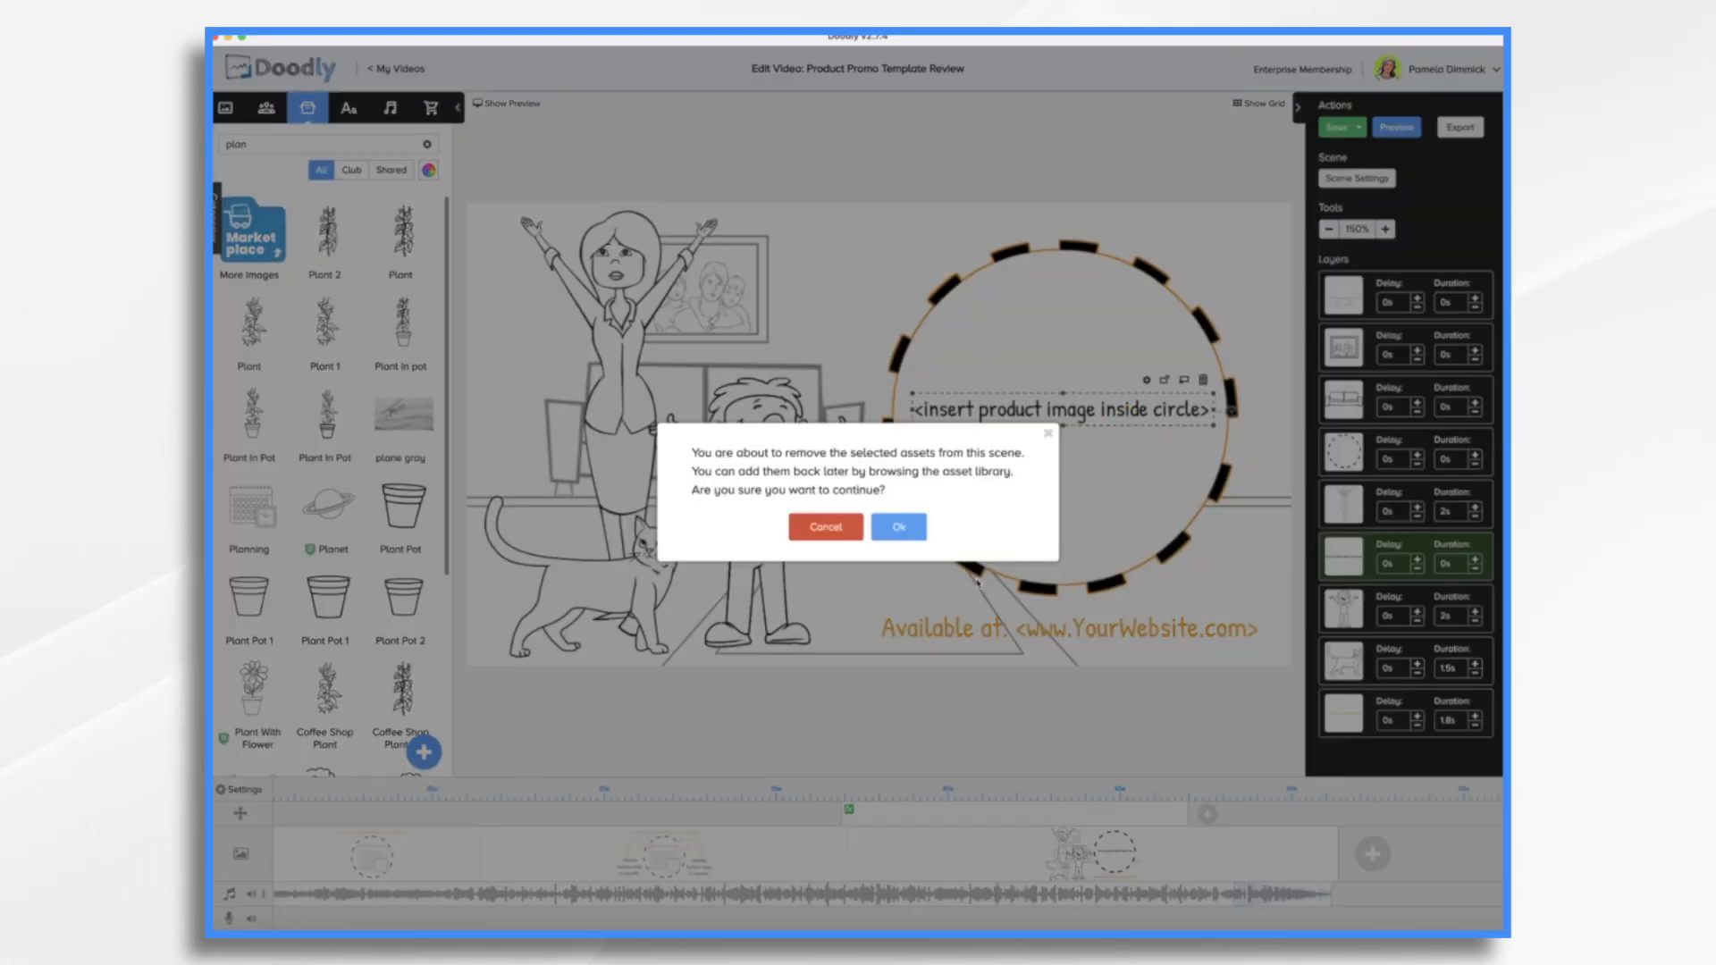
{"action": "left_click", "coordinate": [897, 525]}
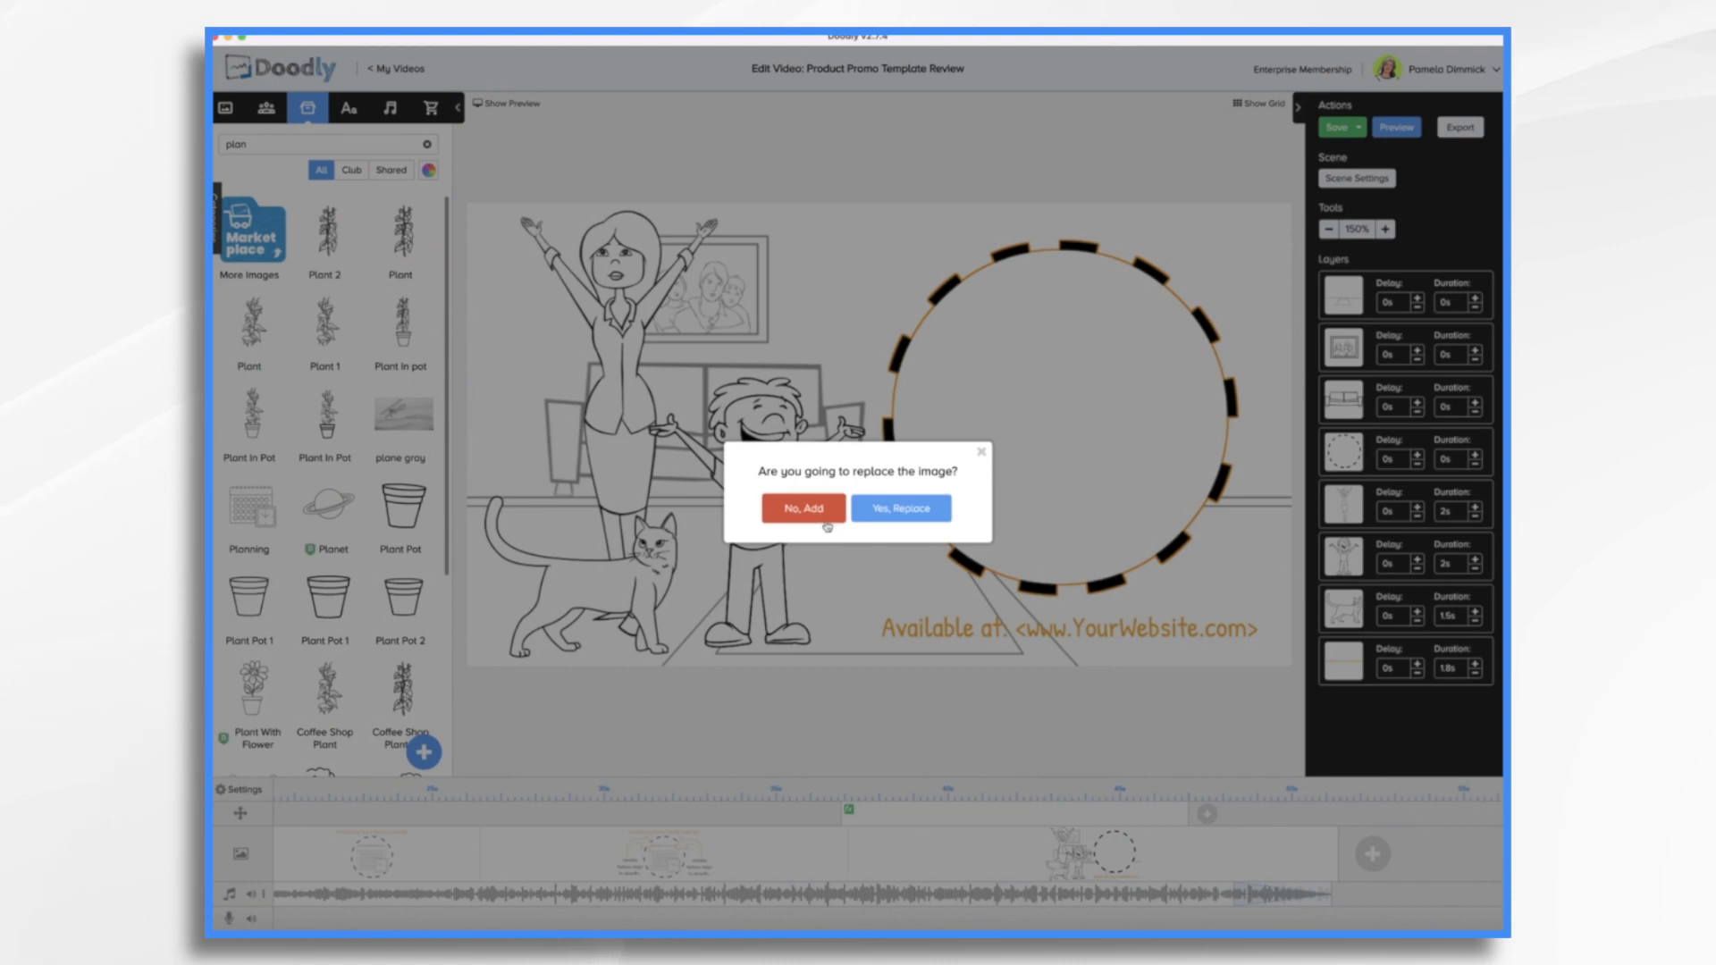
{"action": "left_click", "coordinate": [802, 507]}
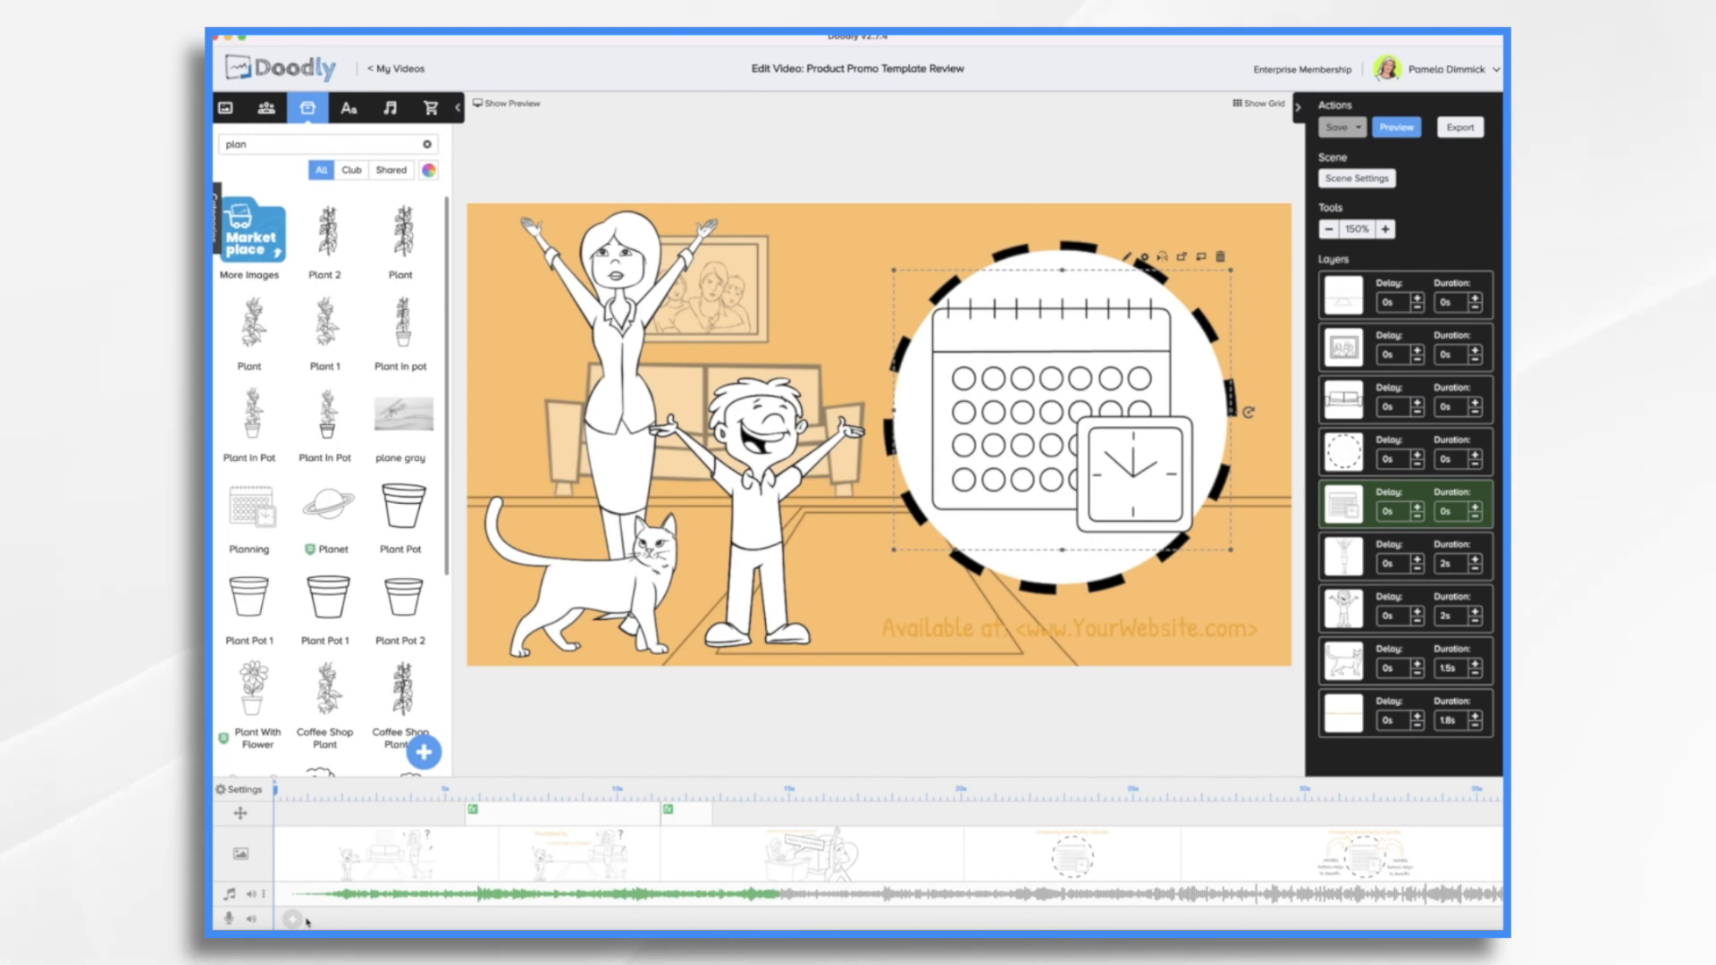
{"action": "mouse_move", "coordinate": [754, 707]}
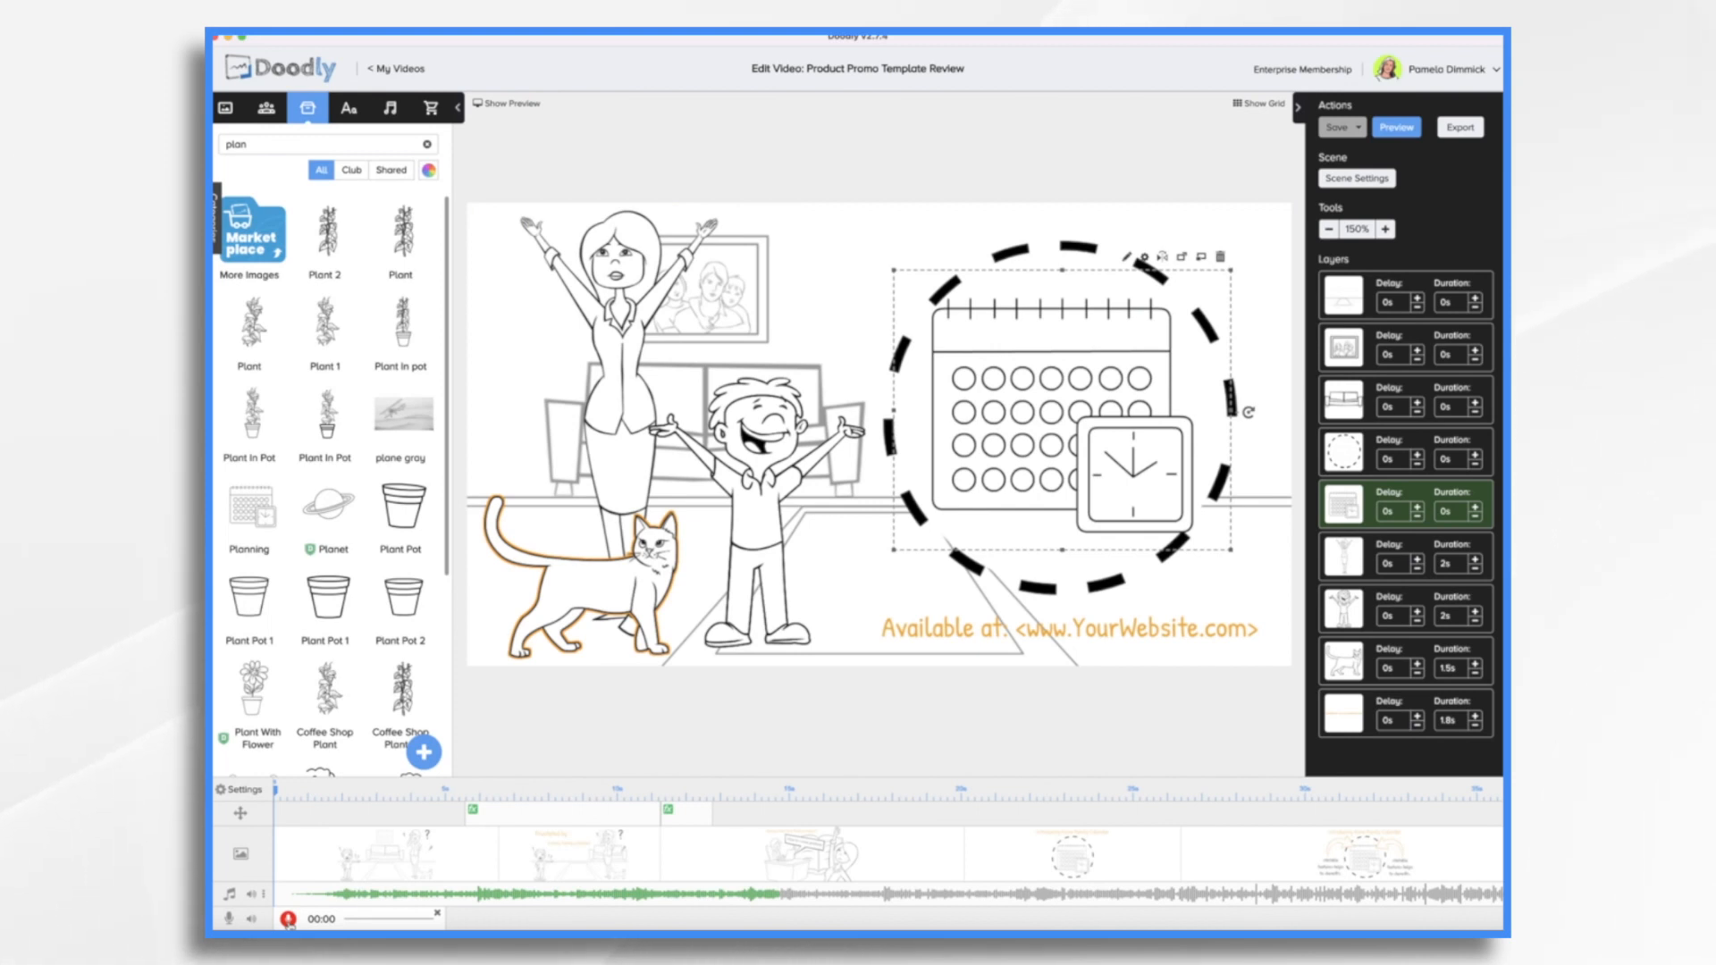
Step: Record a voiceover narration clip onto the voice track
{"action": "left_click", "coordinate": [1396, 127]}
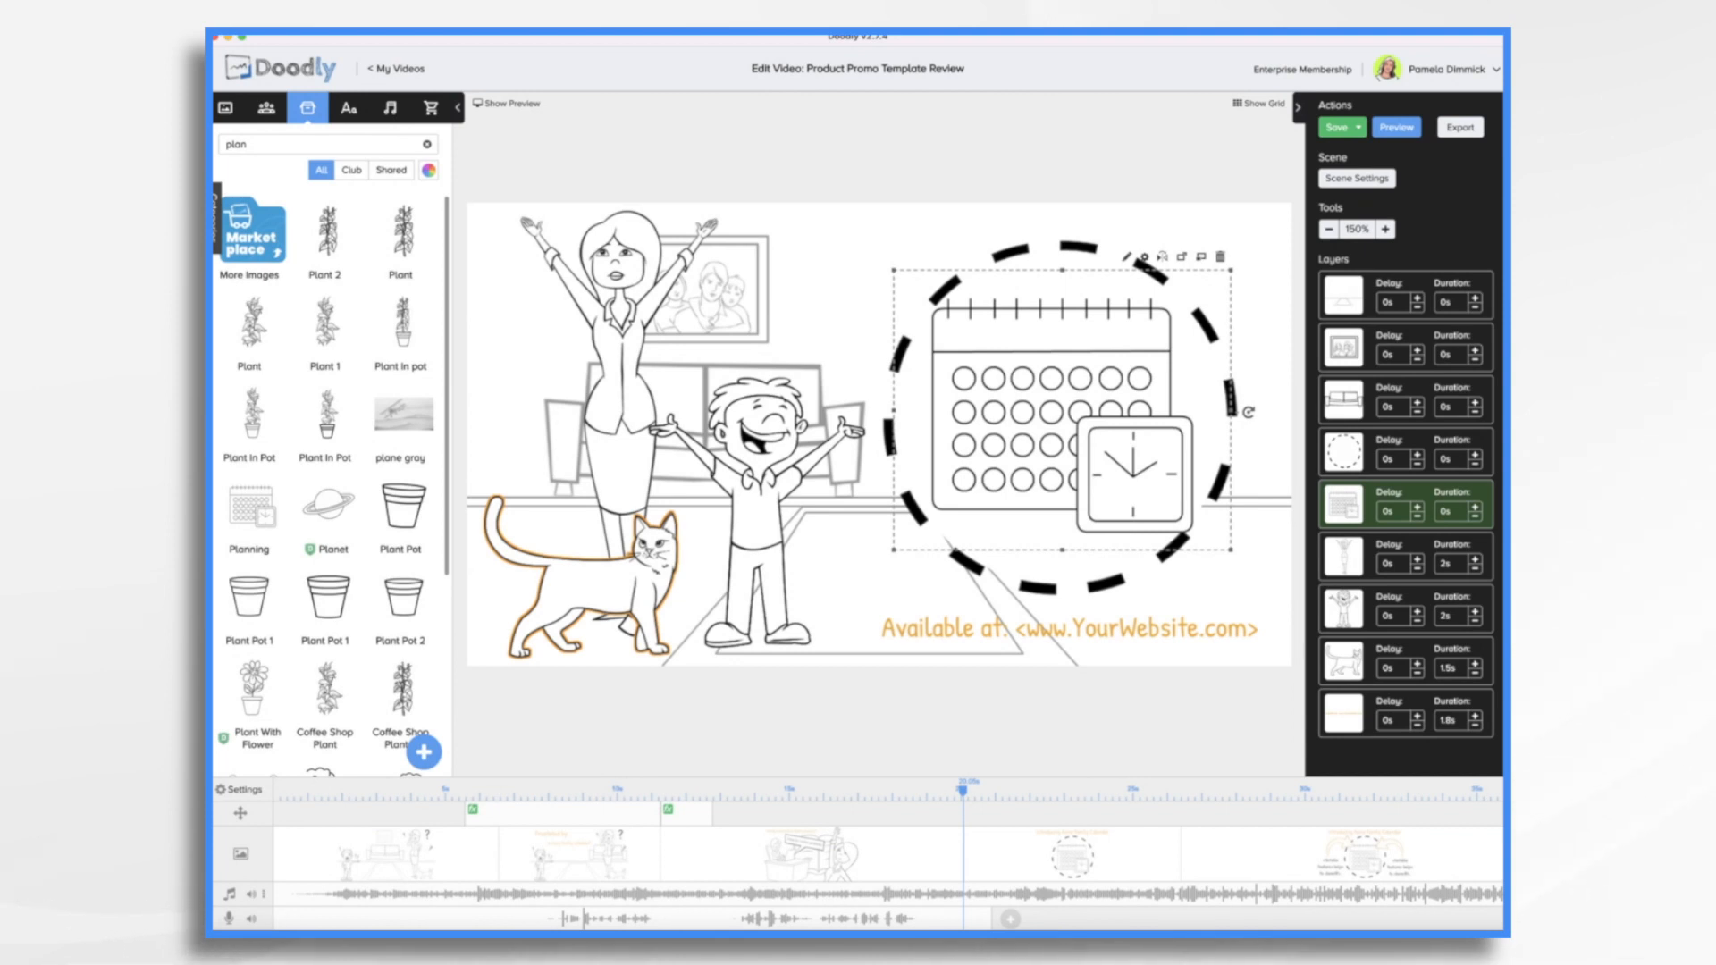
{"action": "mouse_move", "coordinate": [822, 922]}
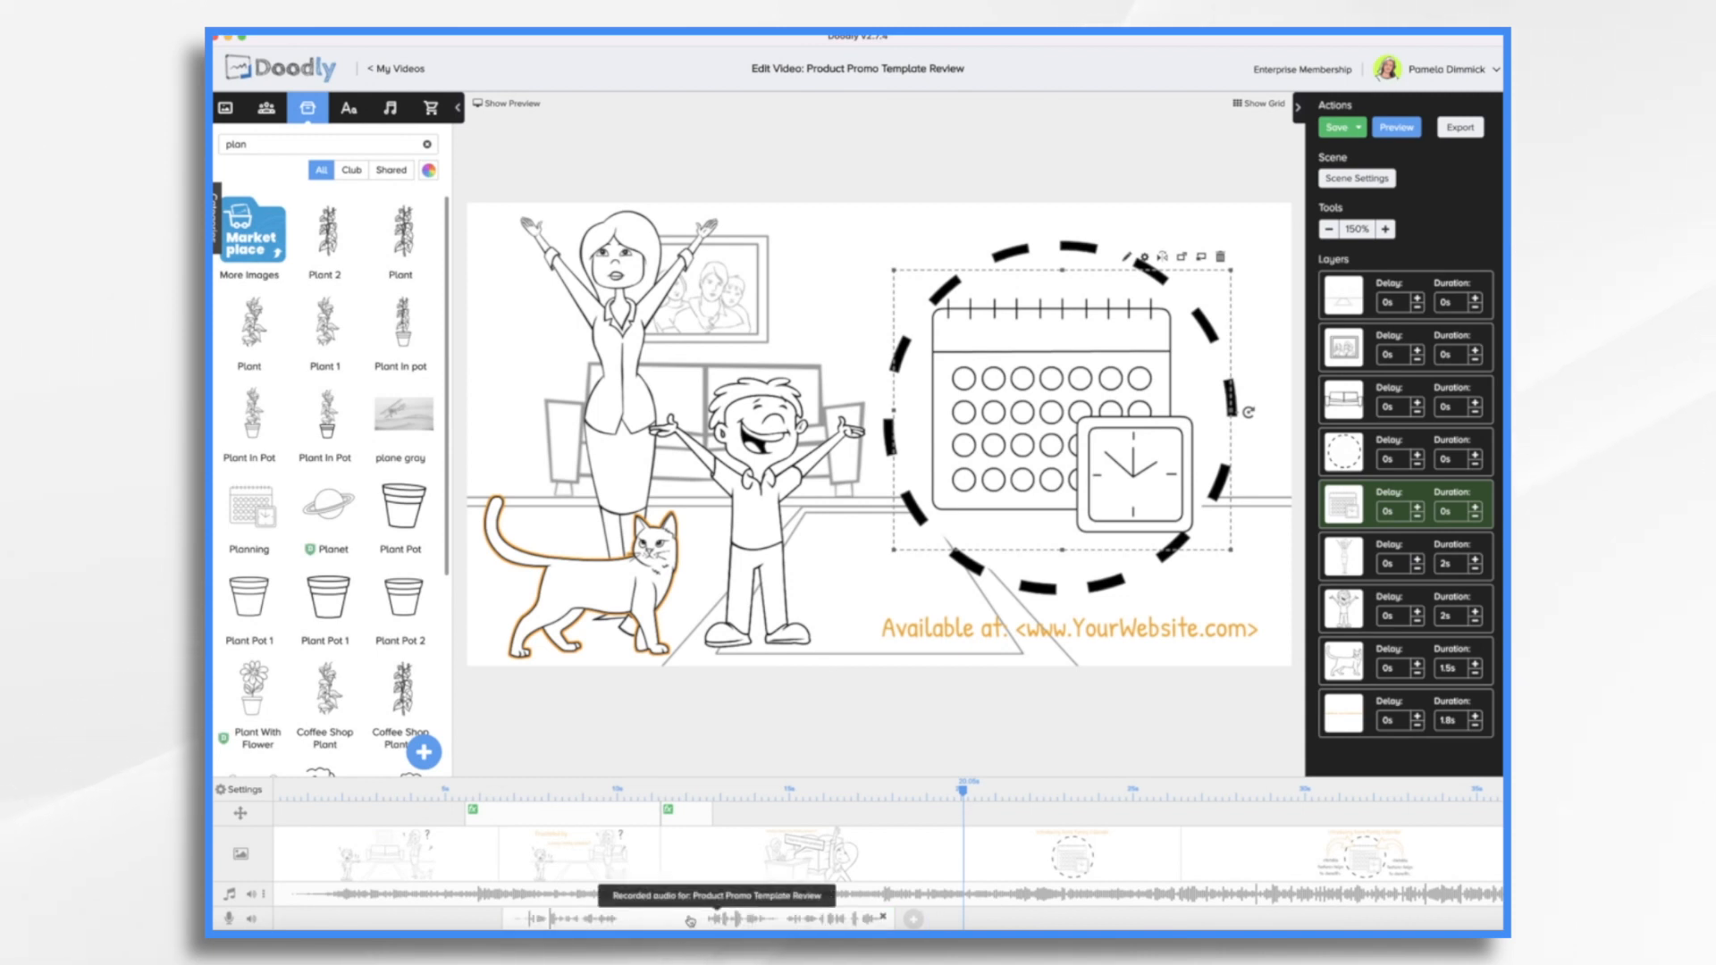
{"action": "left_click", "coordinate": [1337, 127]}
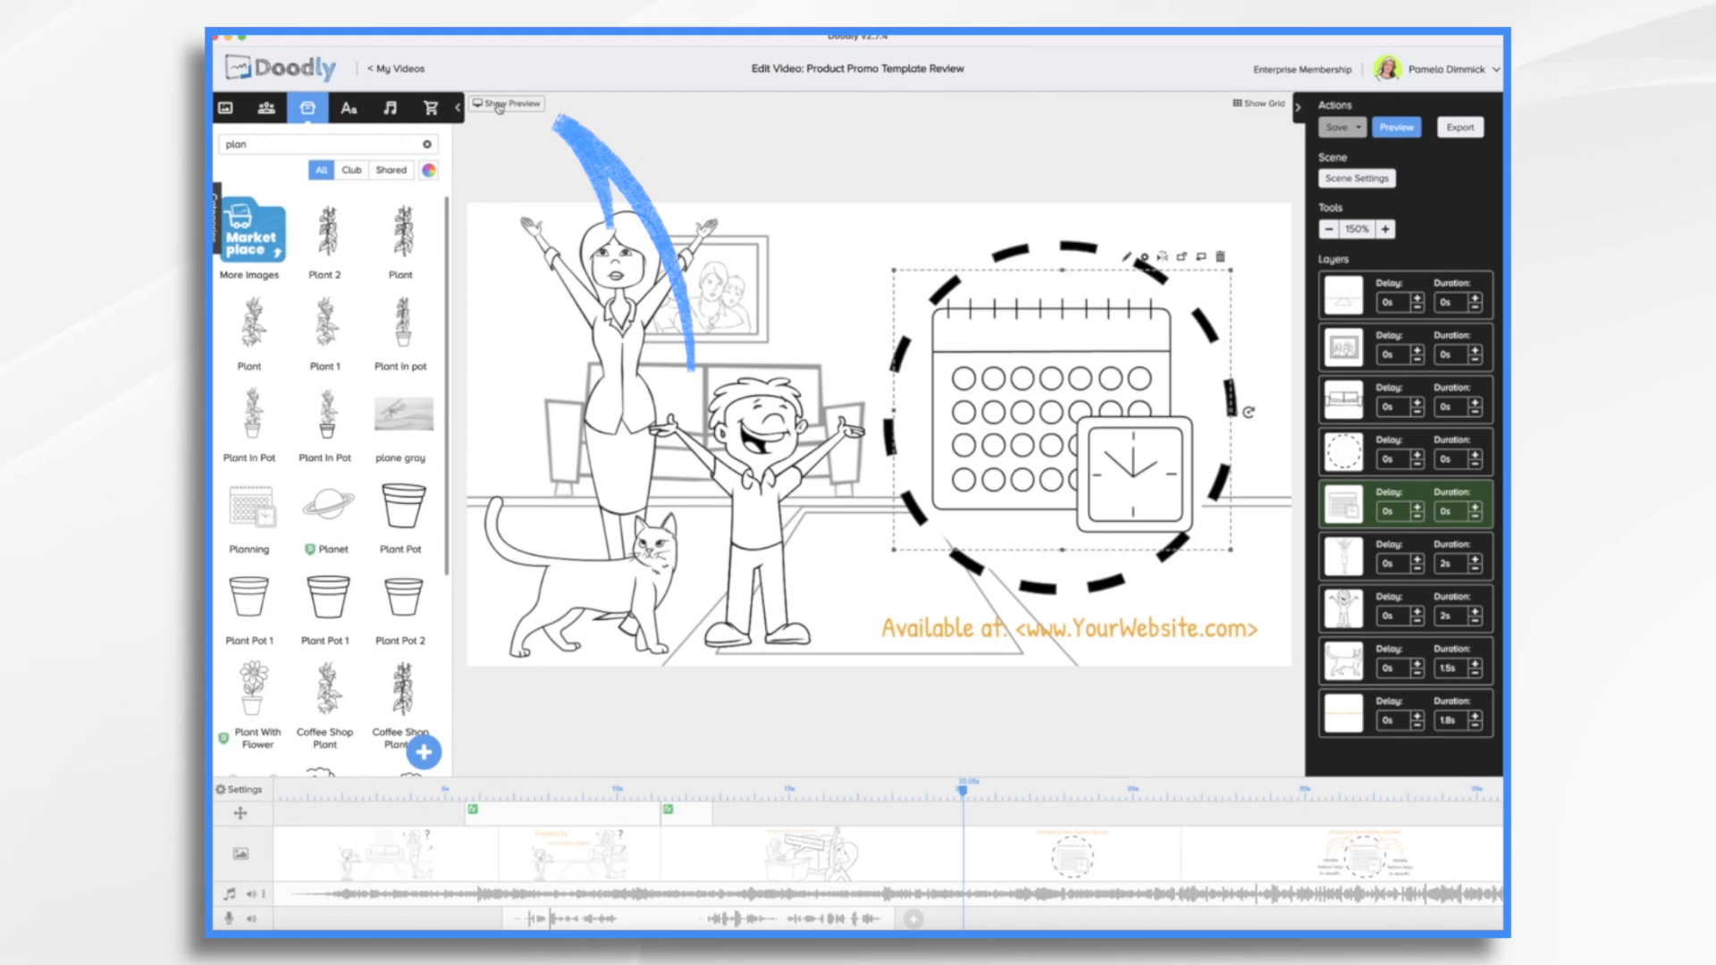
Step: Show the video preview beside the canvas and play the promo back
{"action": "left_click", "coordinate": [506, 104]}
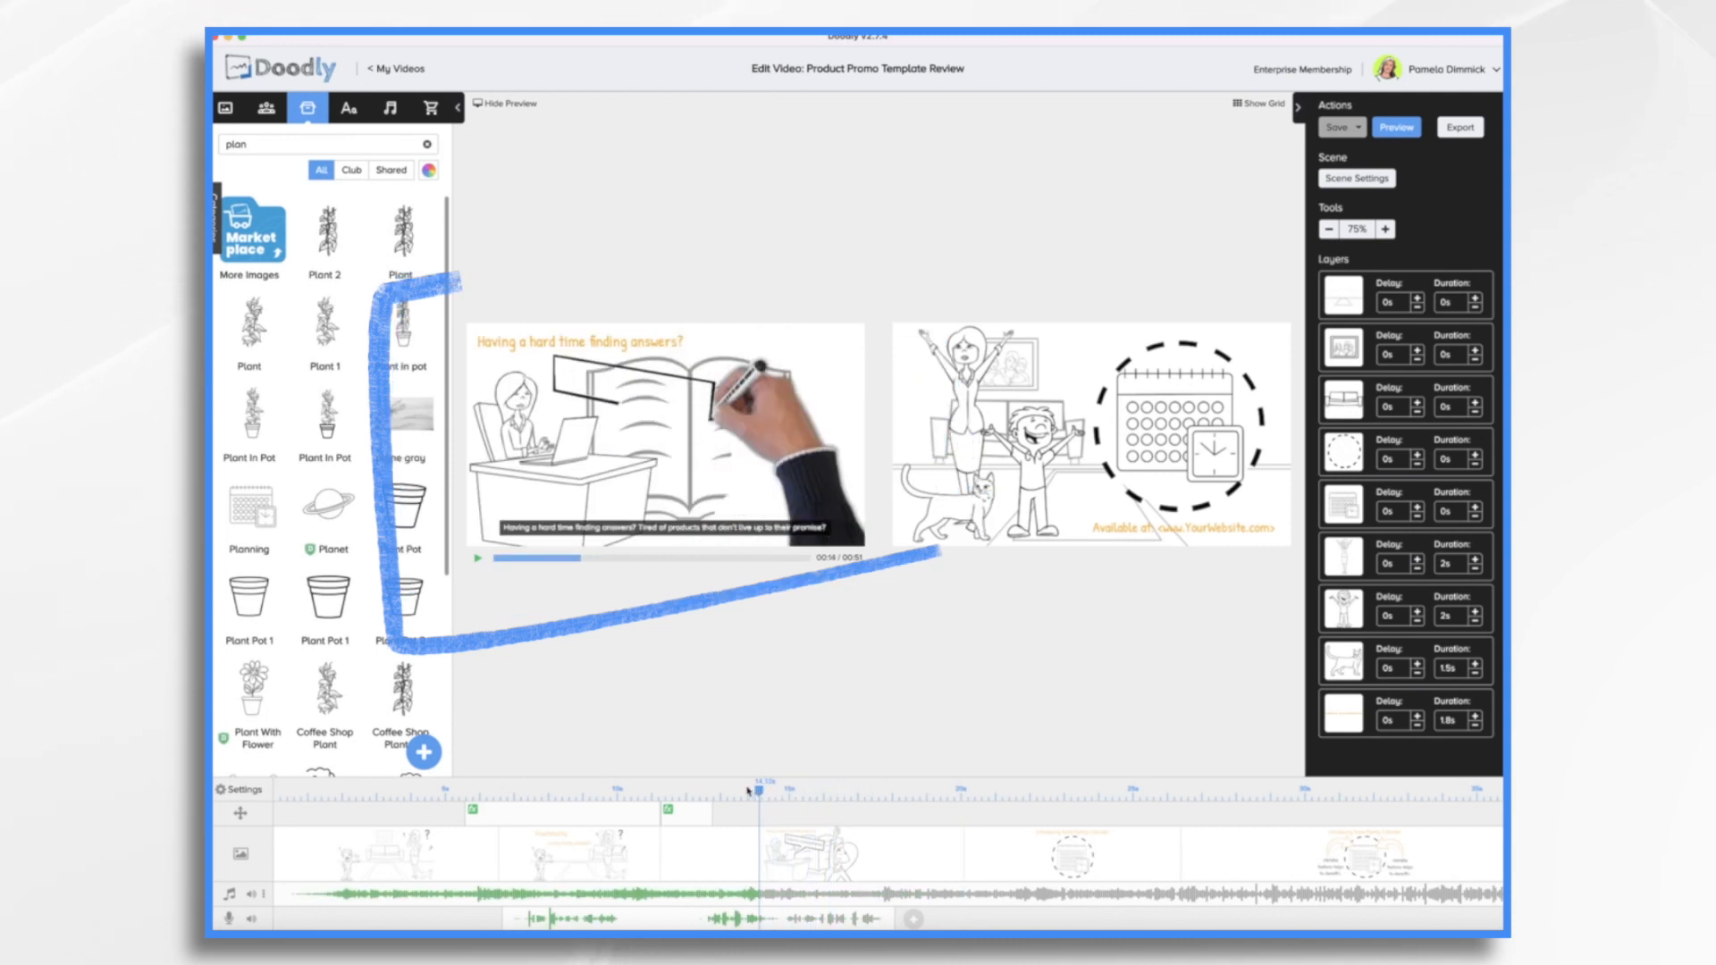
{"action": "left_click", "coordinate": [413, 788]}
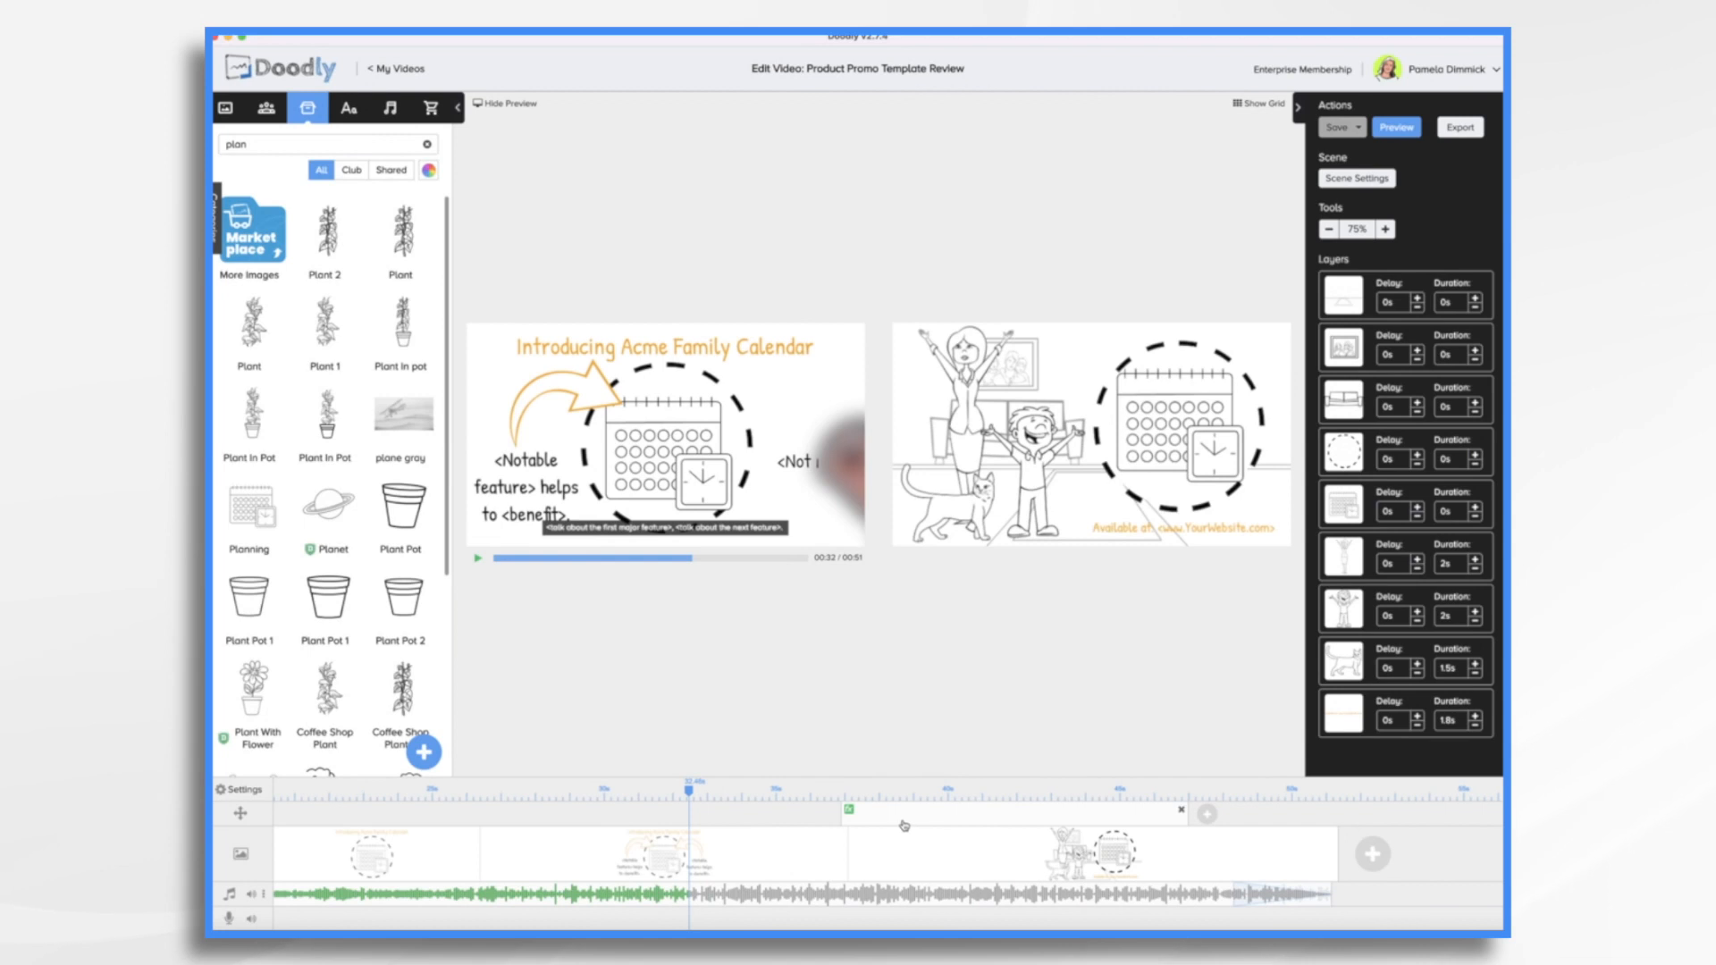
{"action": "mouse_move", "coordinate": [899, 826]}
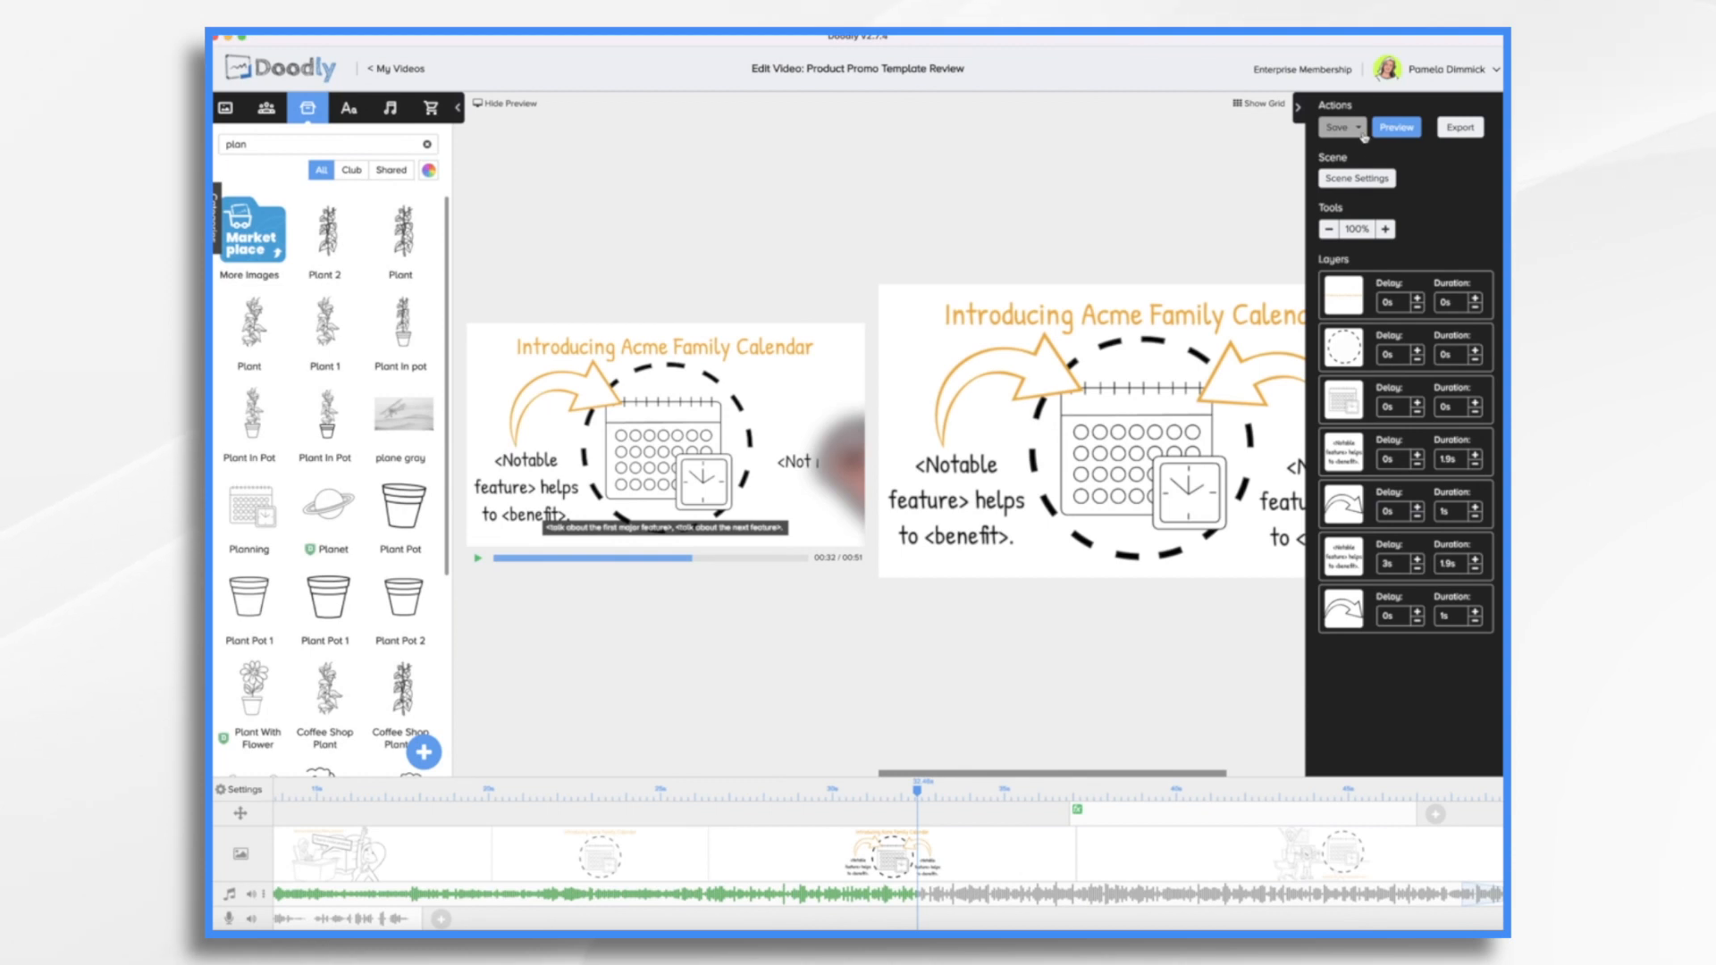
Step: Raise the features scene's 'Extra time at the end' from 2s to 3s and apply it
{"action": "left_click", "coordinate": [1355, 179]}
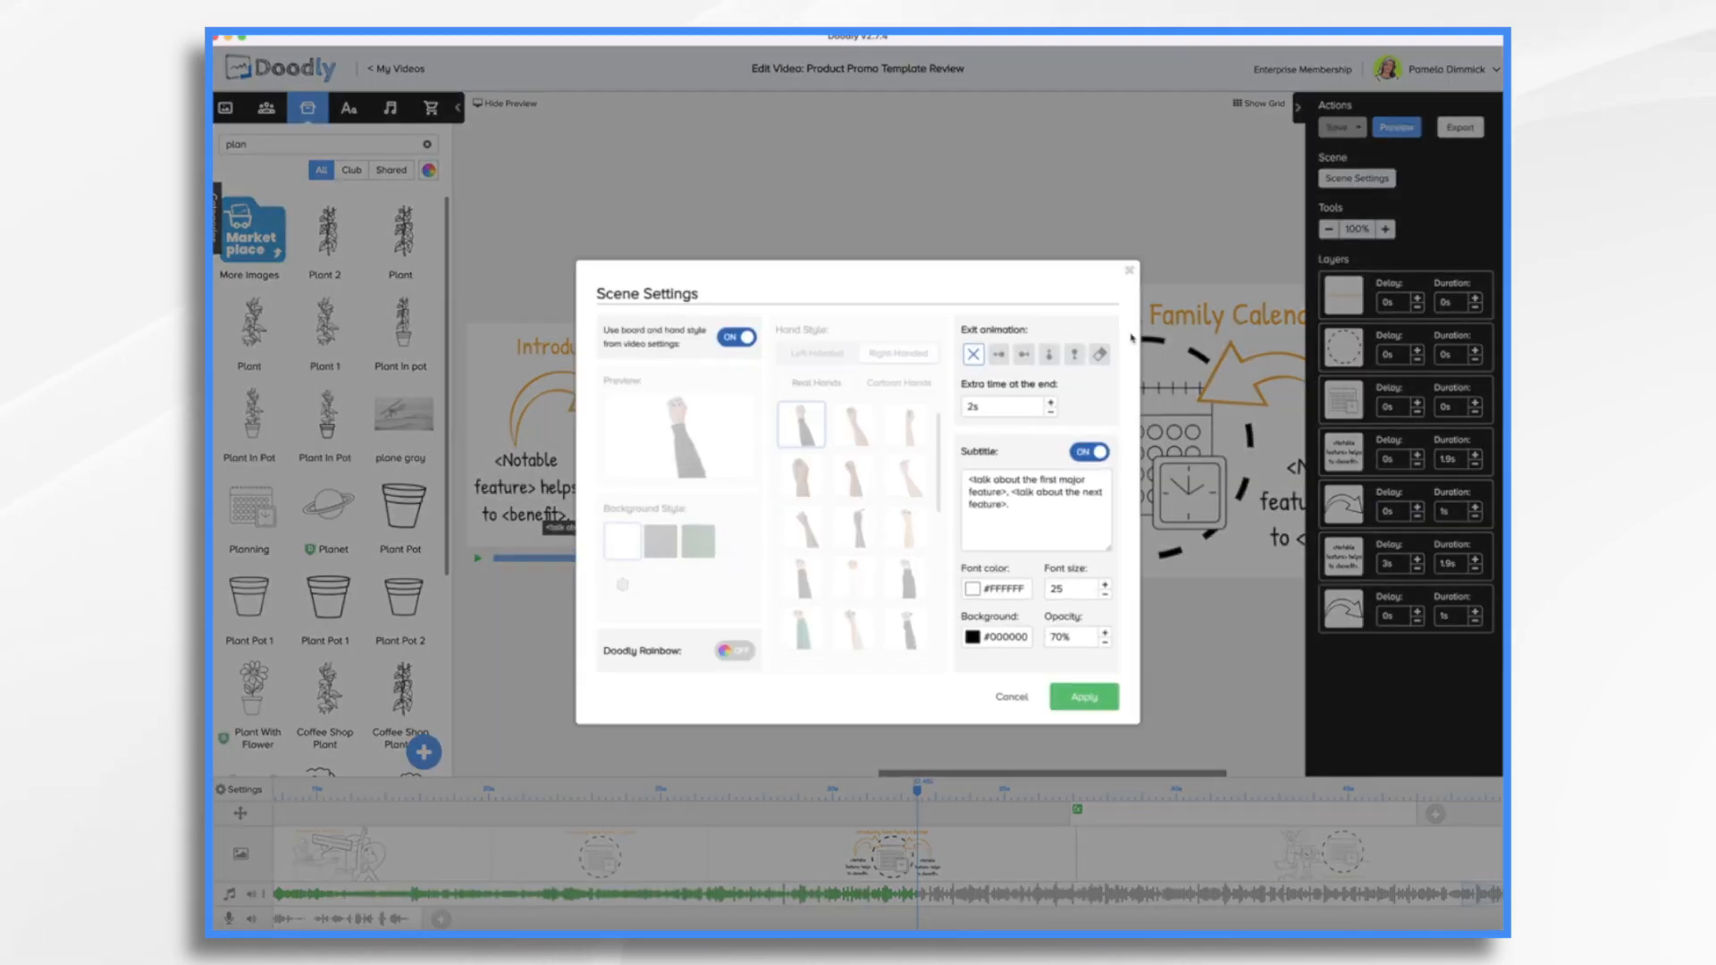
{"action": "left_click", "coordinate": [1099, 400]}
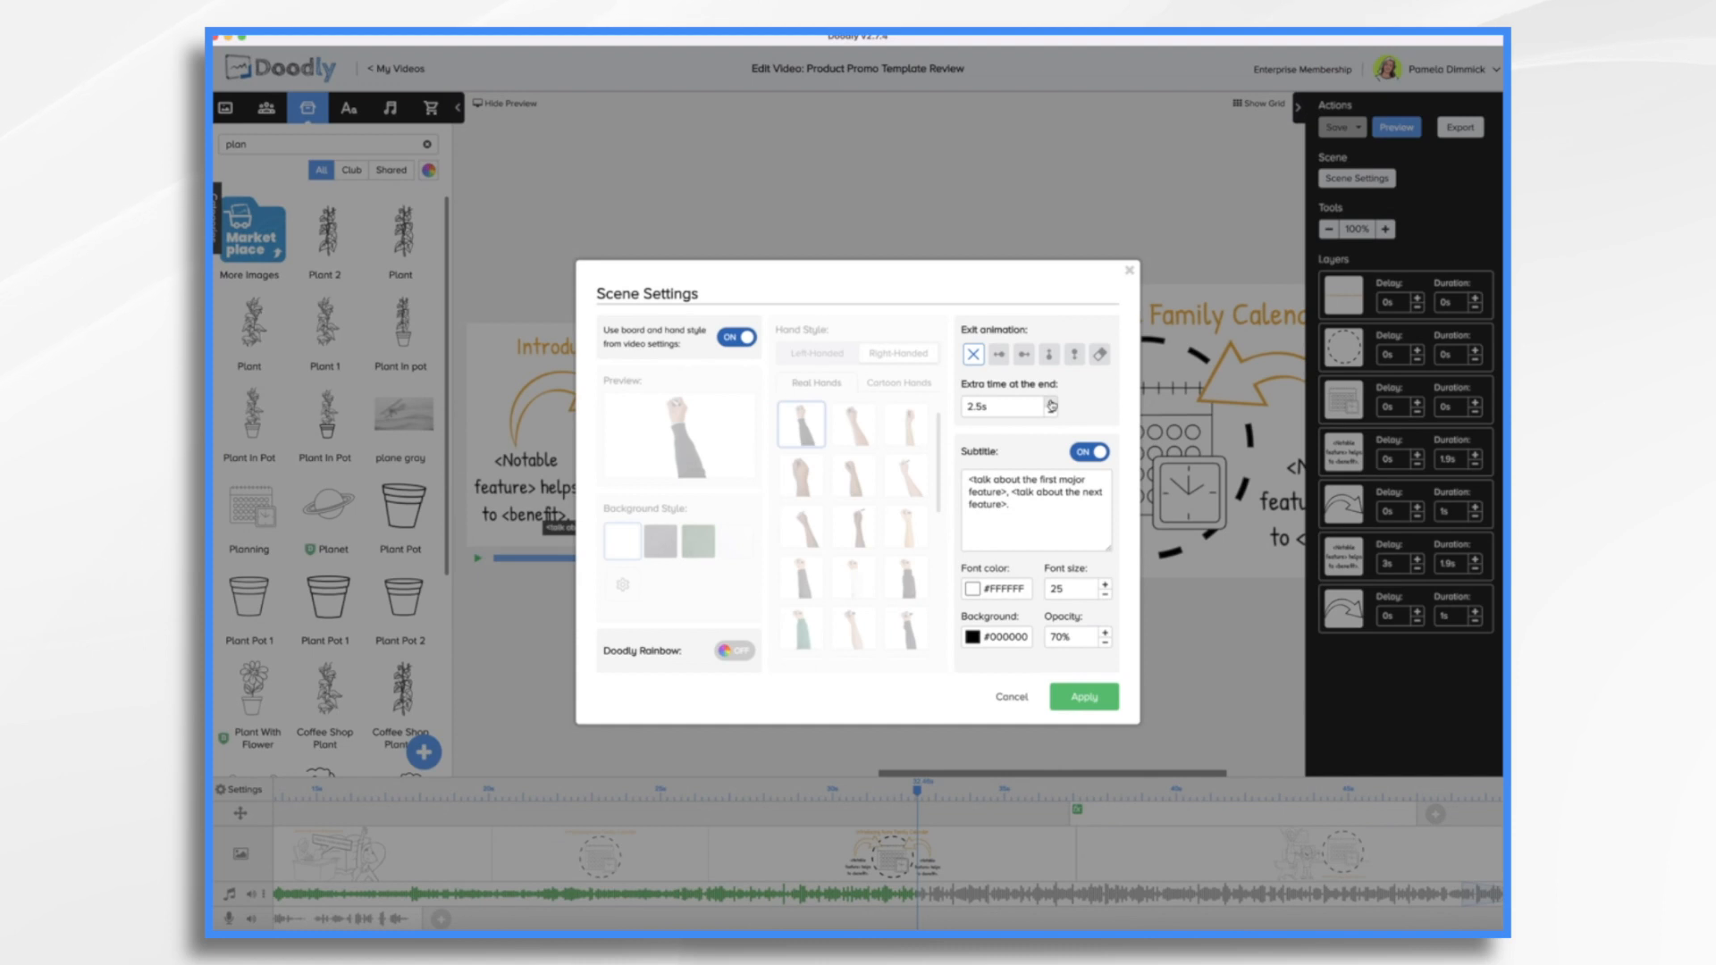
{"action": "left_click", "coordinate": [1103, 402]}
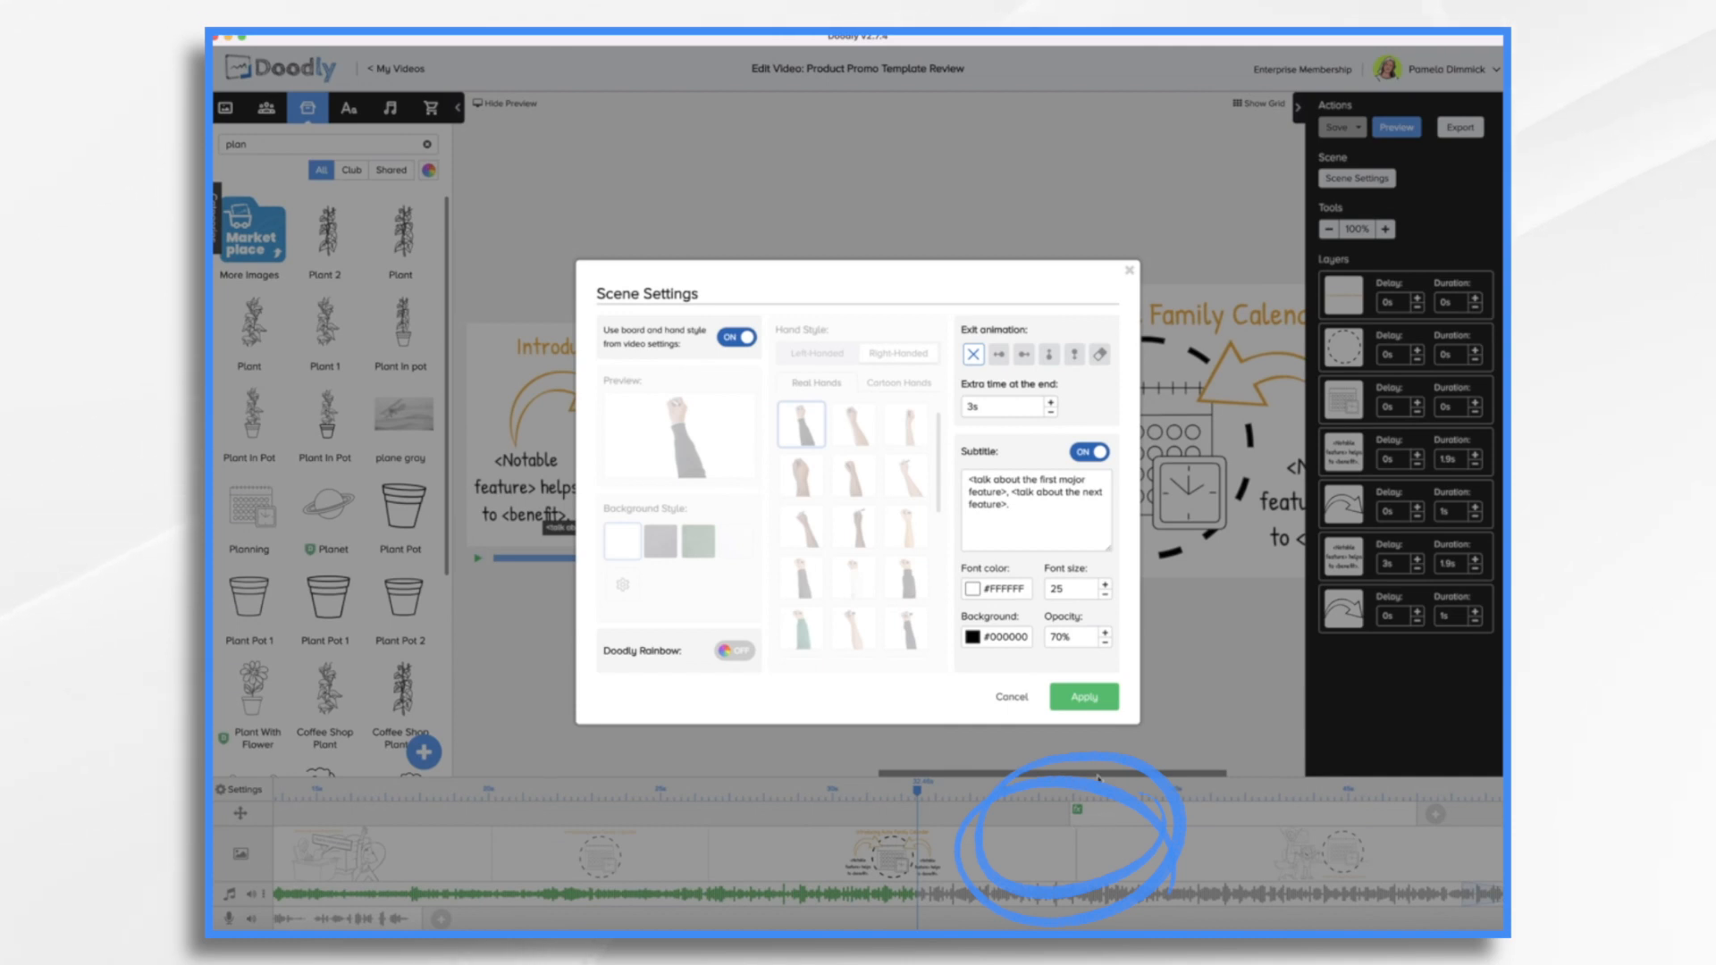
{"action": "left_click", "coordinate": [1080, 696]}
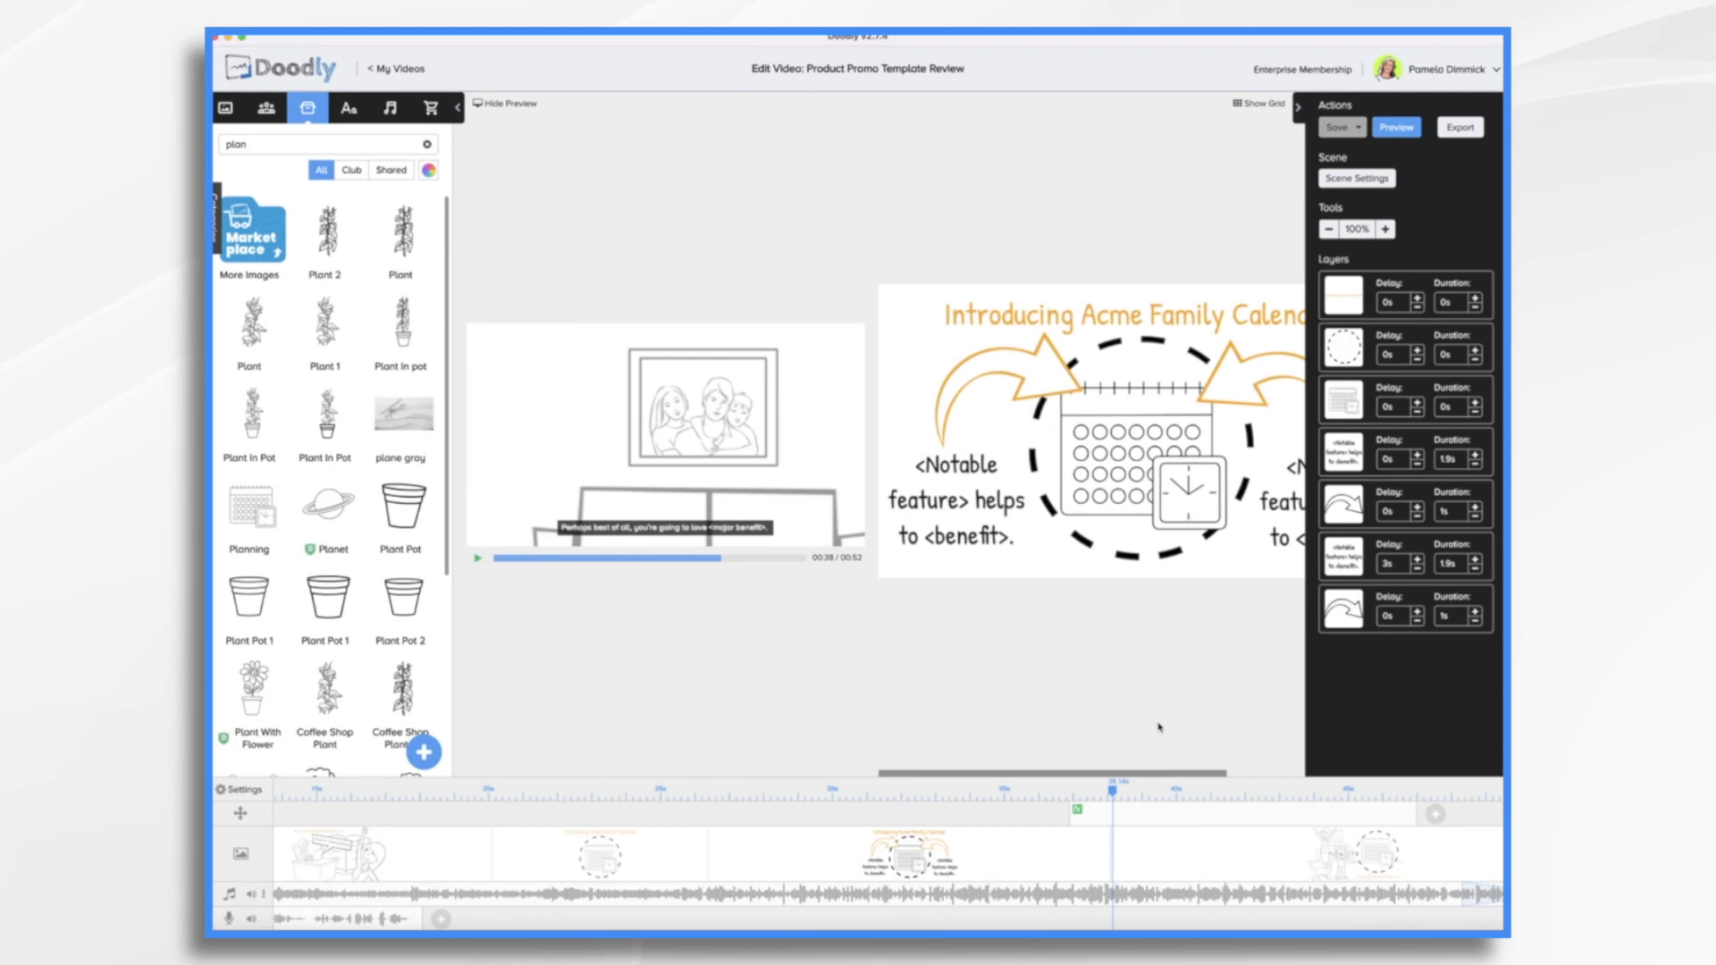
{"action": "mouse_move", "coordinate": [1246, 852]}
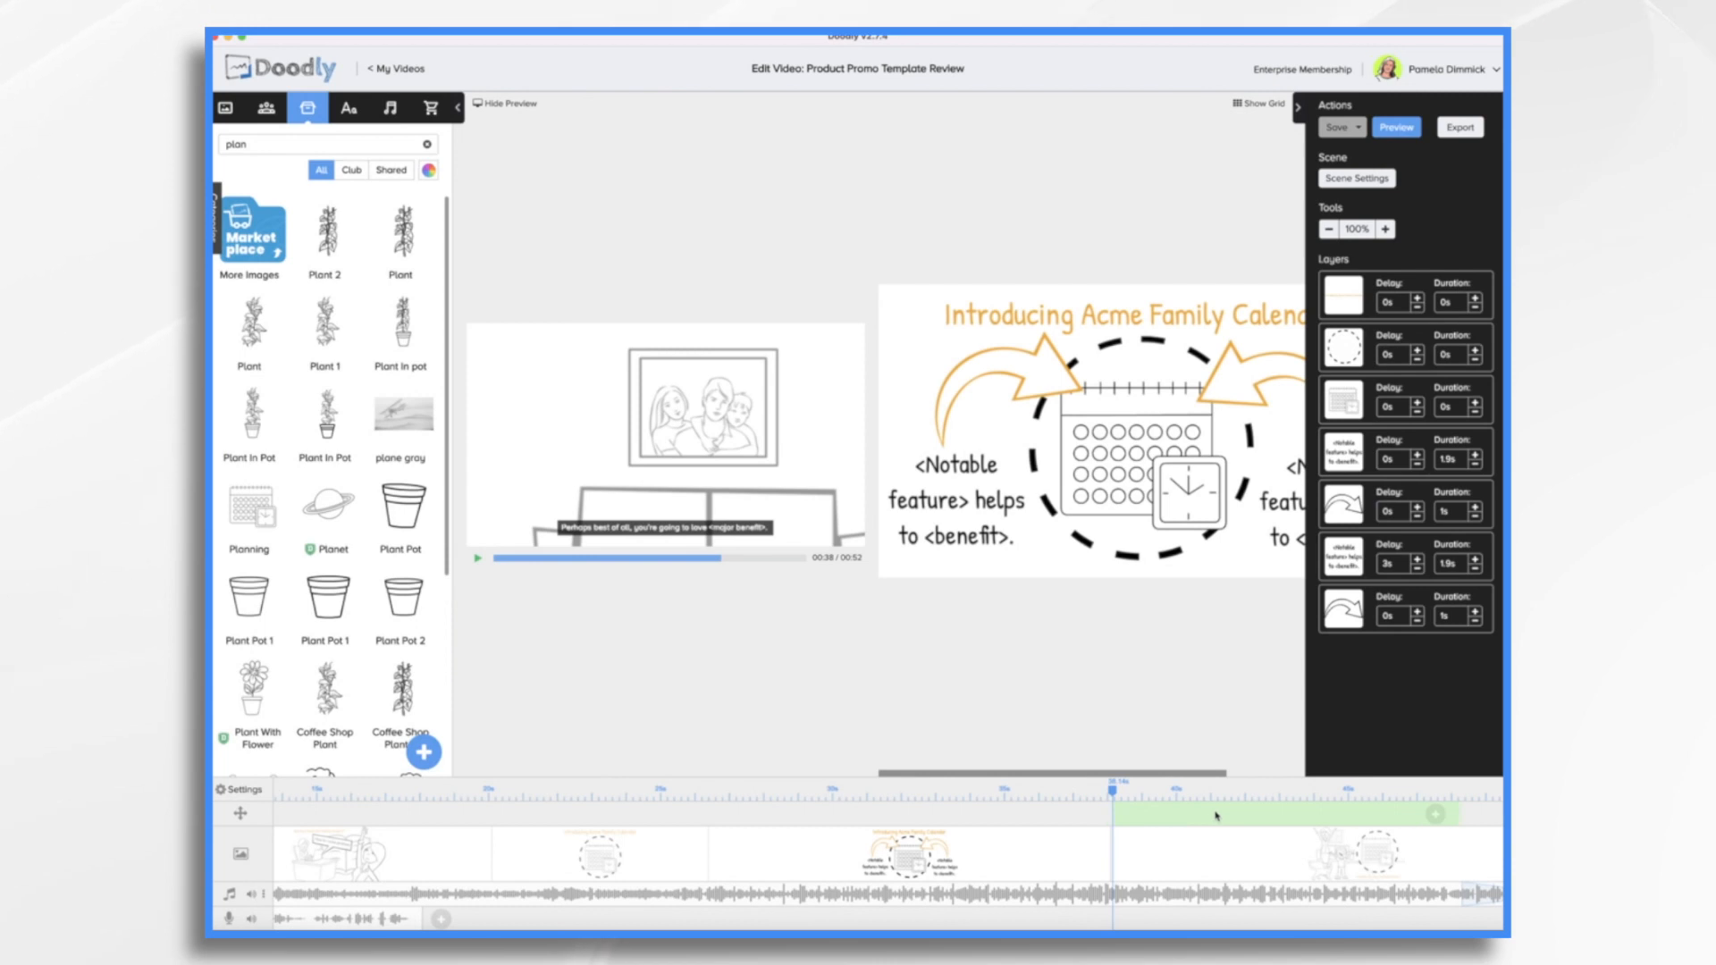
{"action": "mouse_move", "coordinate": [1212, 817]}
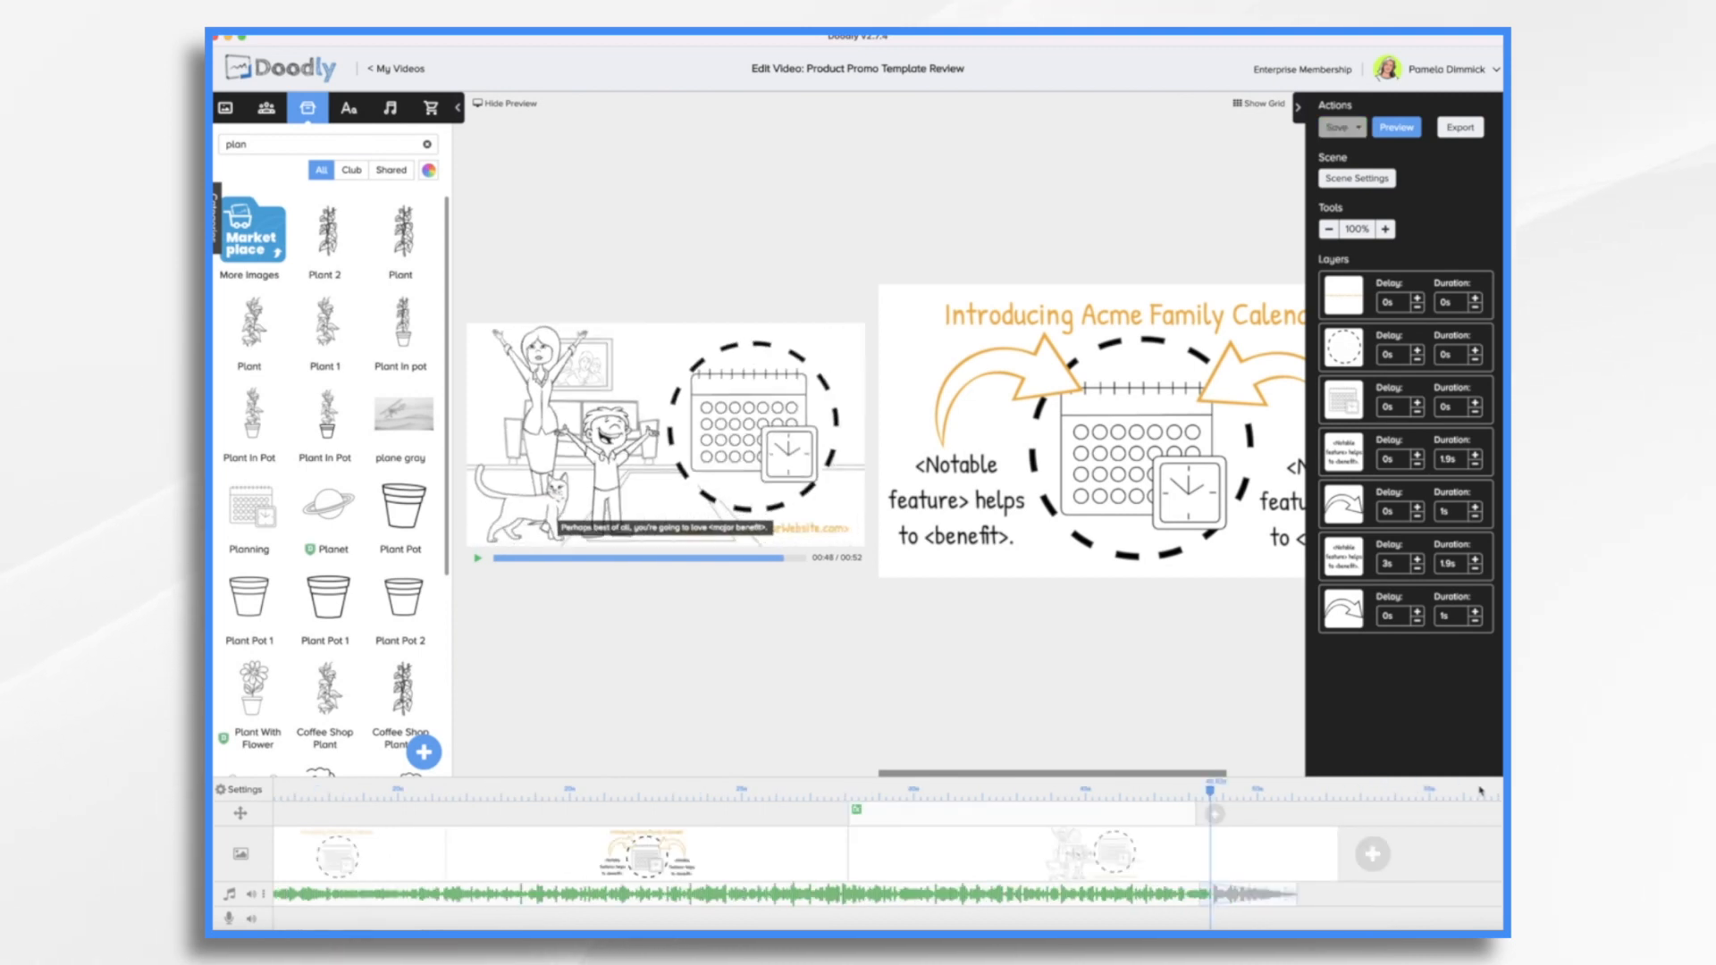
{"action": "mouse_move", "coordinate": [803, 861]}
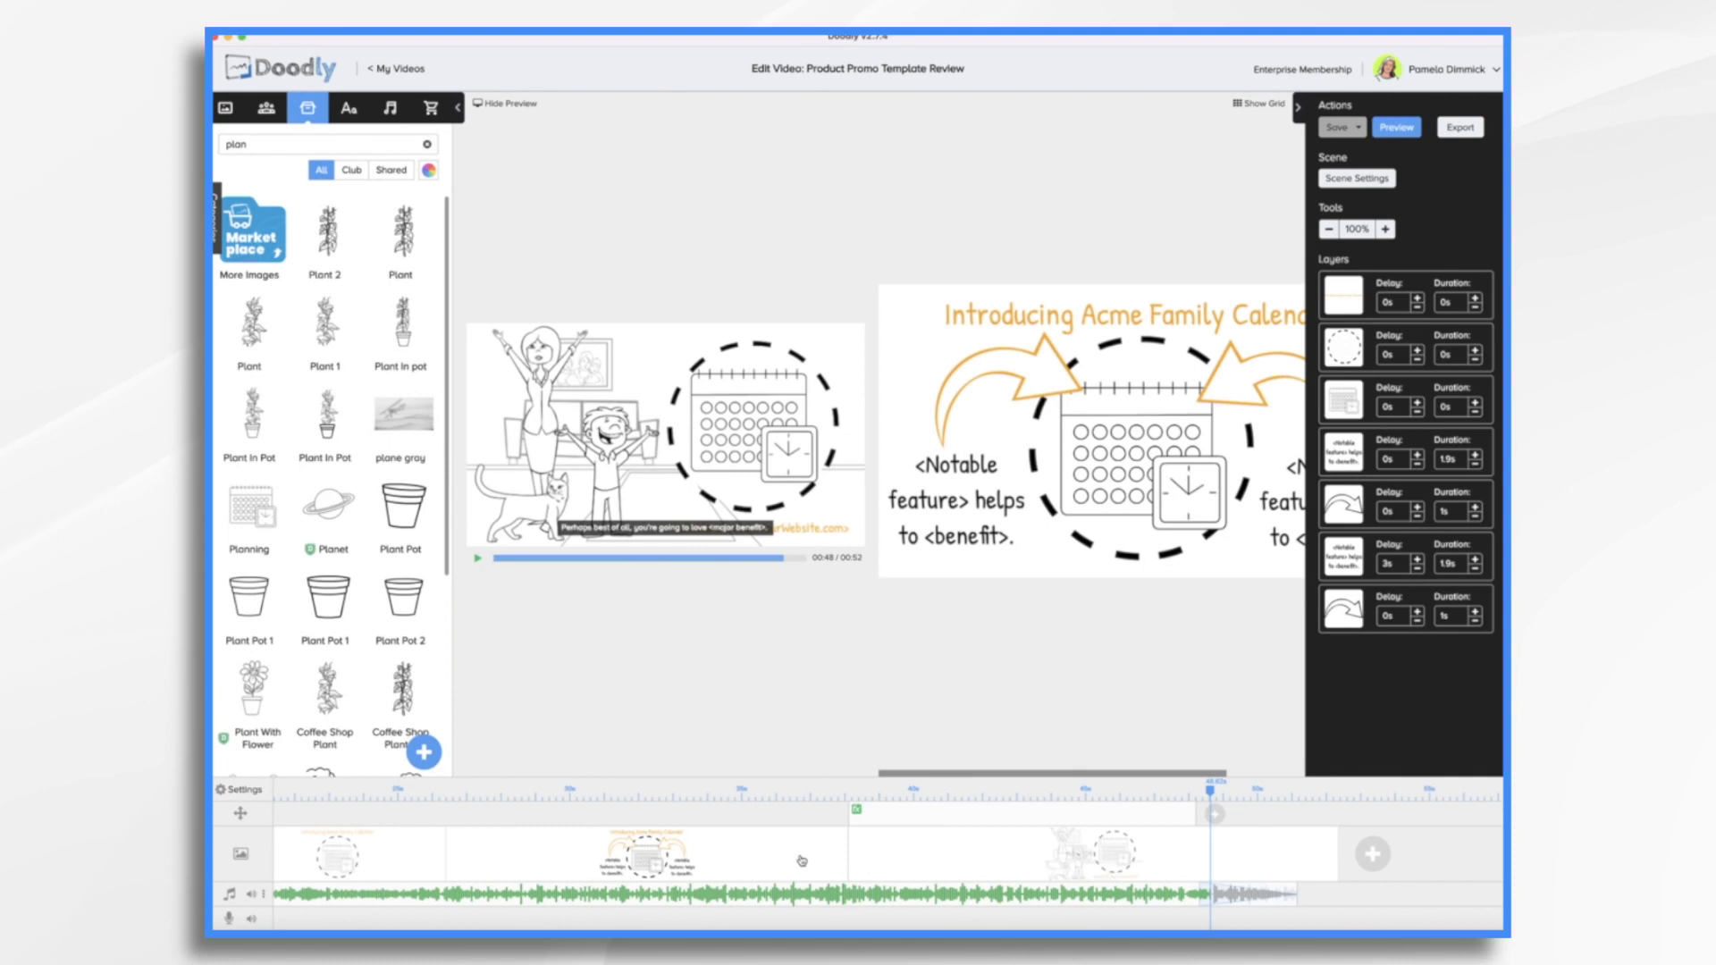
{"action": "mouse_move", "coordinate": [1321, 900]}
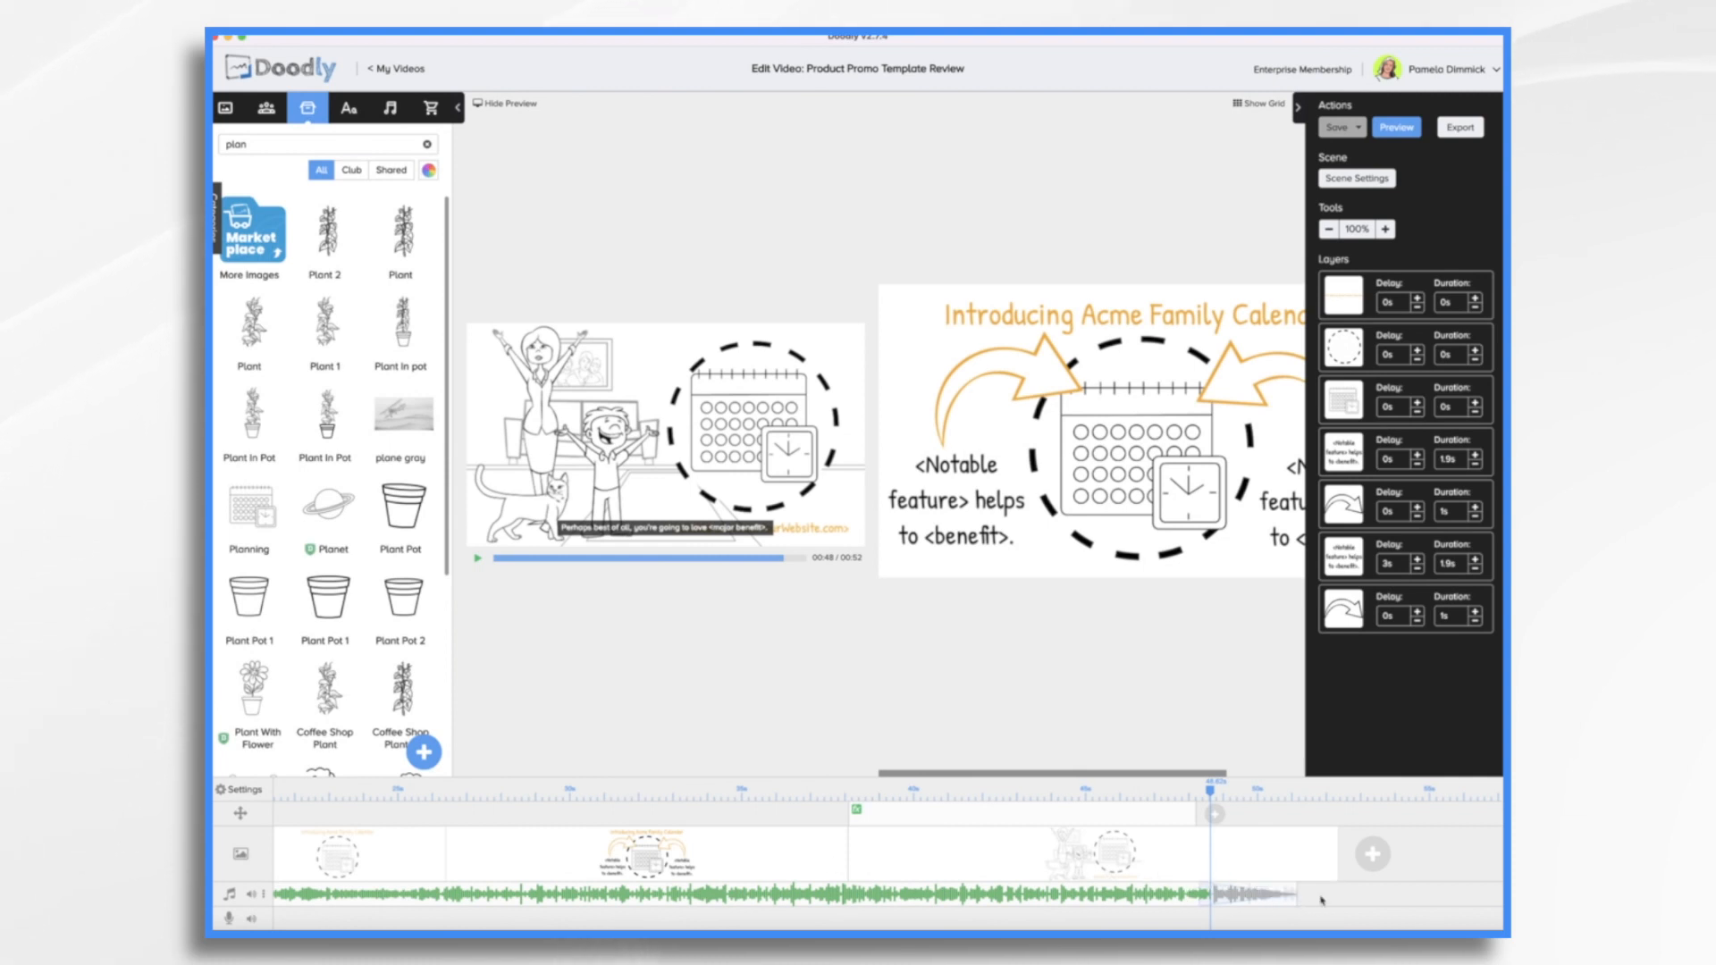
{"action": "mouse_move", "coordinate": [1298, 897]}
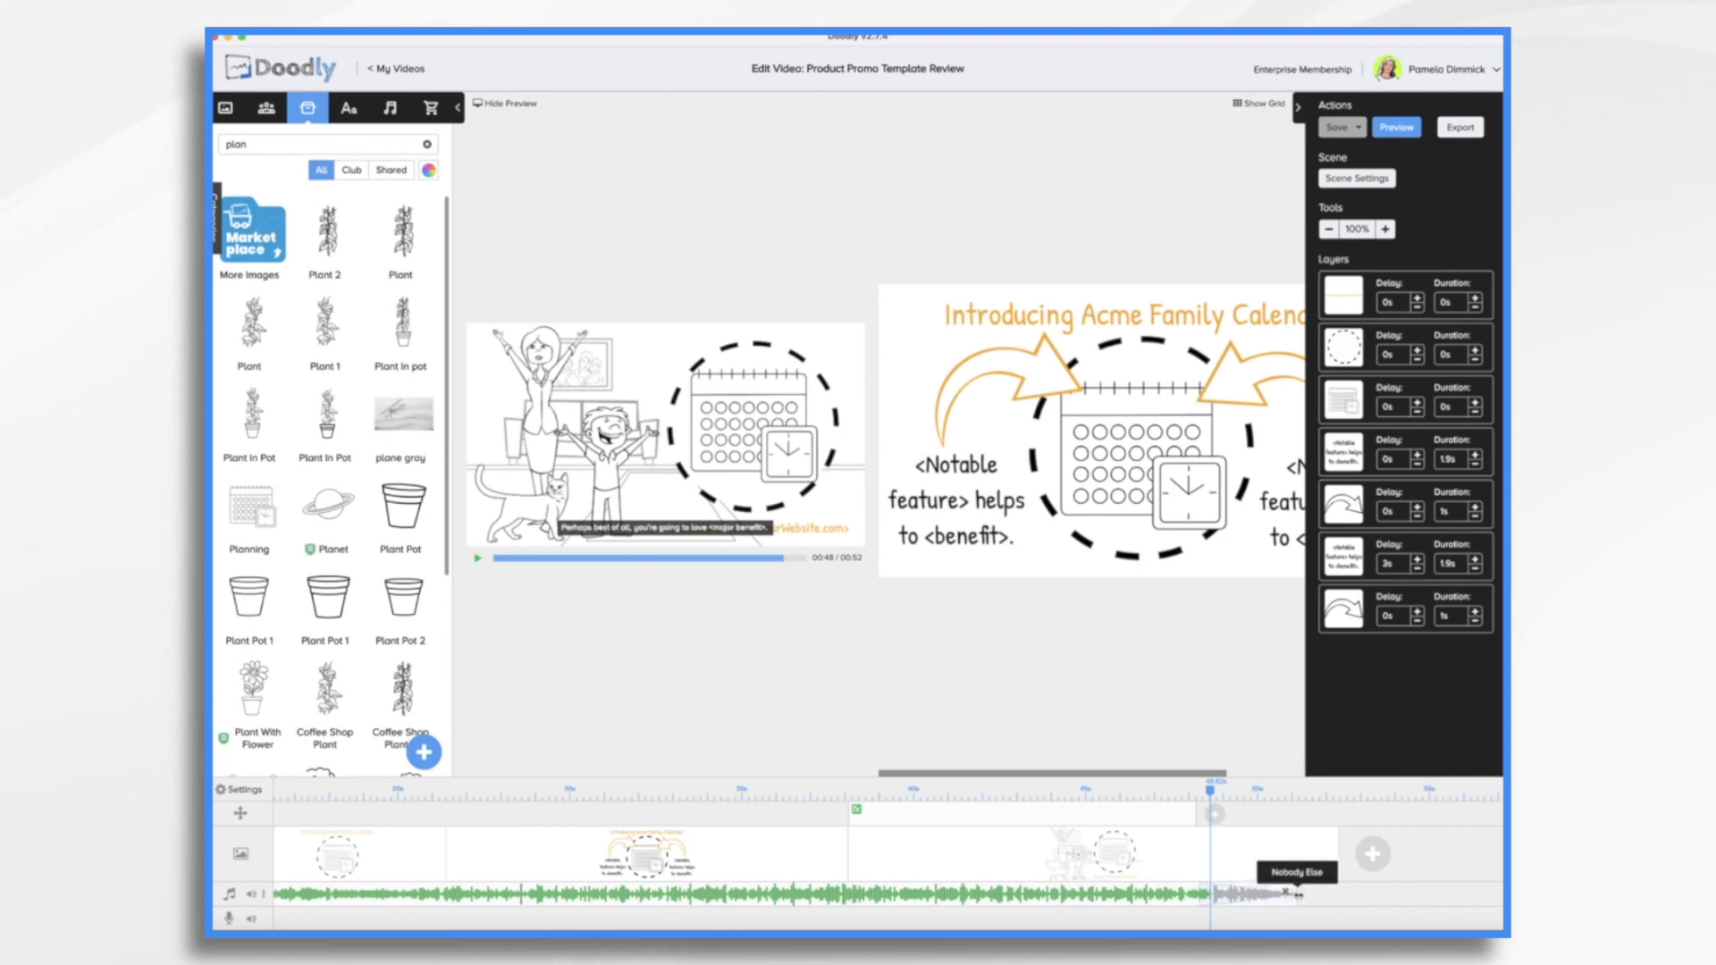